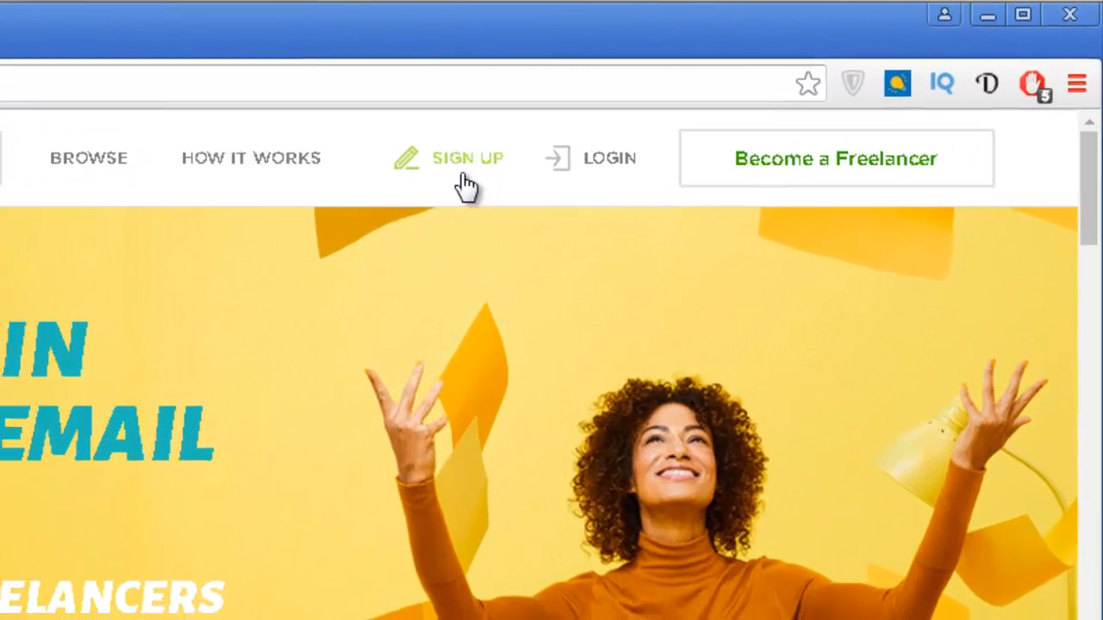
Begin Upwork sign-up on the 'I want to hire a freelancer' path.
left_click(467, 158)
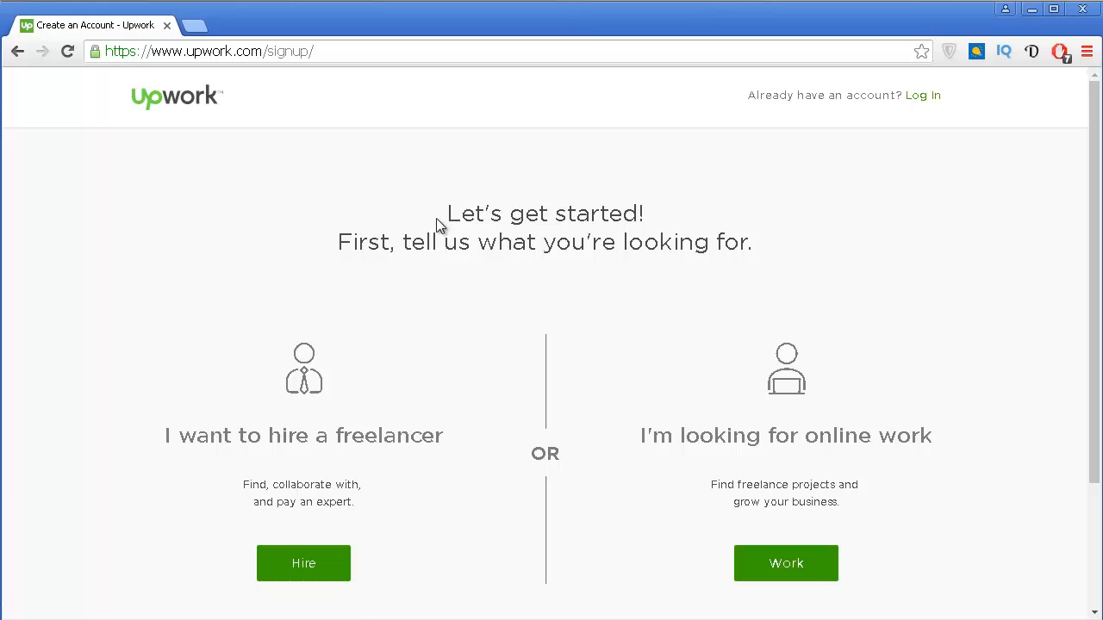
mouse_move(194, 467)
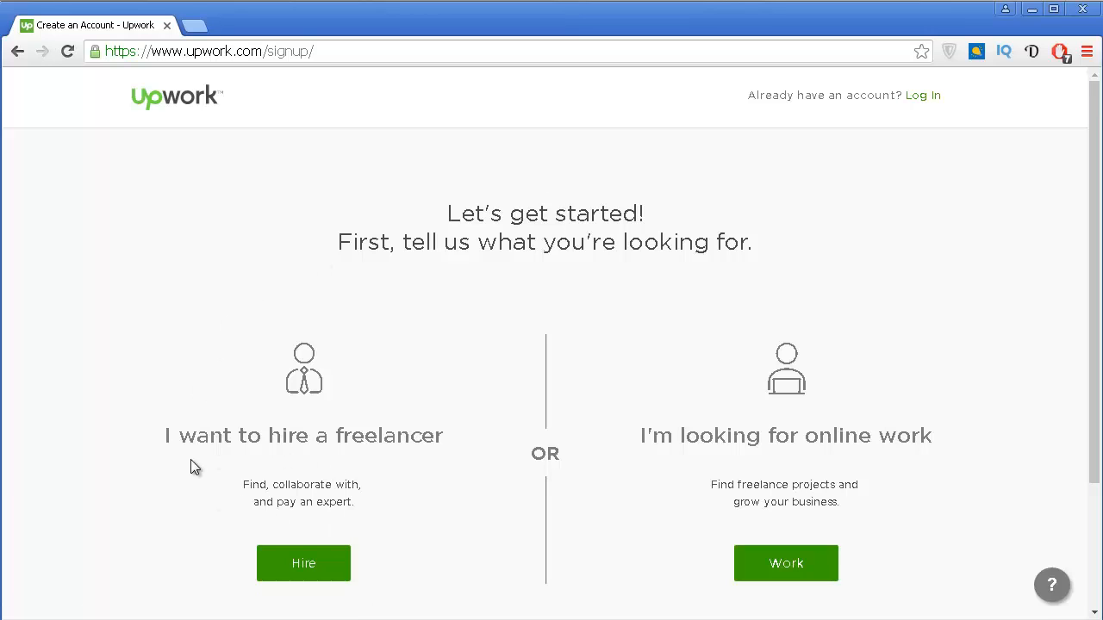
mouse_move(399, 473)
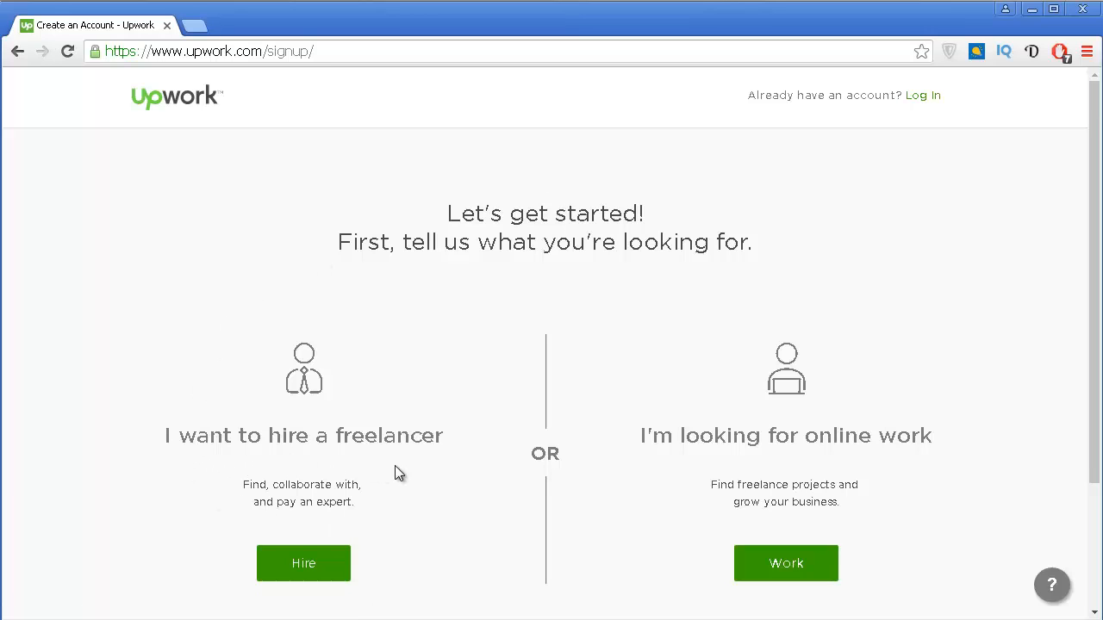
mouse_move(442, 476)
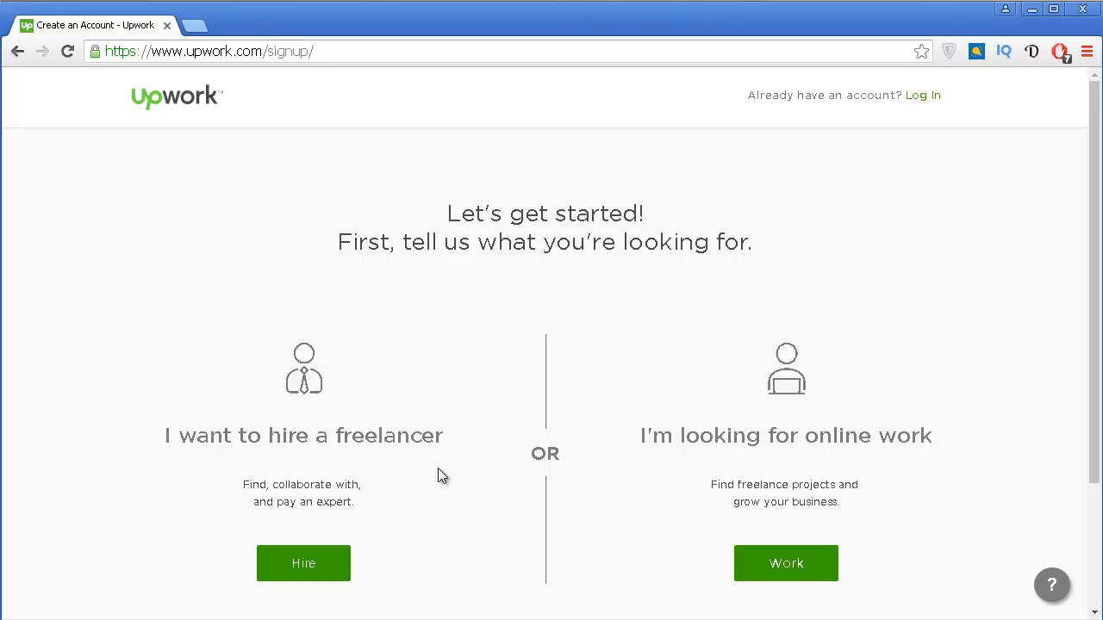
mouse_move(782, 471)
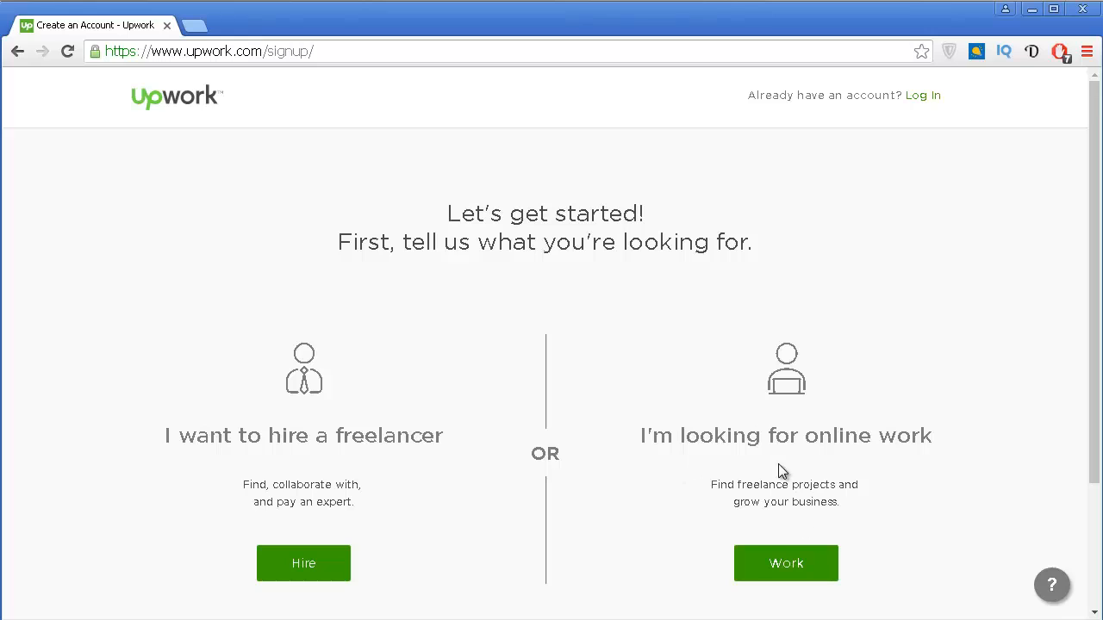
mouse_move(790, 532)
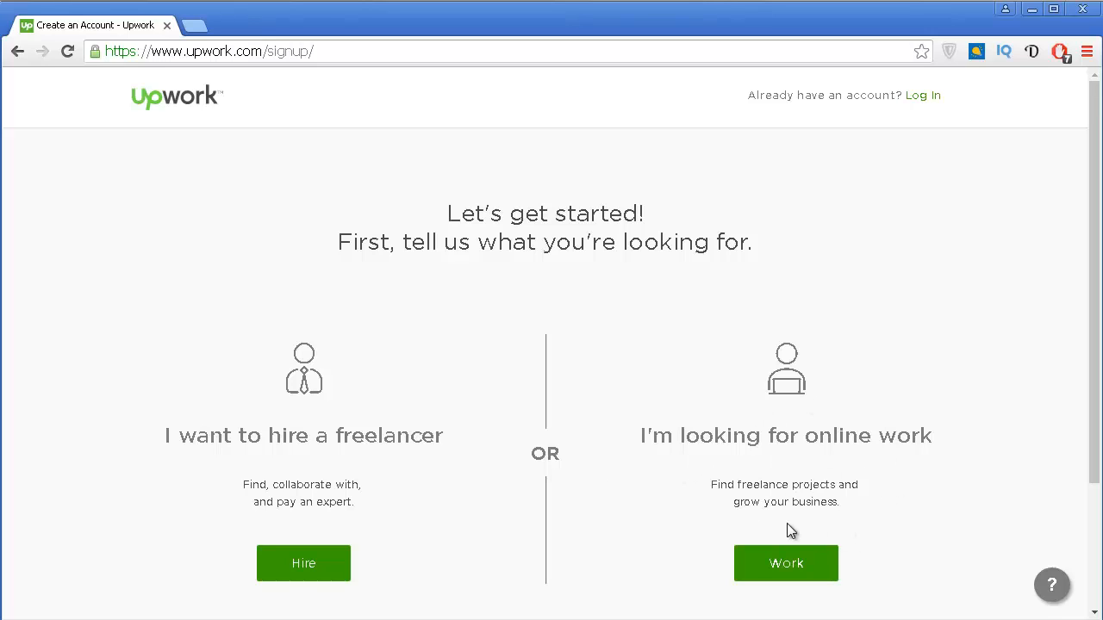
mouse_move(260, 512)
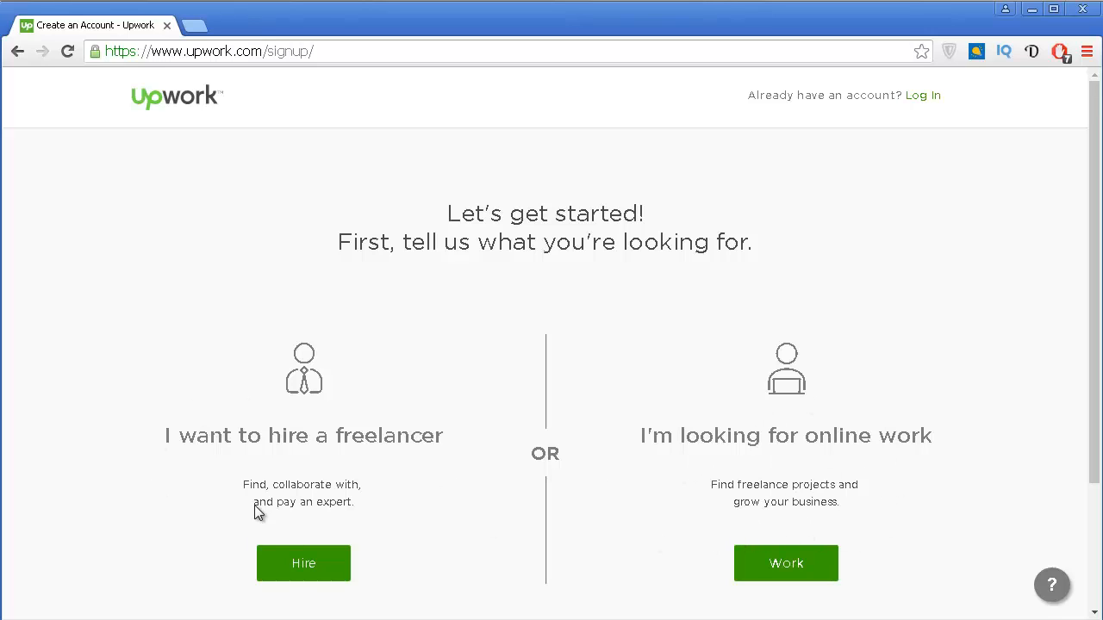
left_click(303, 564)
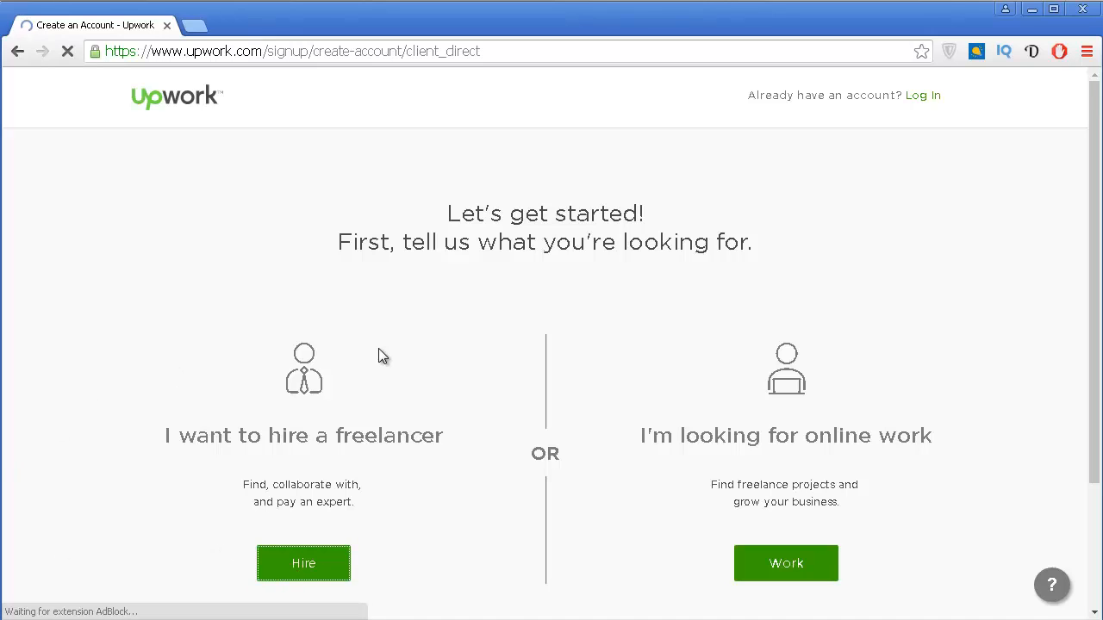
Sign up as an individual client, accept the Terms of Service, and submit.
left_click(303, 562)
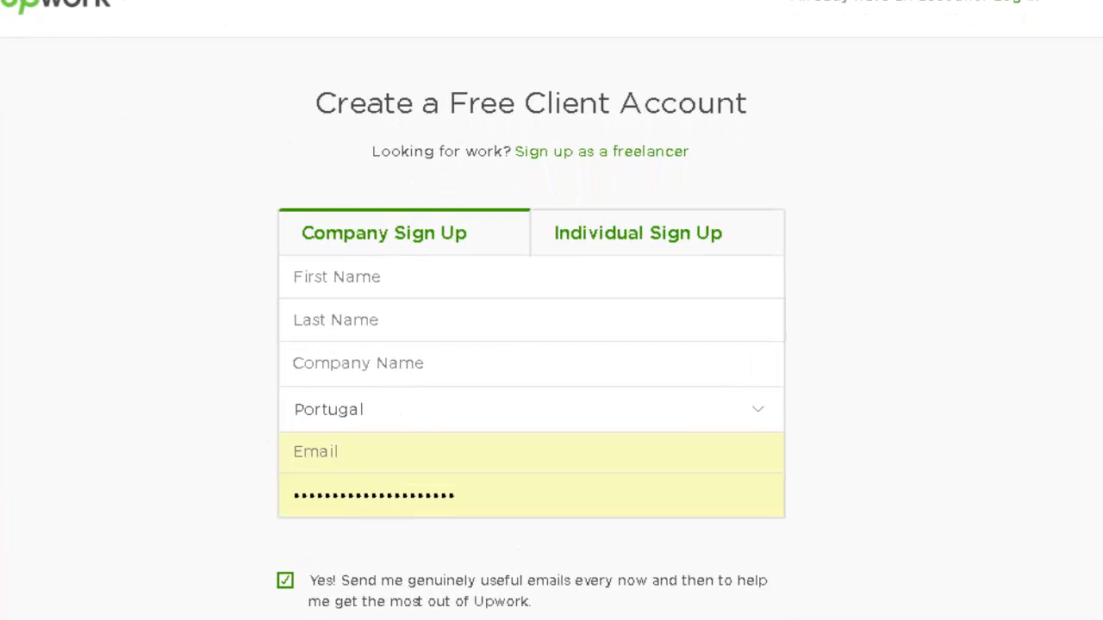
left_click(531, 277)
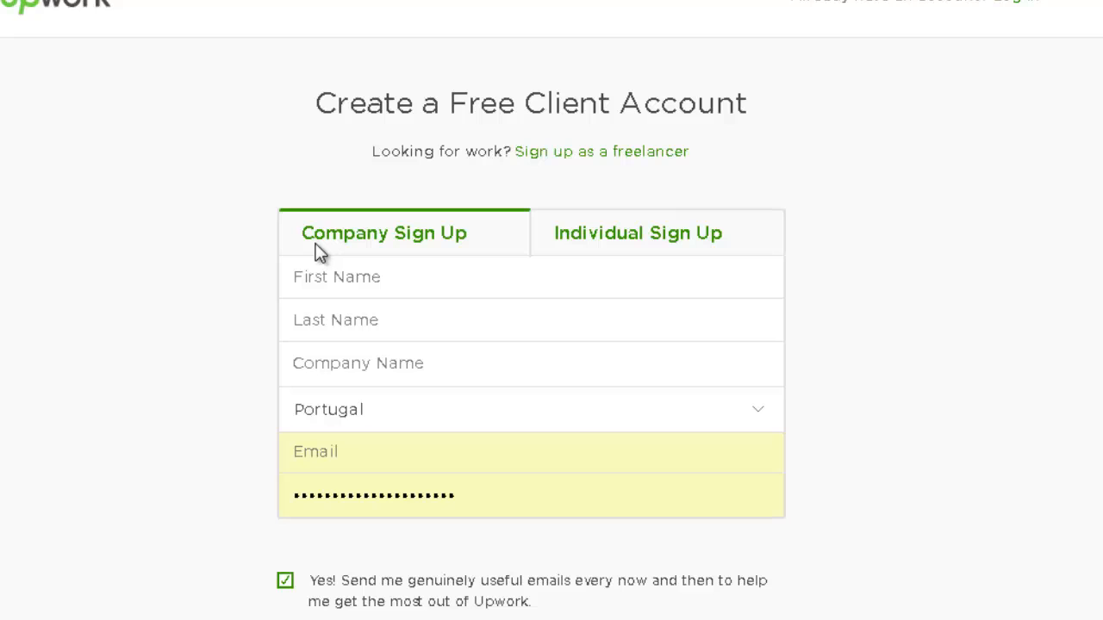
left_click(638, 233)
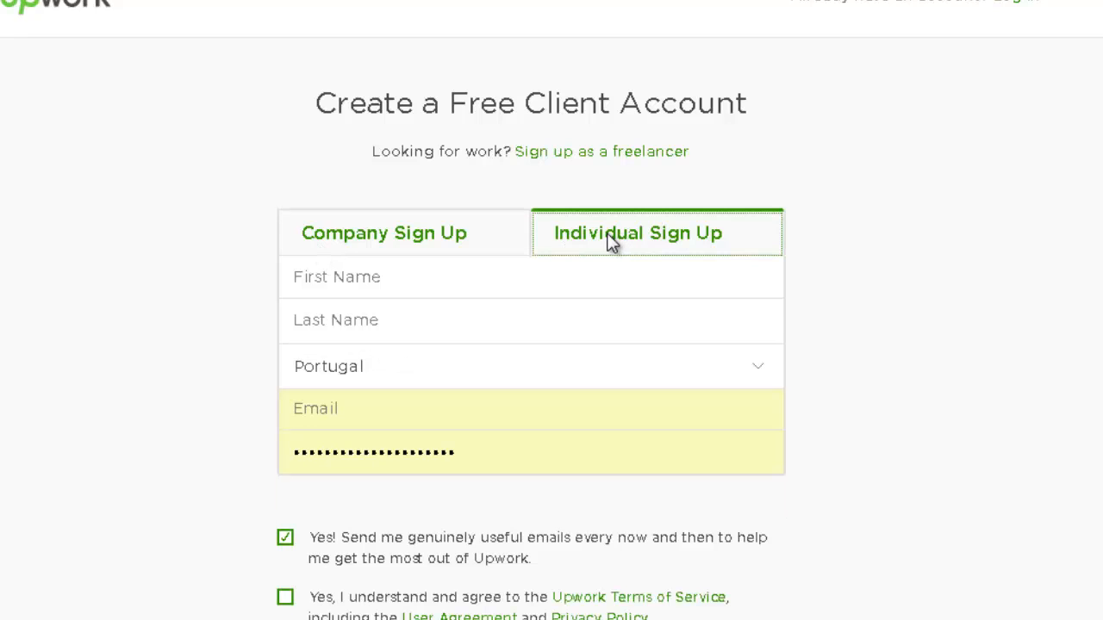
mouse_move(476, 195)
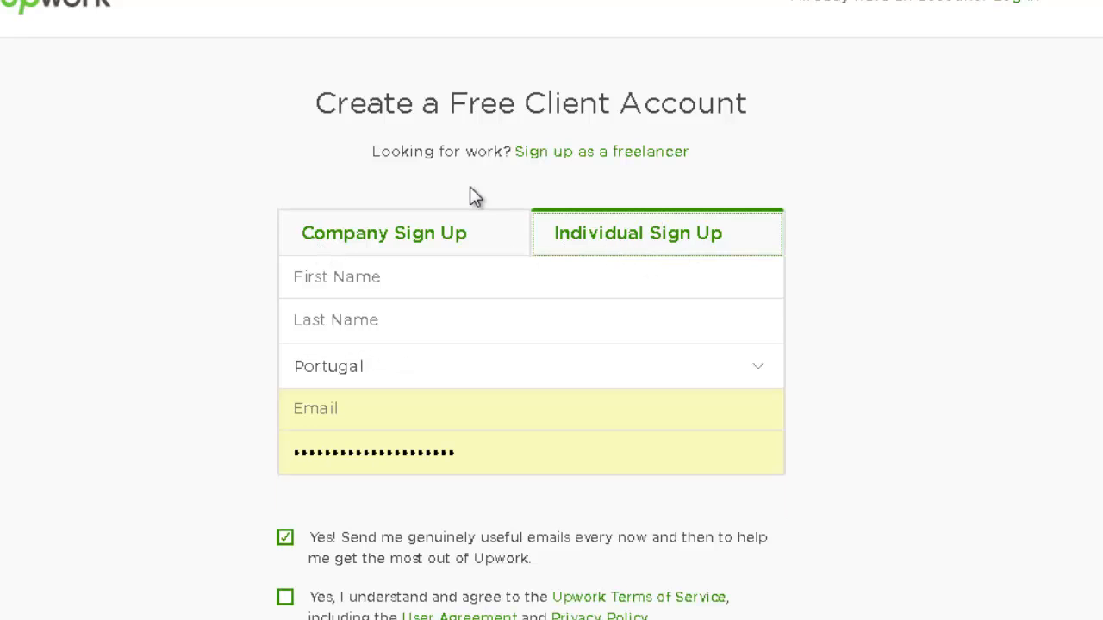
scroll("down", 3)
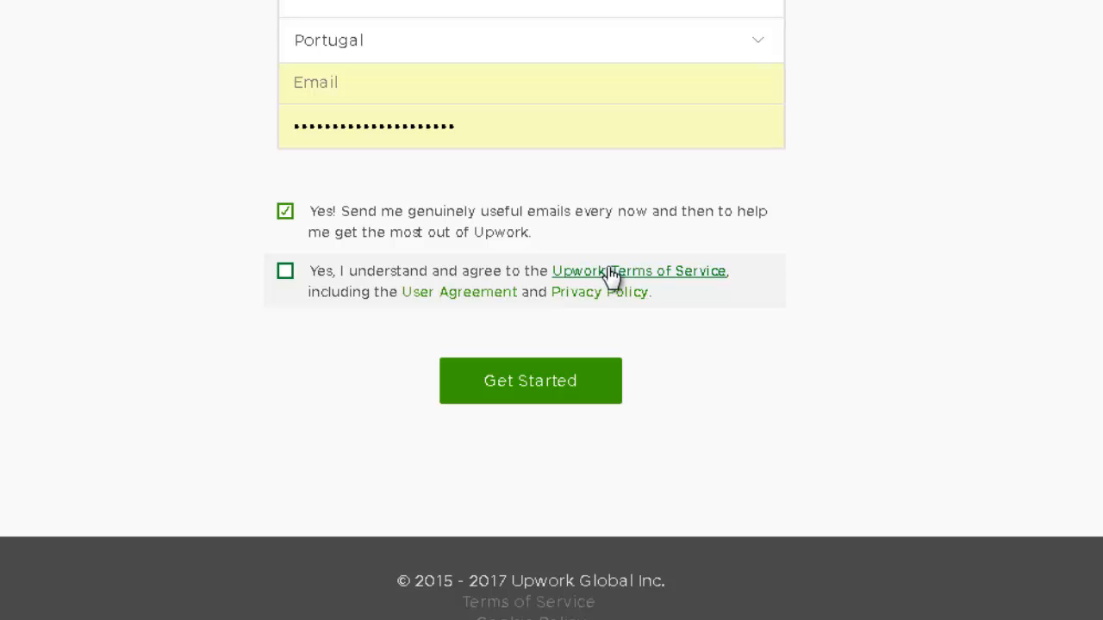
mouse_move(684, 287)
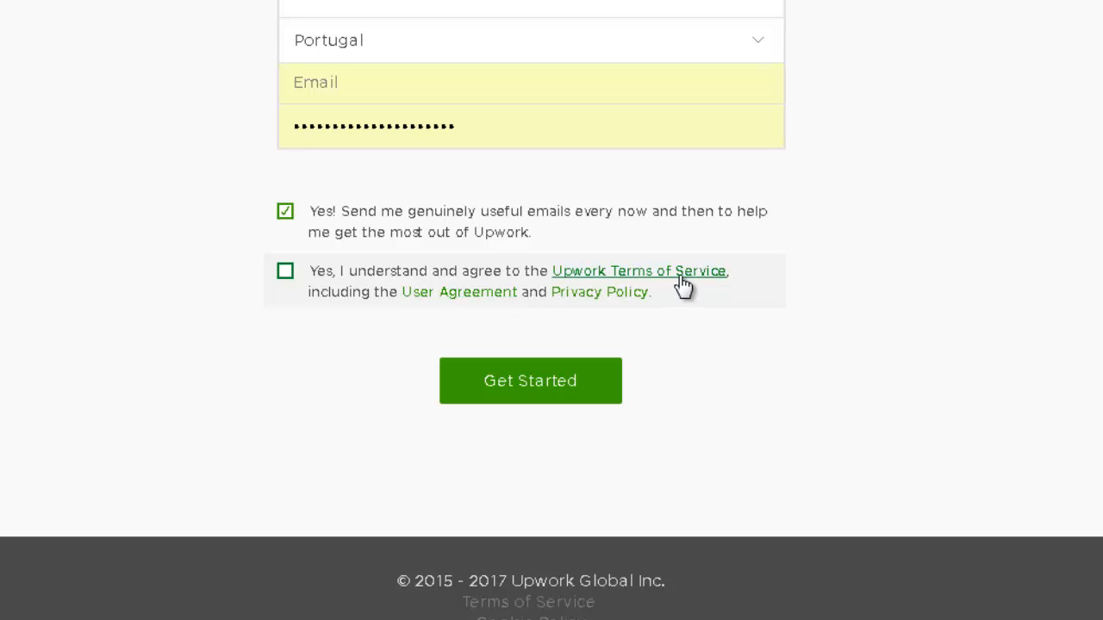
mouse_move(463, 314)
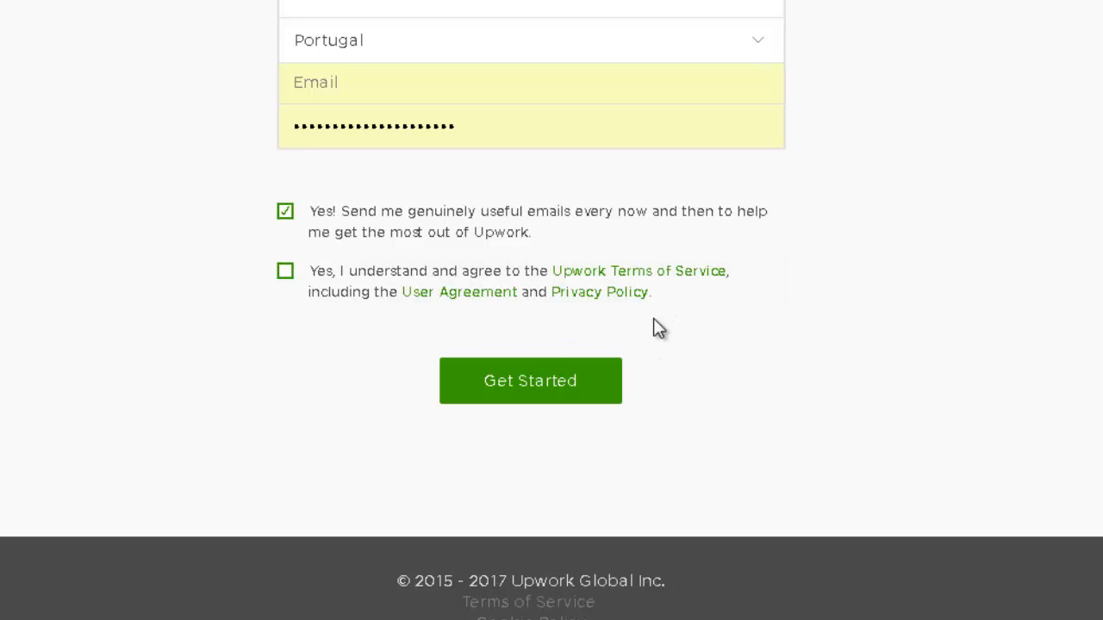
left_click(285, 270)
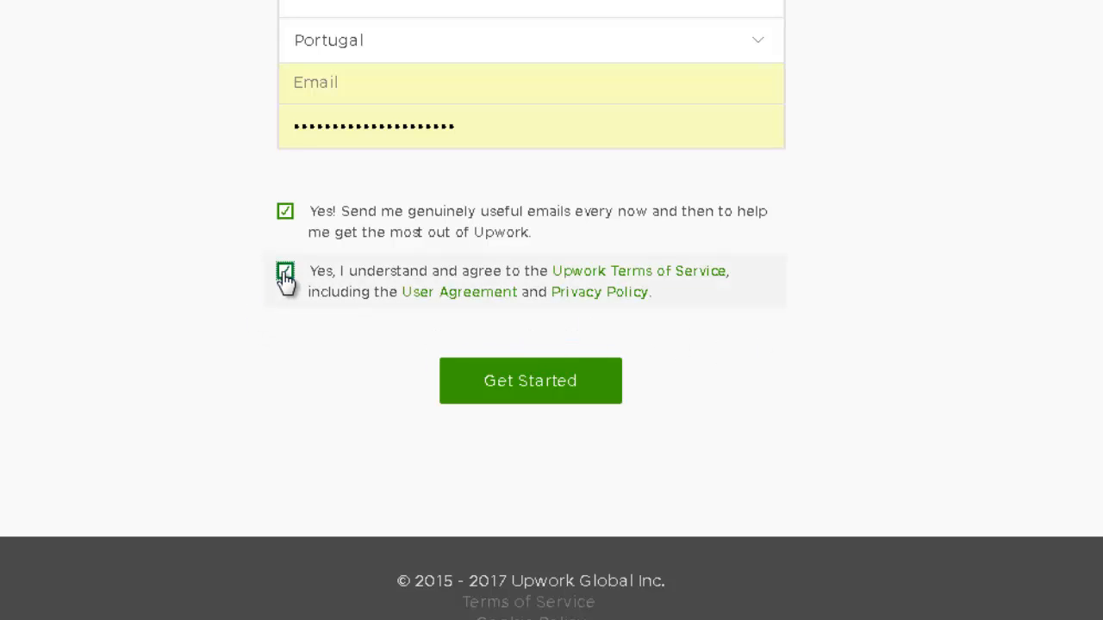
left_click(285, 270)
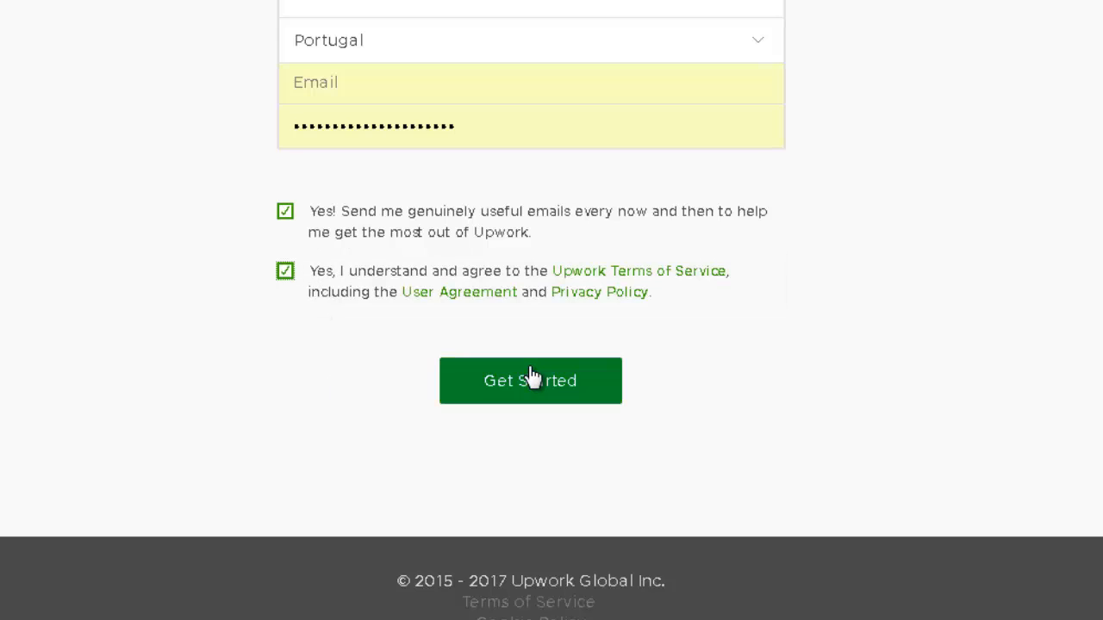
left_click(530, 381)
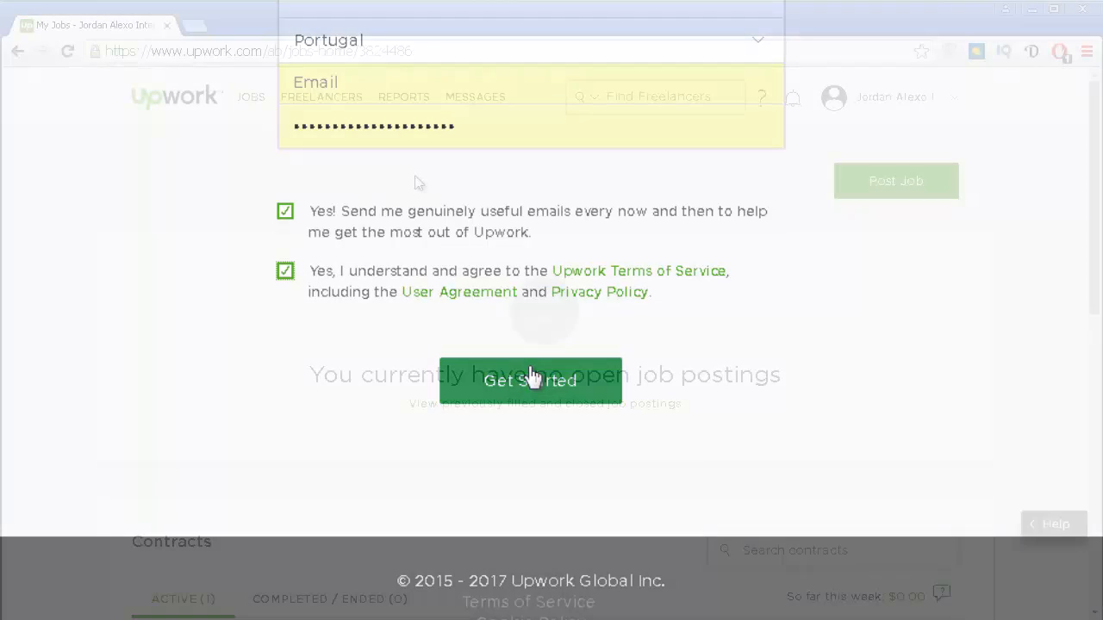
Go to Settings from the account menu, then to Billing Methods.
left_click(529, 381)
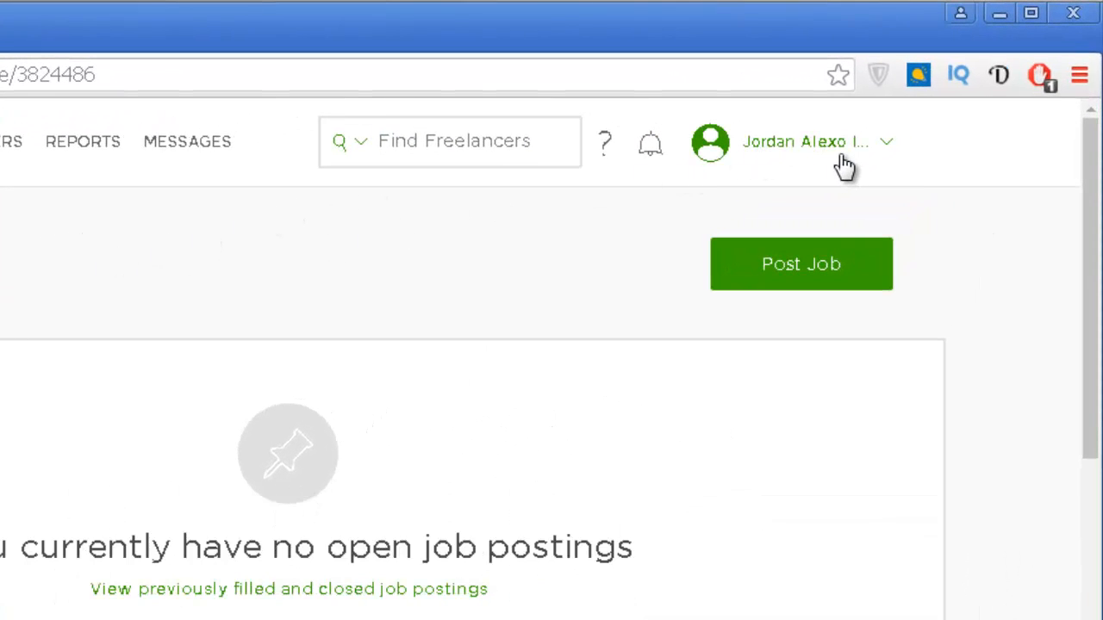
left_click(804, 142)
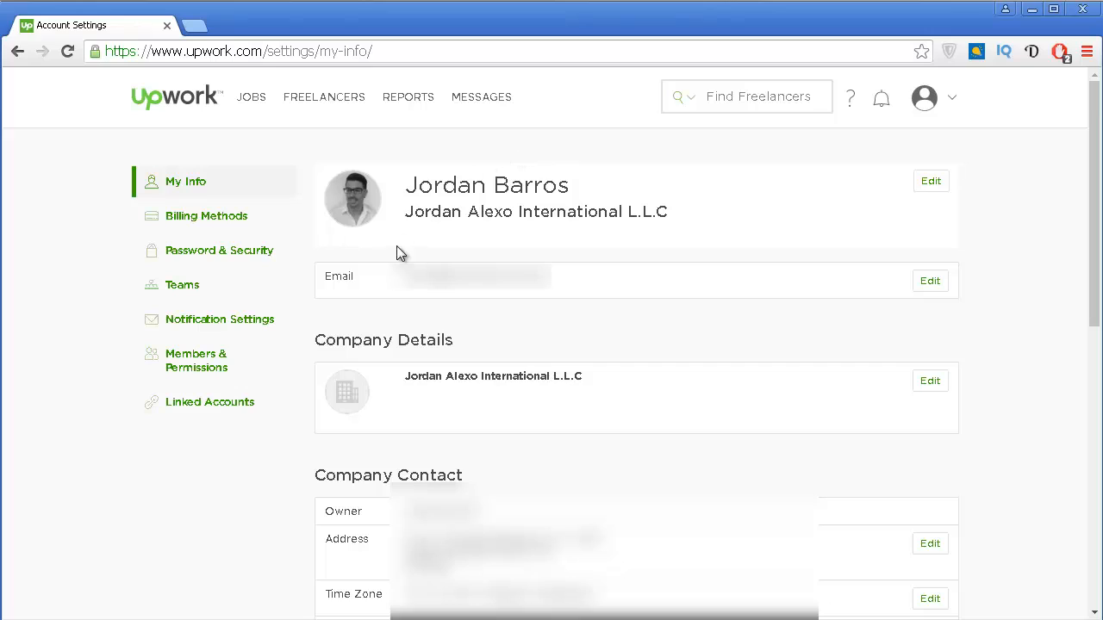
mouse_move(151, 194)
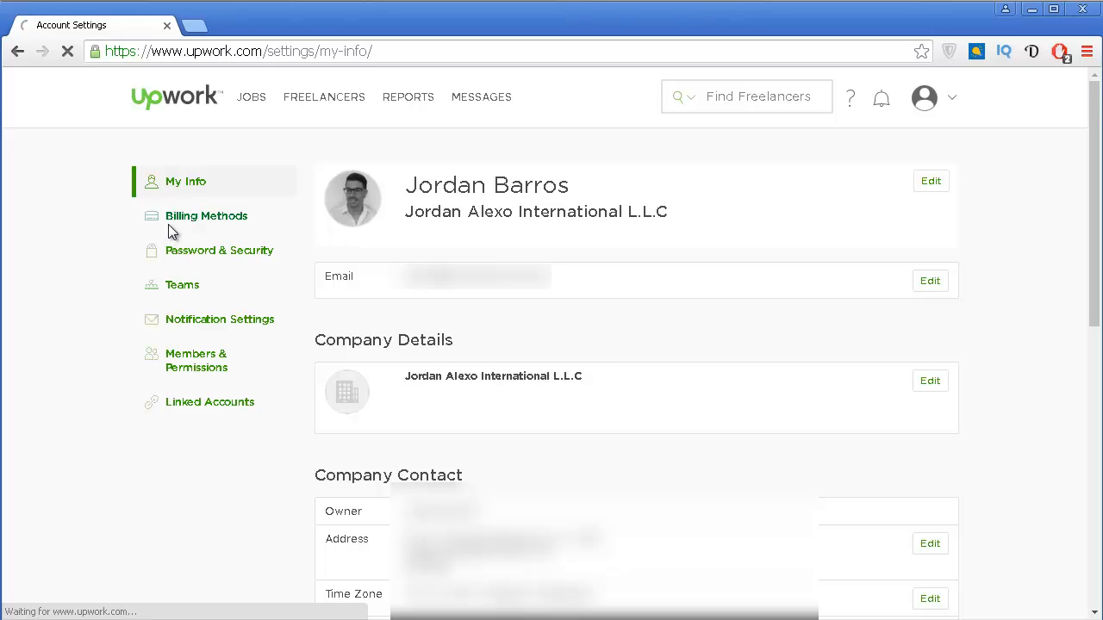
left_click(206, 215)
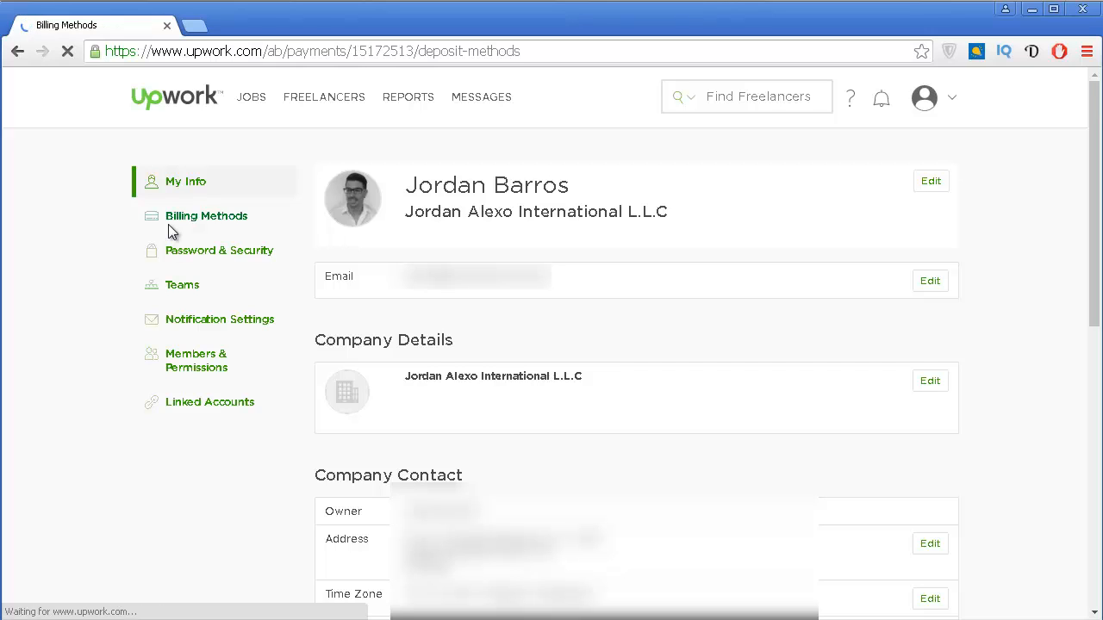
Let Billing Methods load, showing PayPal as the primary payment method.
left_click(206, 215)
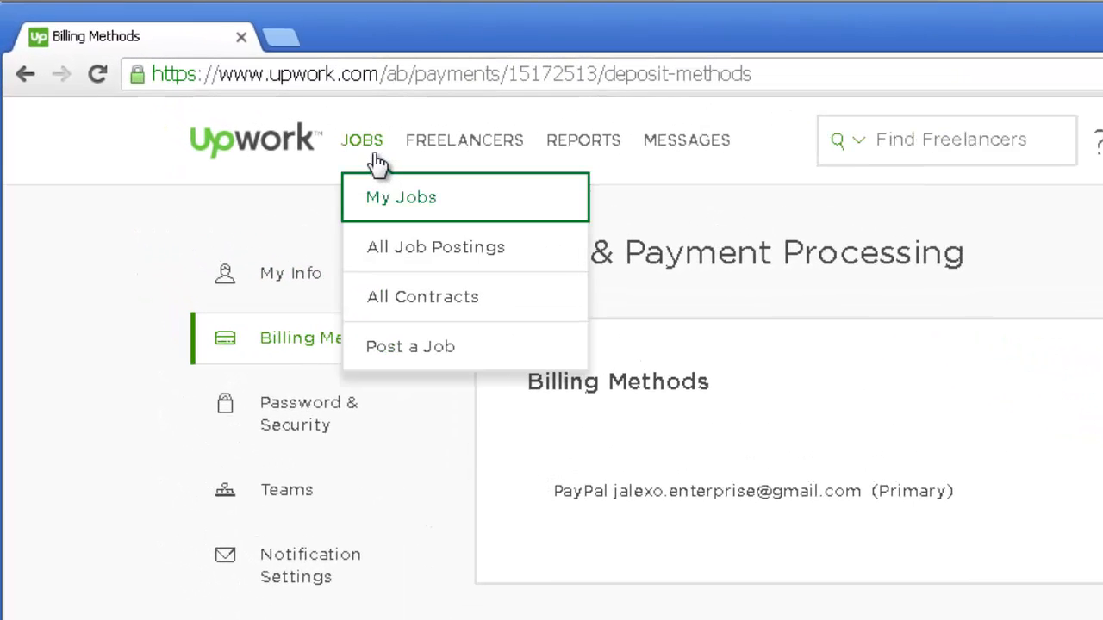
mouse_move(410, 345)
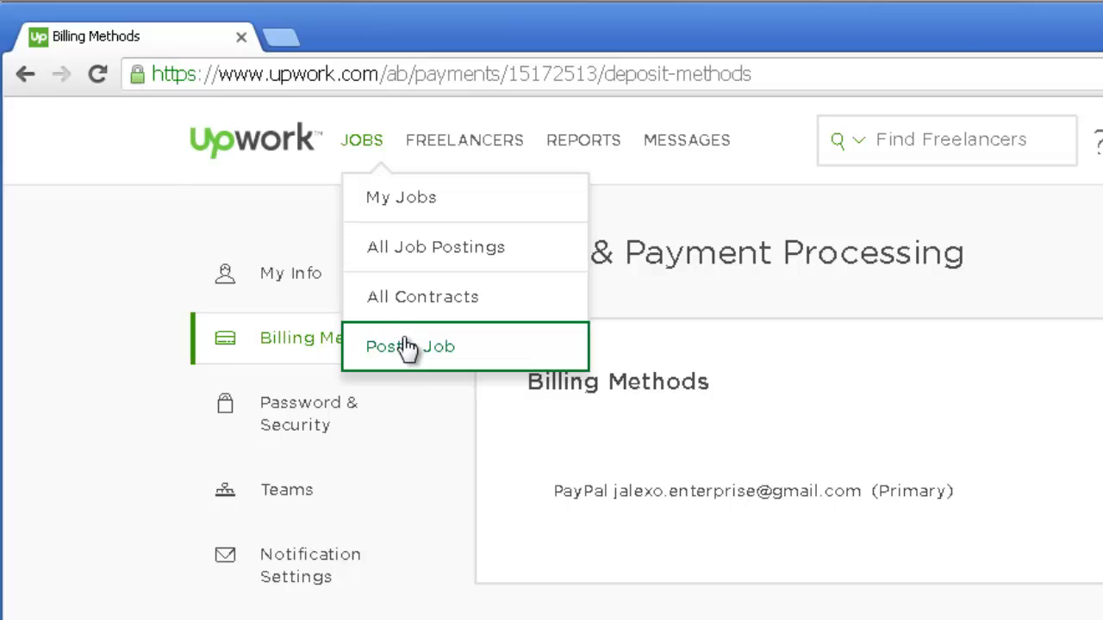
Start a new job post for part-time or short-term work.
left_click(410, 346)
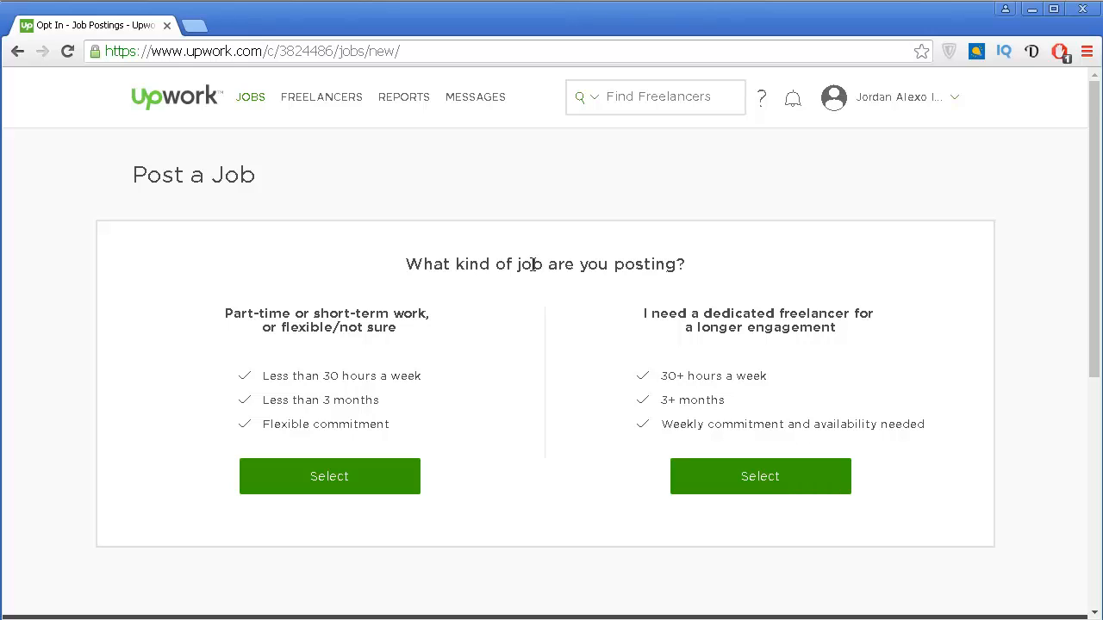
mouse_move(349, 391)
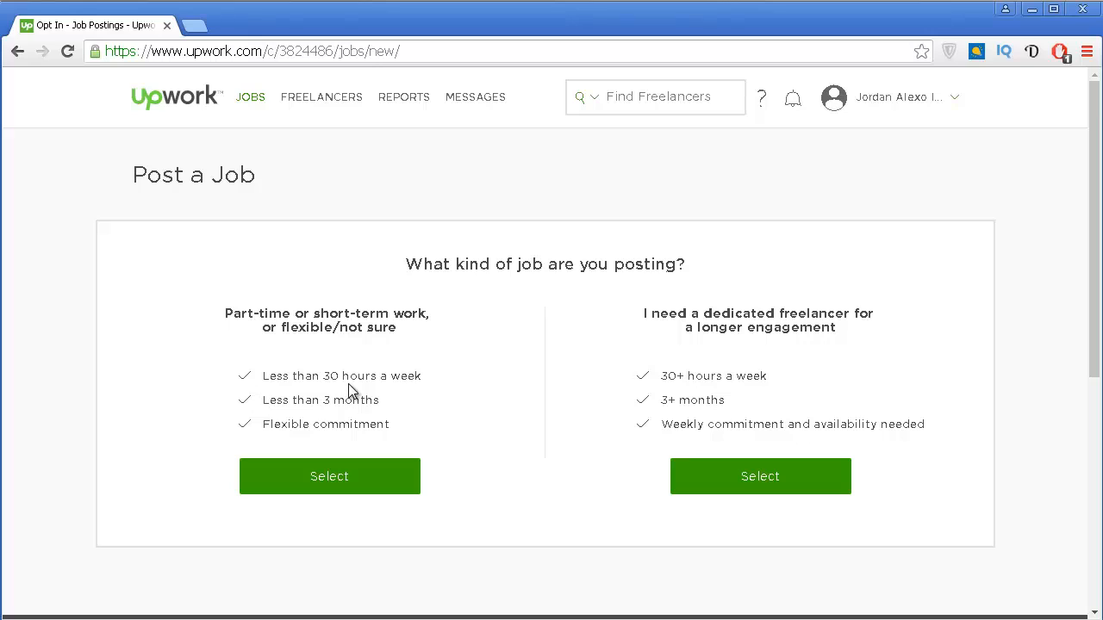
mouse_move(362, 420)
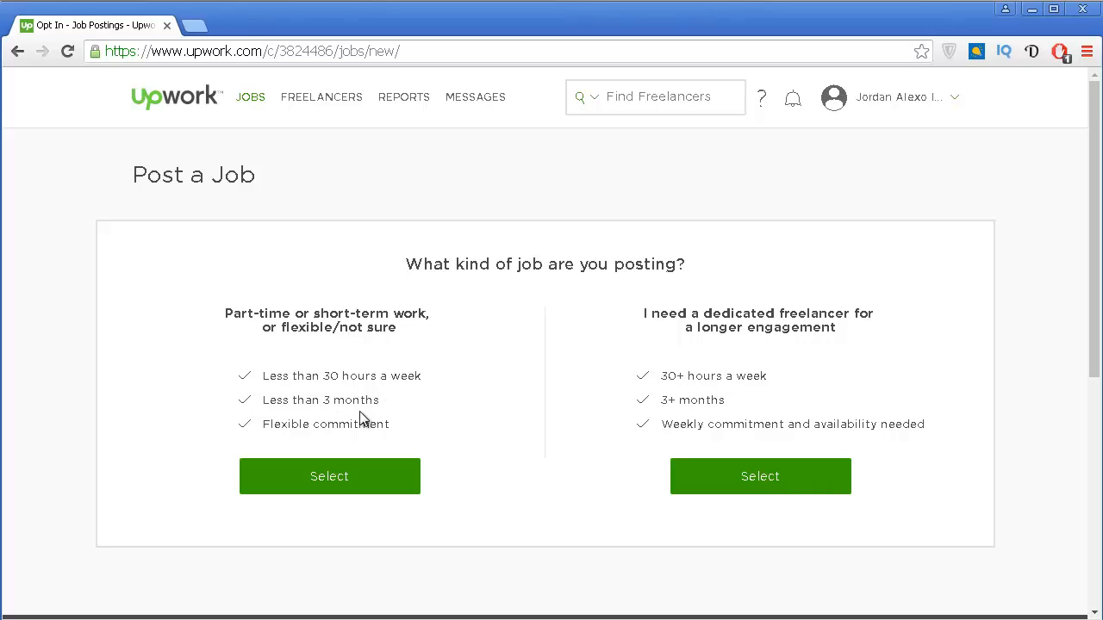
mouse_move(375, 438)
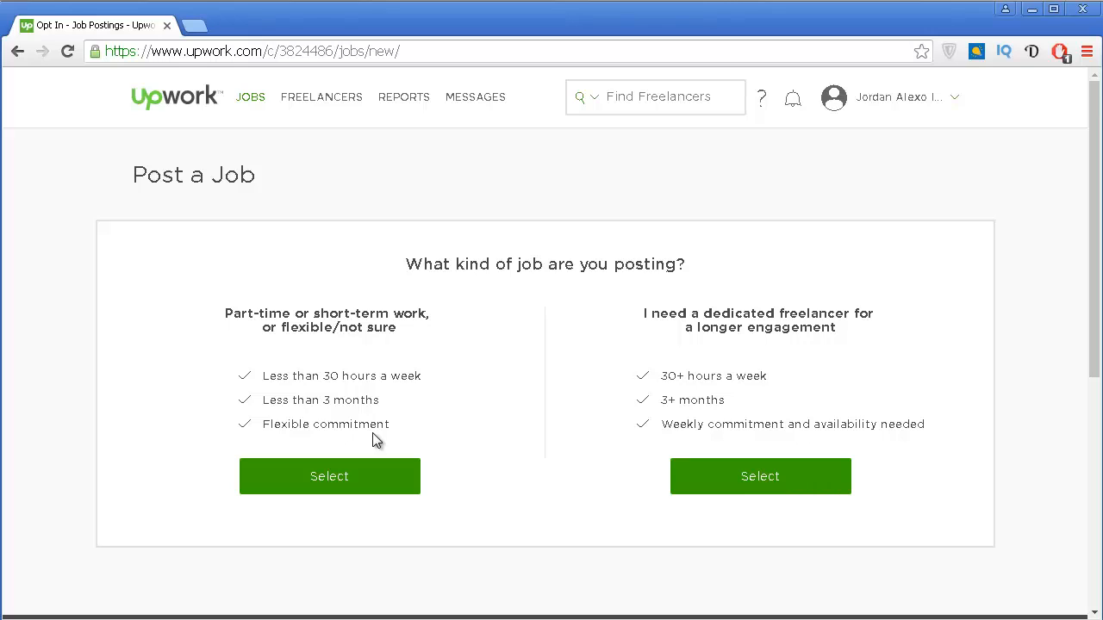
mouse_move(689, 422)
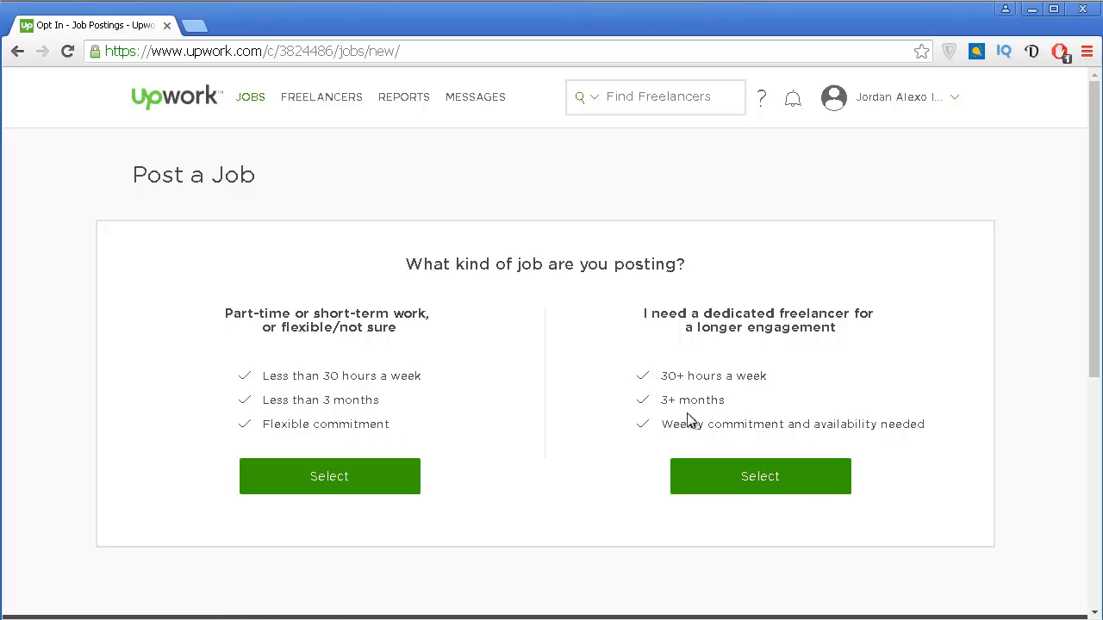
mouse_move(745, 403)
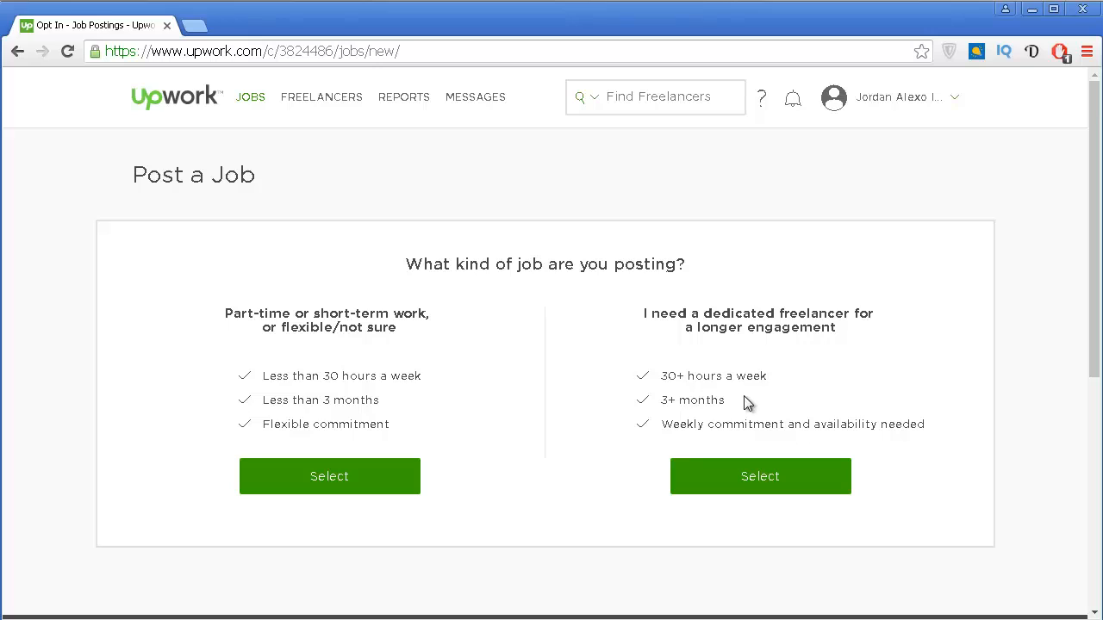
mouse_move(715, 442)
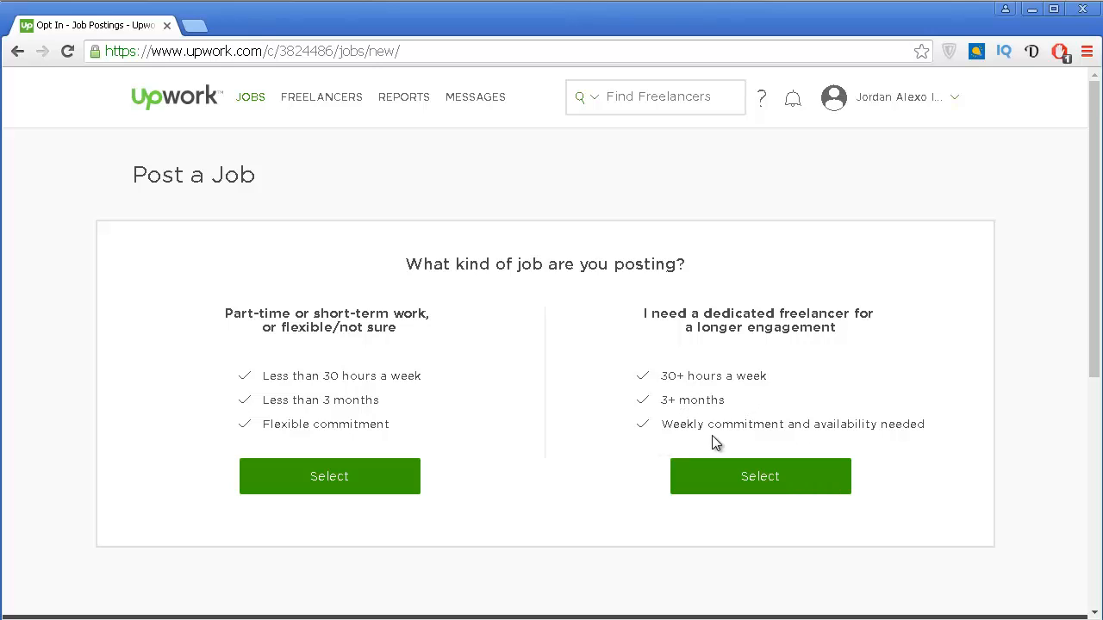
mouse_move(892, 537)
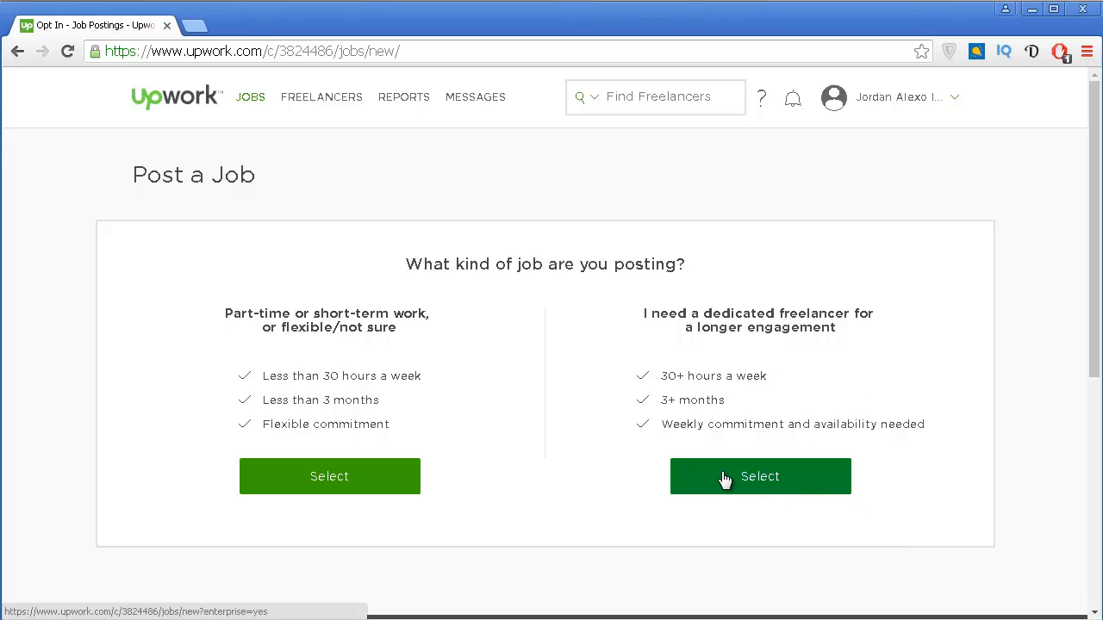
mouse_move(191, 295)
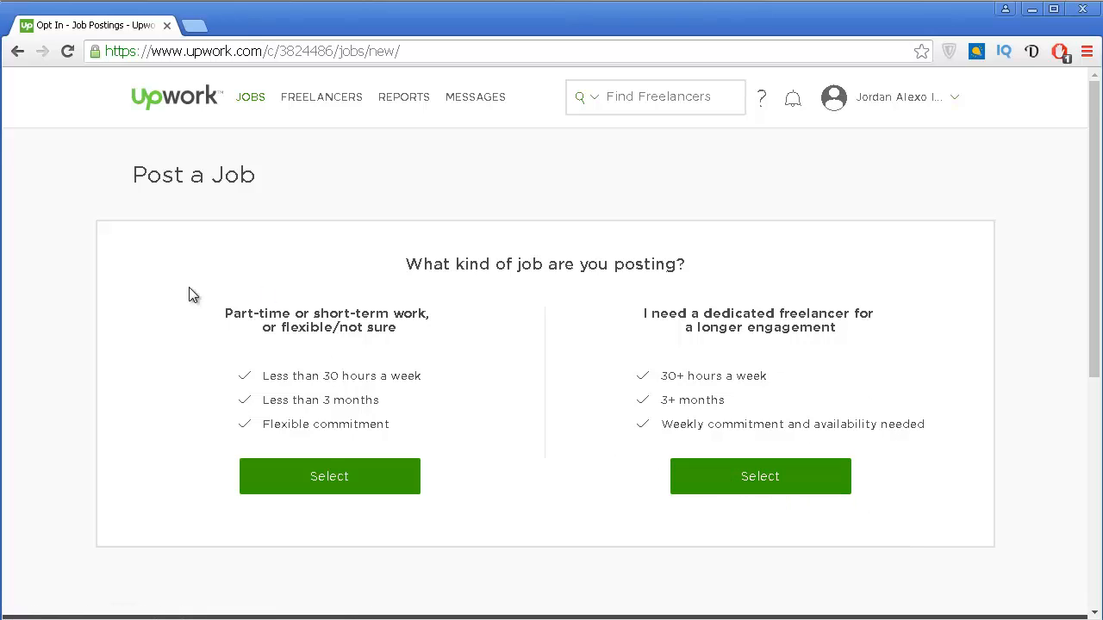
mouse_move(448, 487)
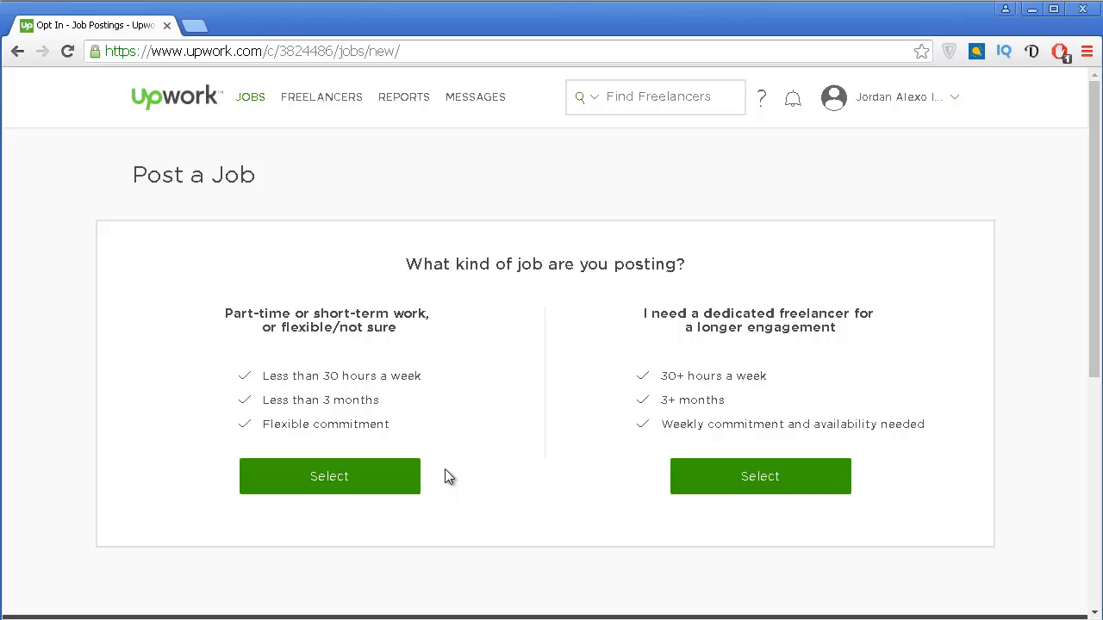
mouse_move(329, 477)
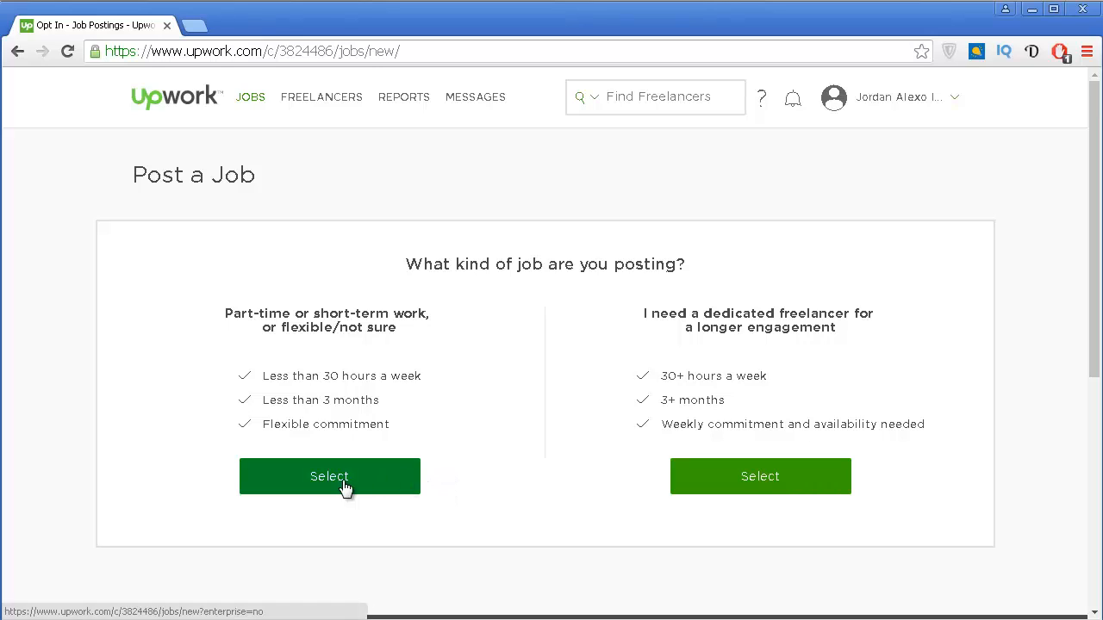
left_click(329, 476)
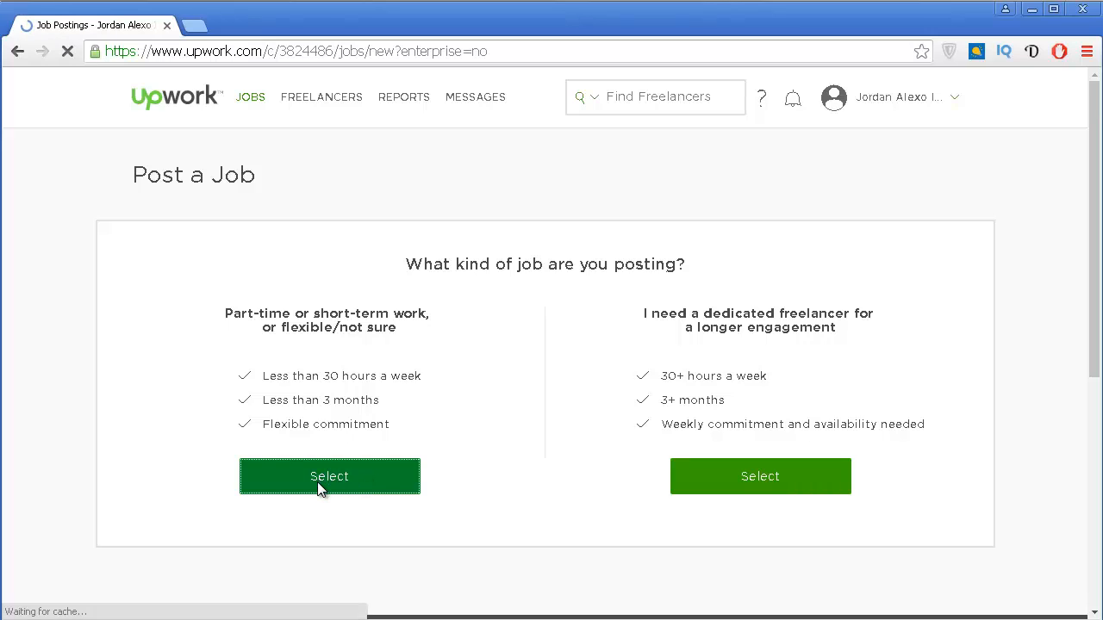
Choose Admin Support › Personal / Virtual Assistant from the category list.
left_click(329, 477)
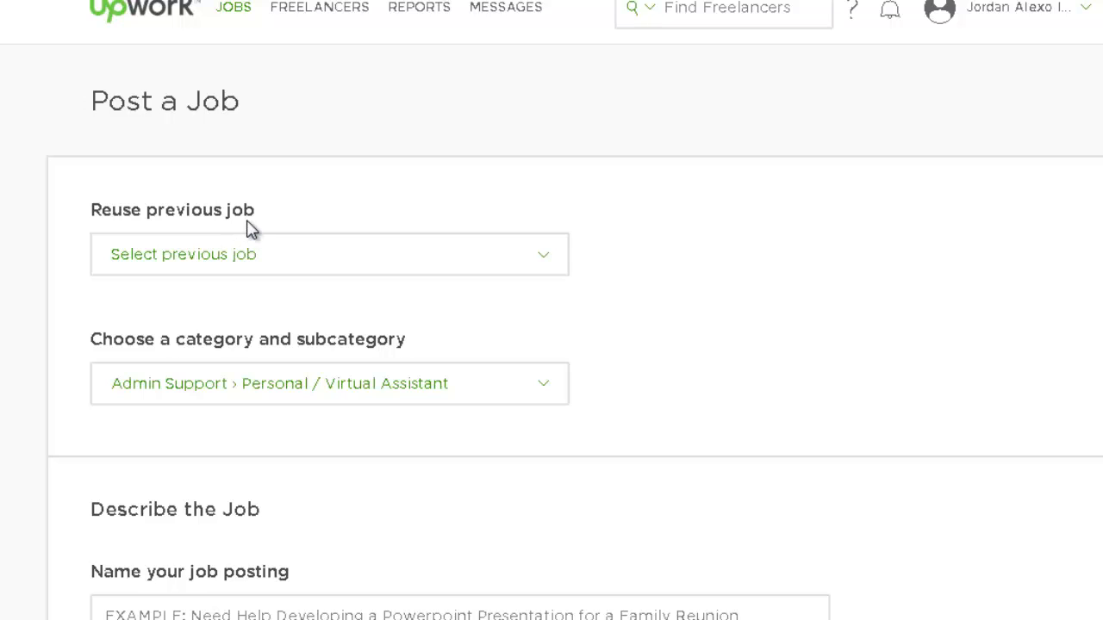
mouse_move(65, 334)
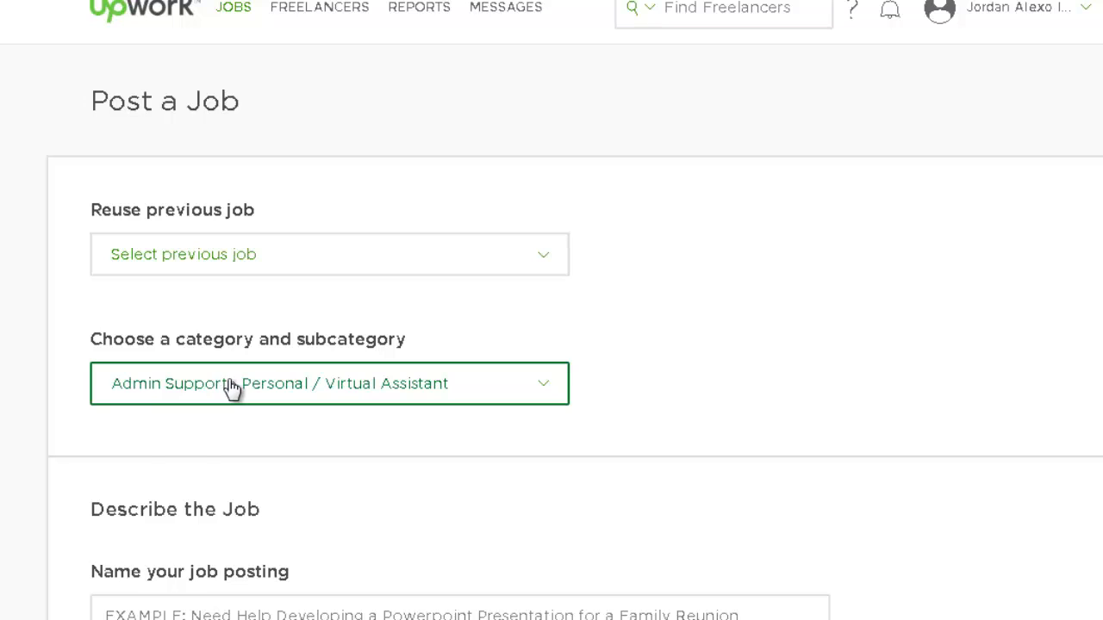
left_click(330, 383)
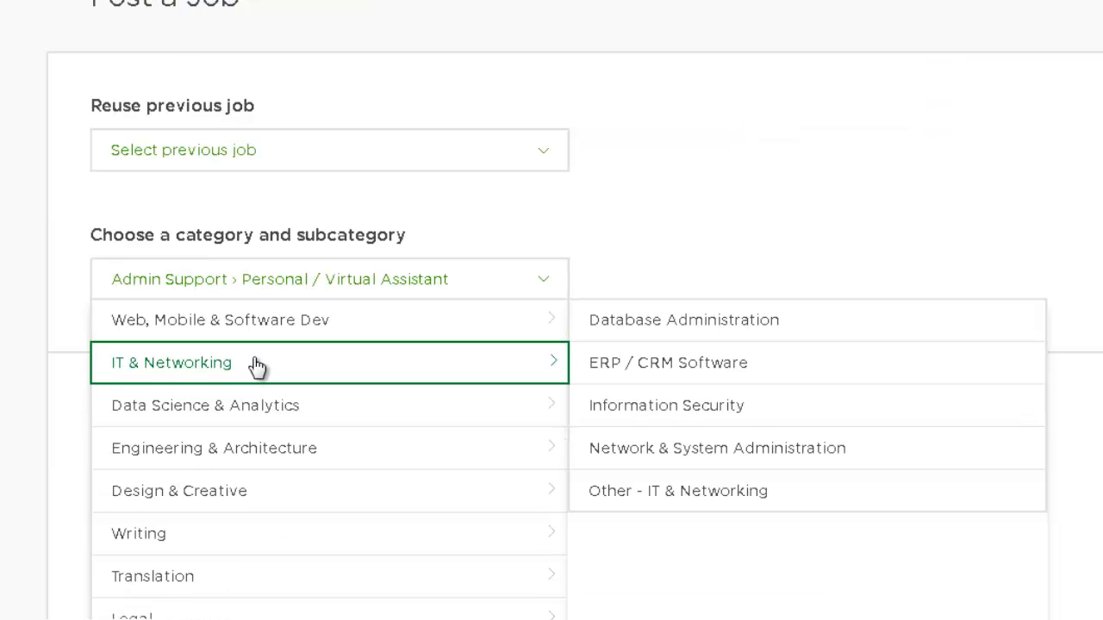
scroll("down", 3)
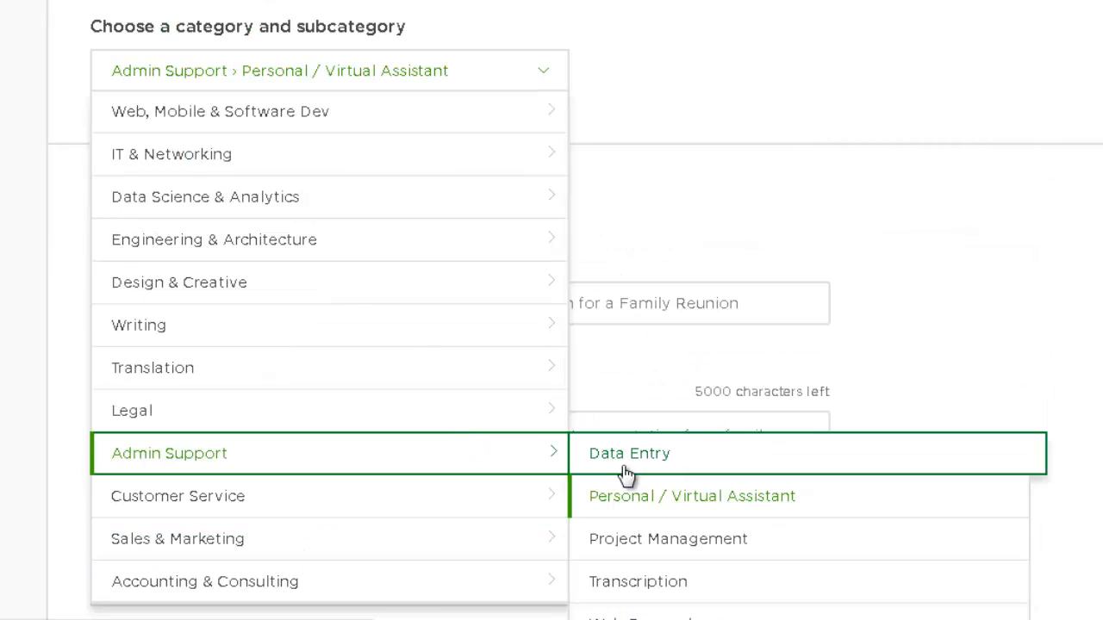
mouse_move(628, 488)
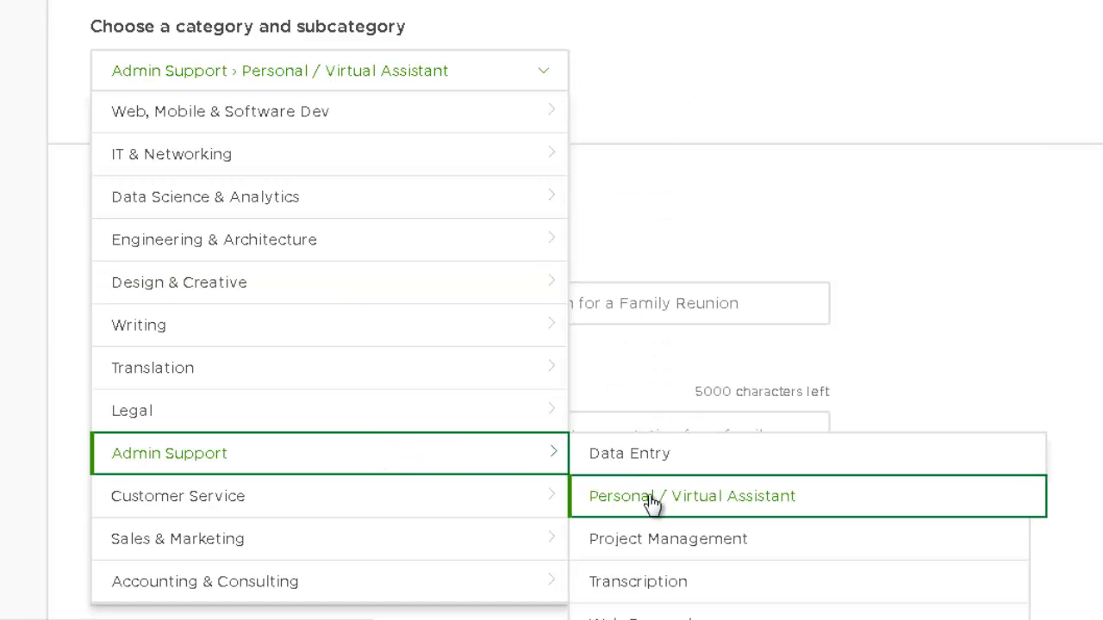
left_click(692, 496)
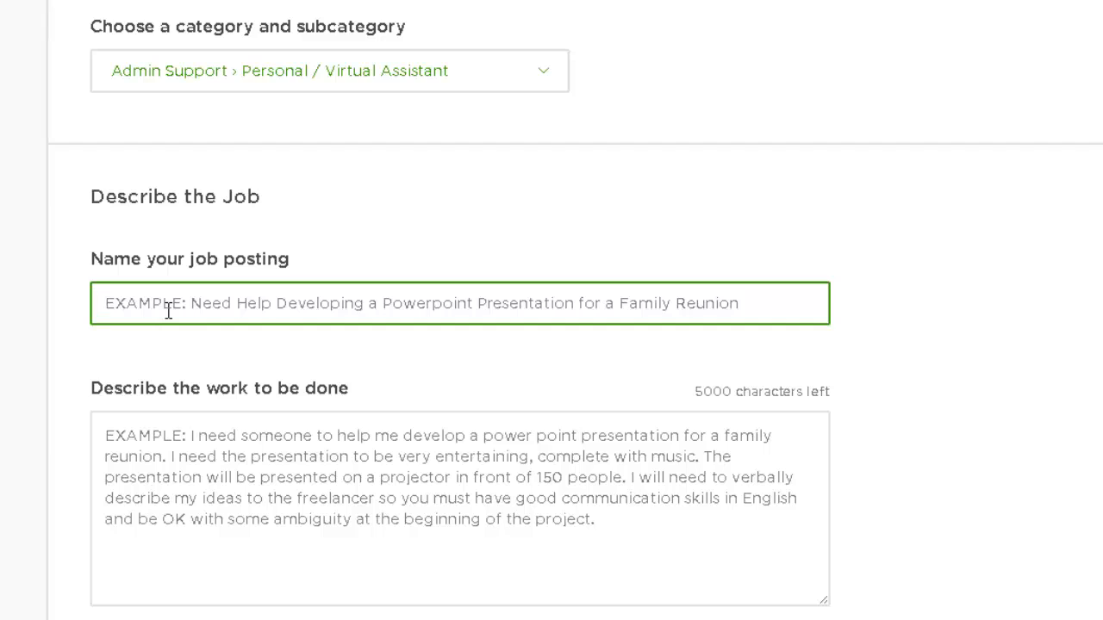
mouse_move(166, 314)
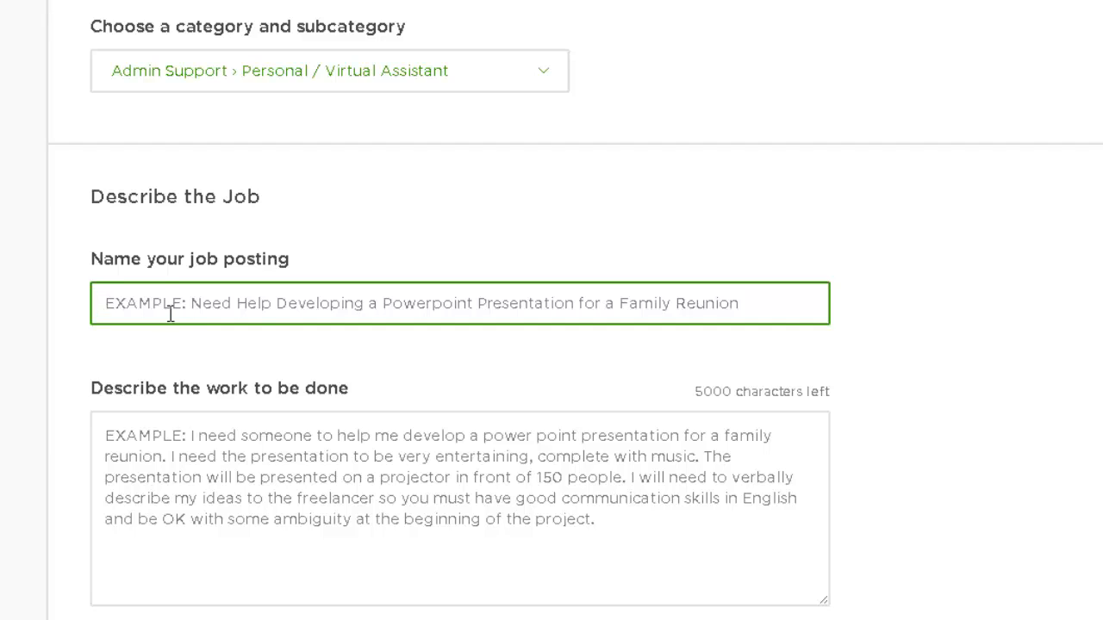
Enter the job title 'I NEED VA TO MAKE REVIEW SWAPS ON MY EBOOKS IN AMAZON'.
type("I N")
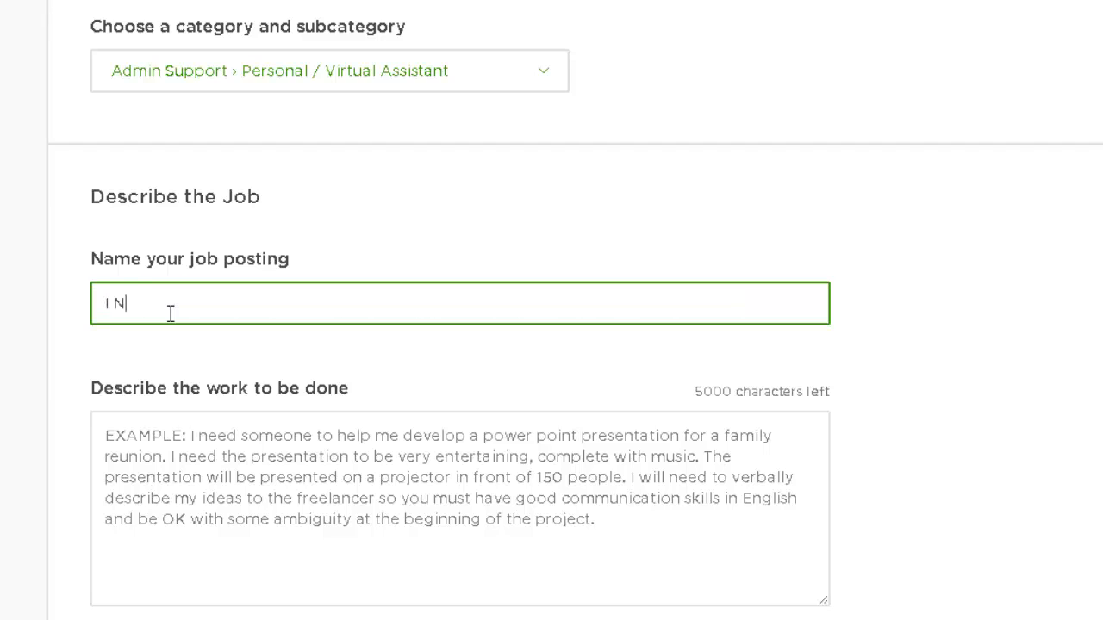
type("EED SOMEONE")
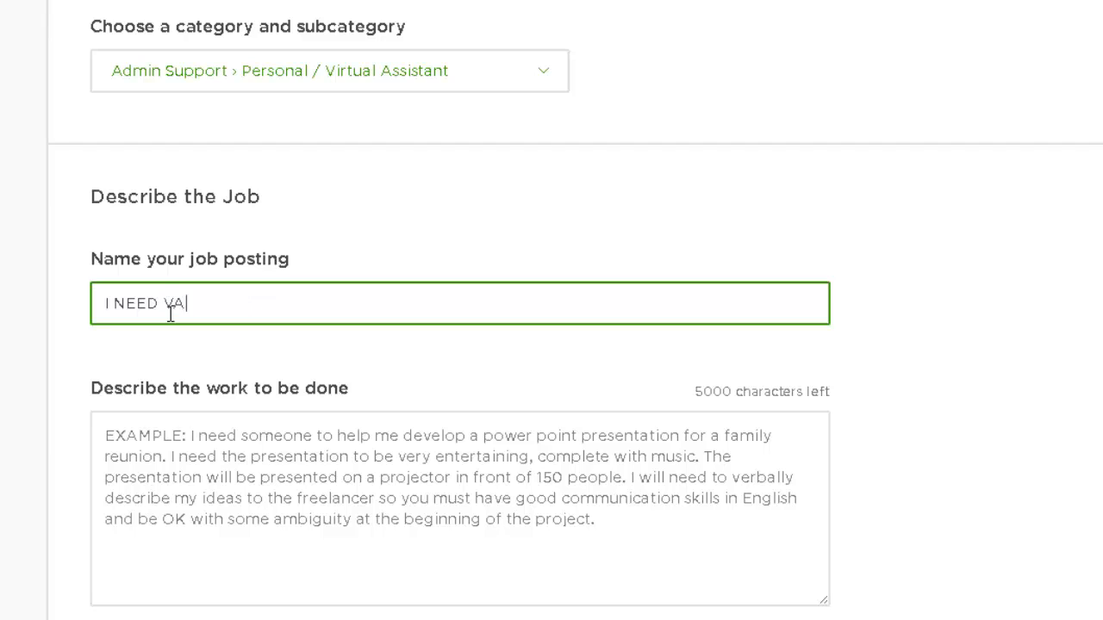
type("TO MAKE")
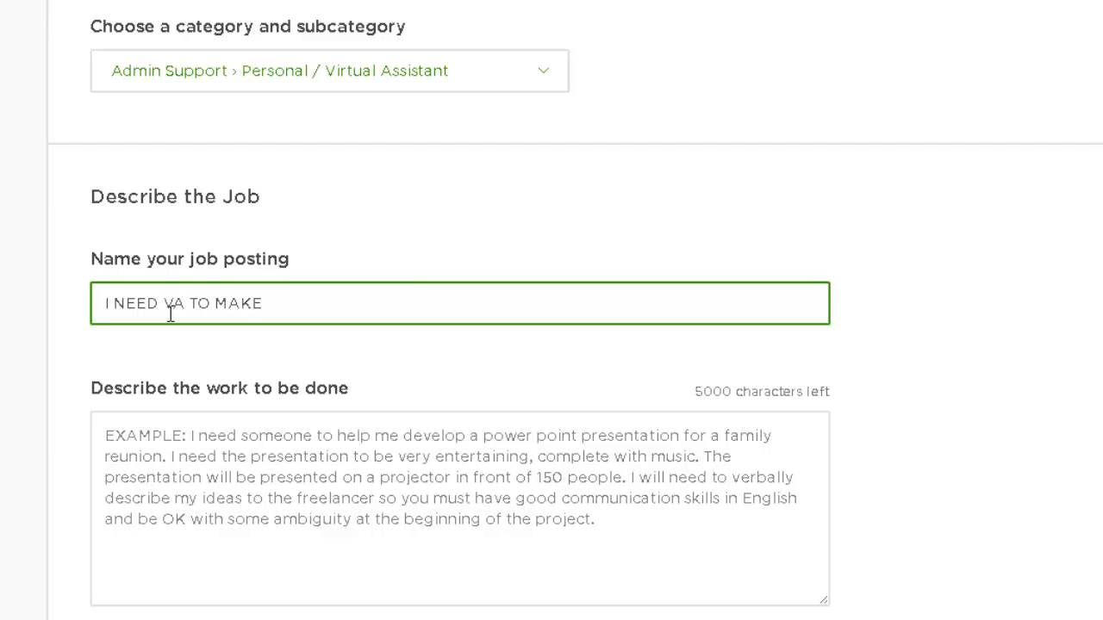
type("REVIEW SWA")
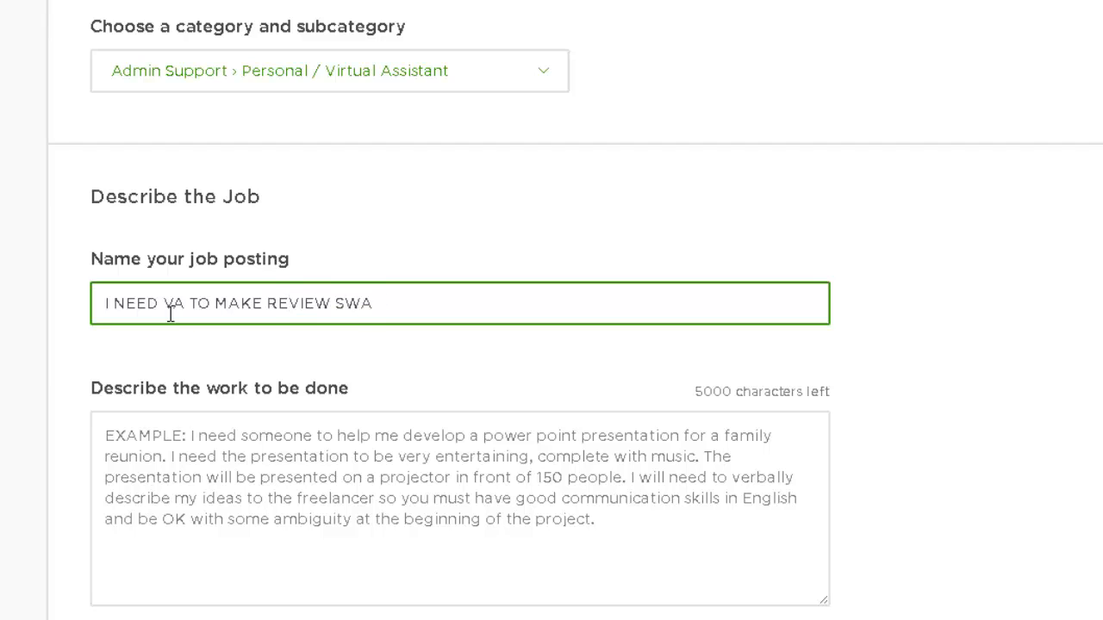
type("PS ON")
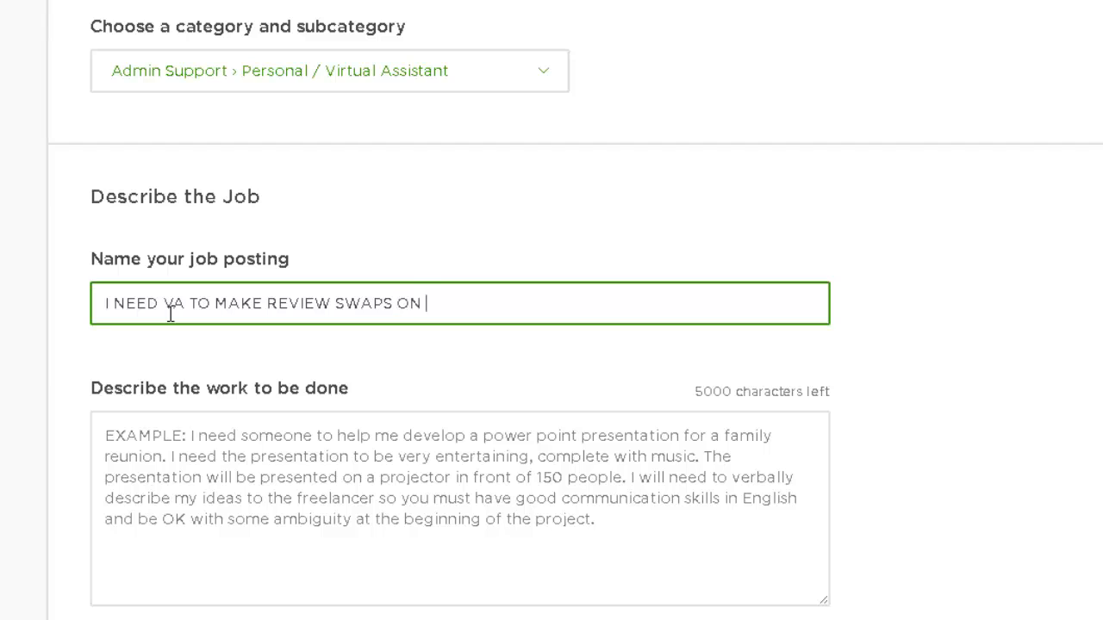
type("MY EBOOK")
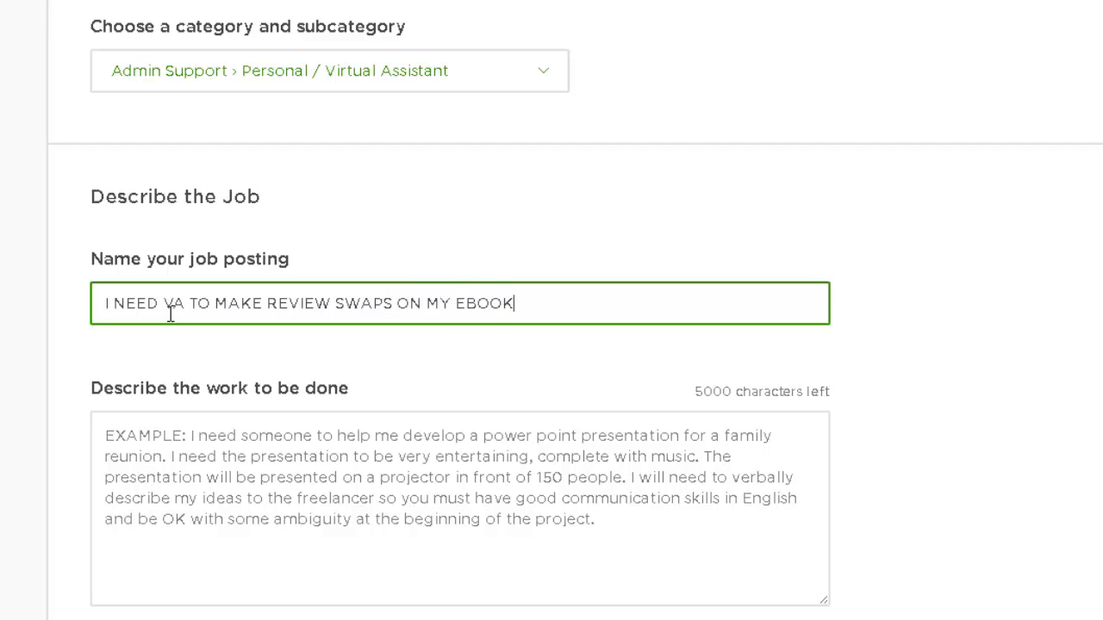
type("S IN AMAZOMN")
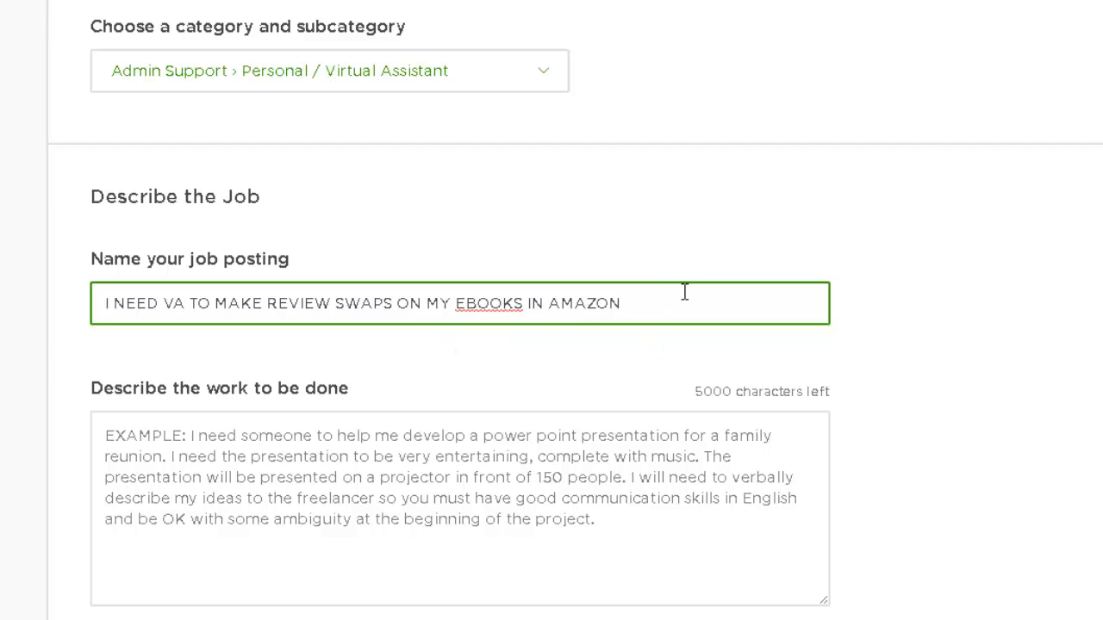
mouse_move(119, 312)
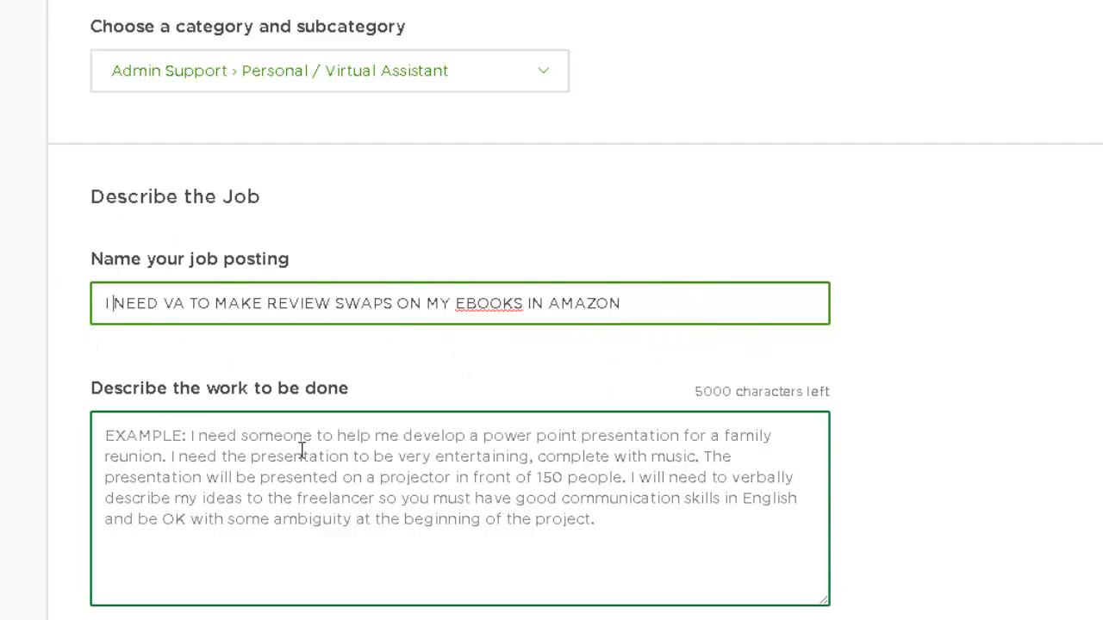
Enter the job description 'I va to get reviews for a ebook in kindle amazon.'.
scroll("down", 3)
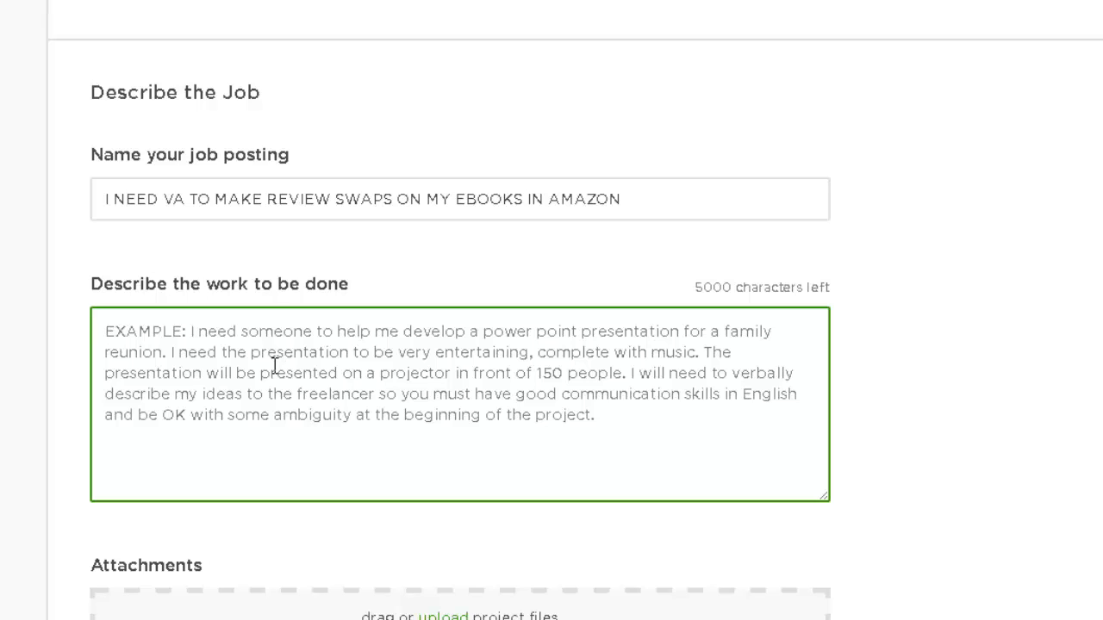
type("I va to get")
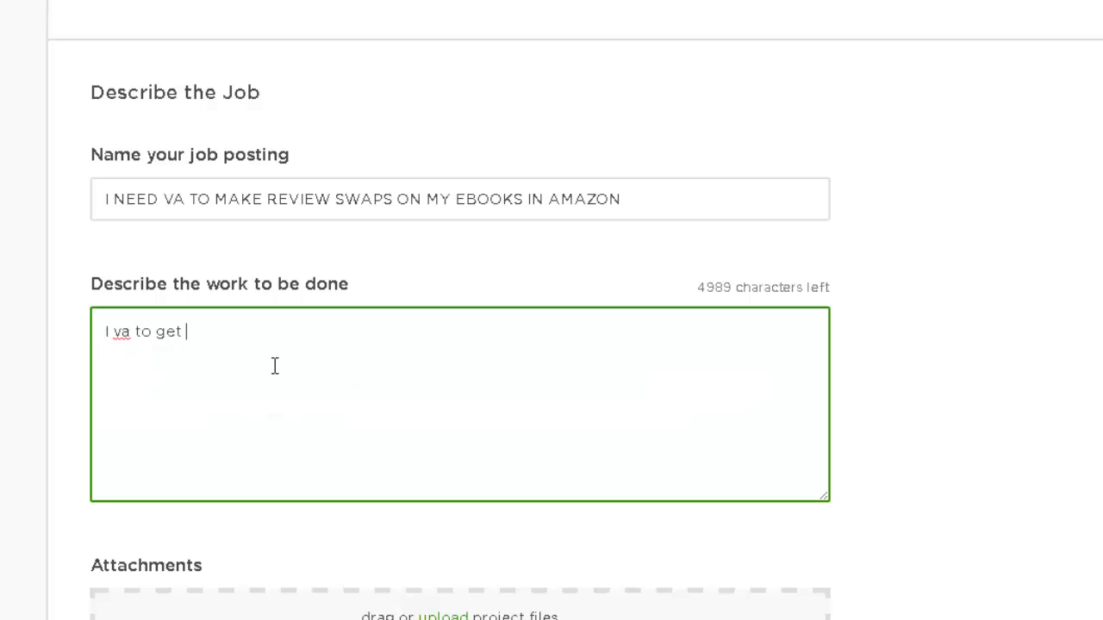
type("reviews f")
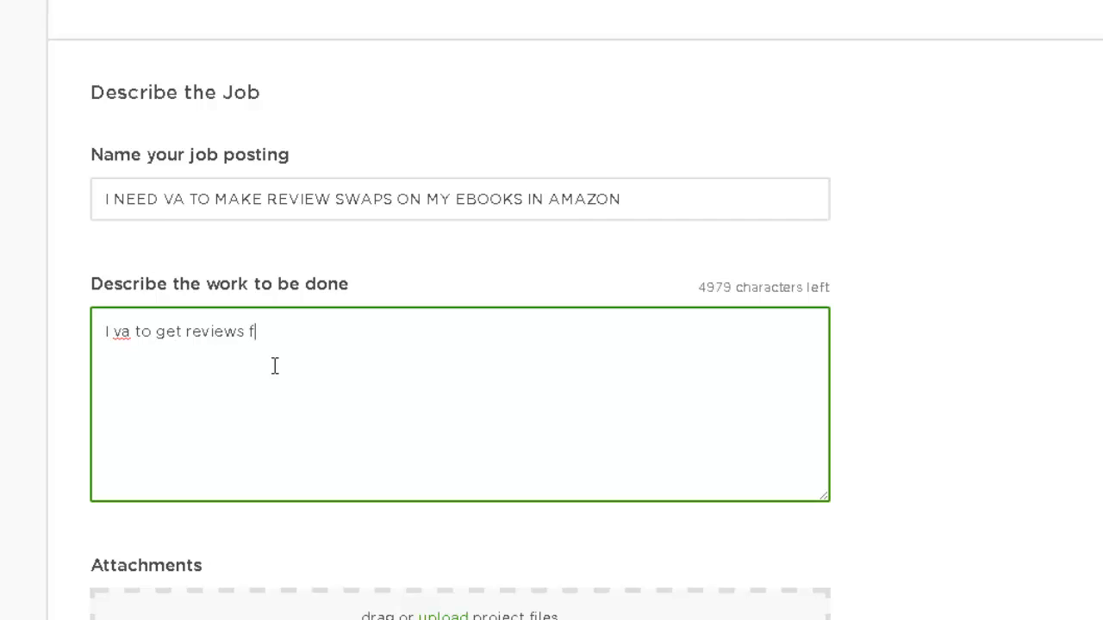
type("or a ebook in kindle amaz")
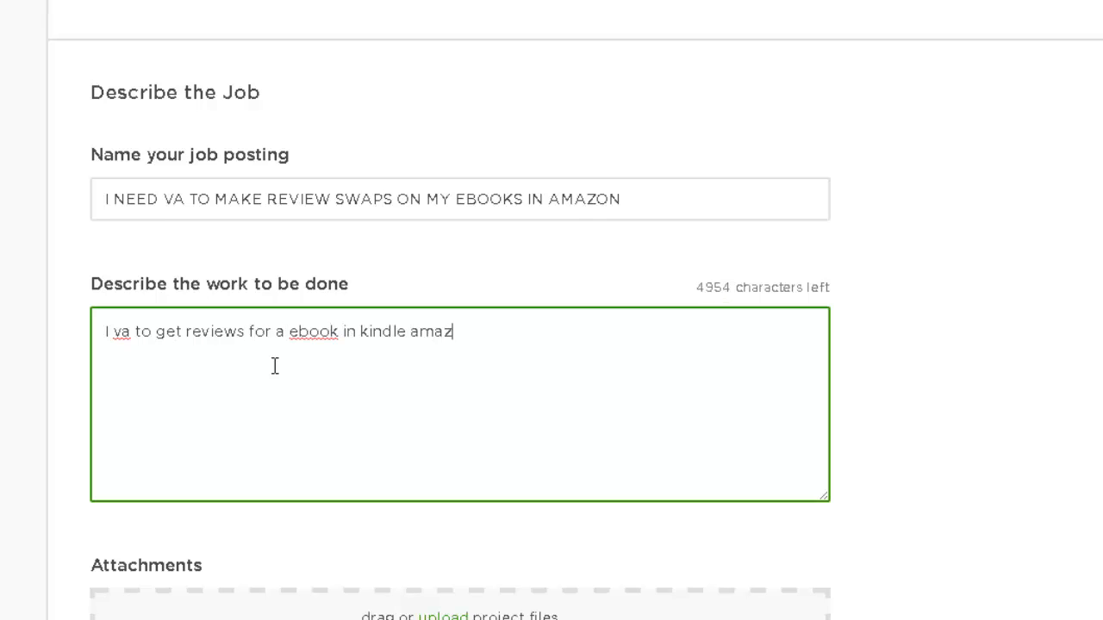
type("on")
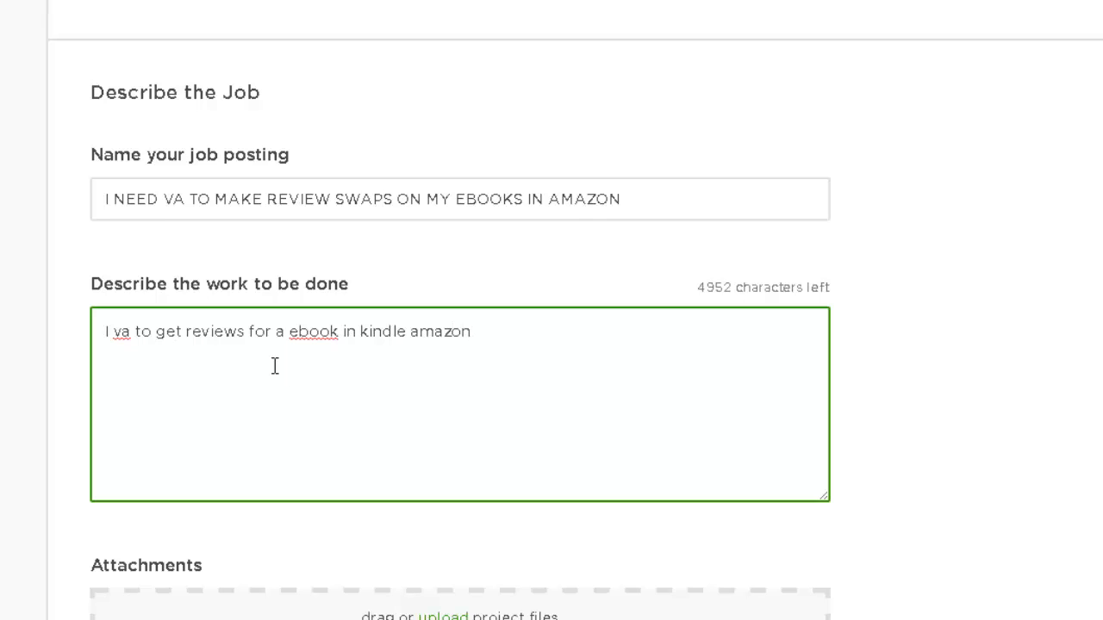
type(".")
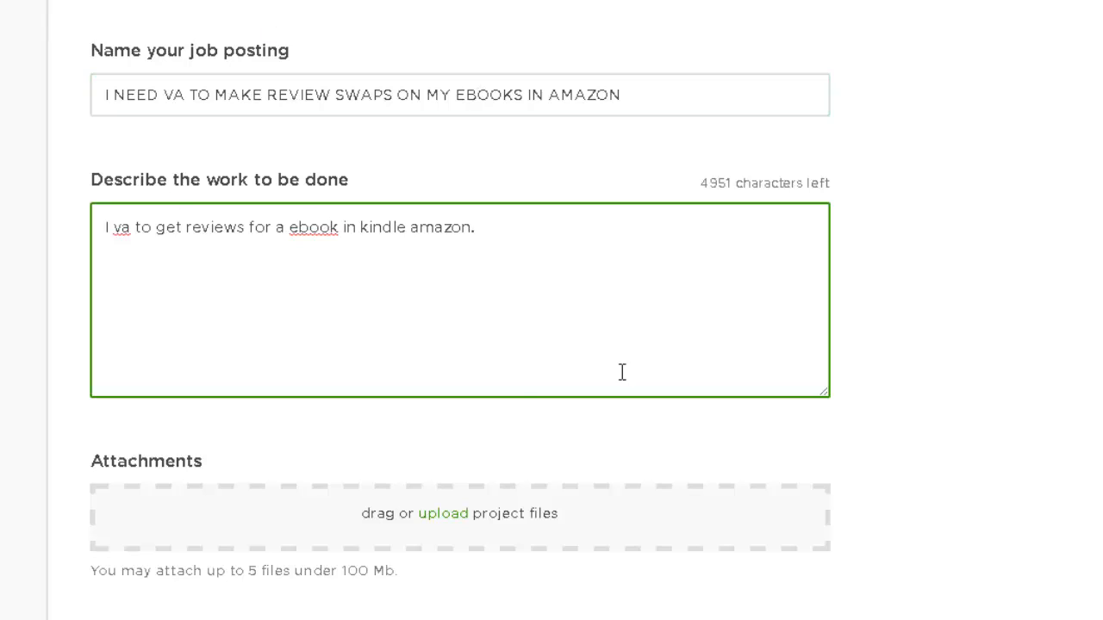
scroll("down", 3)
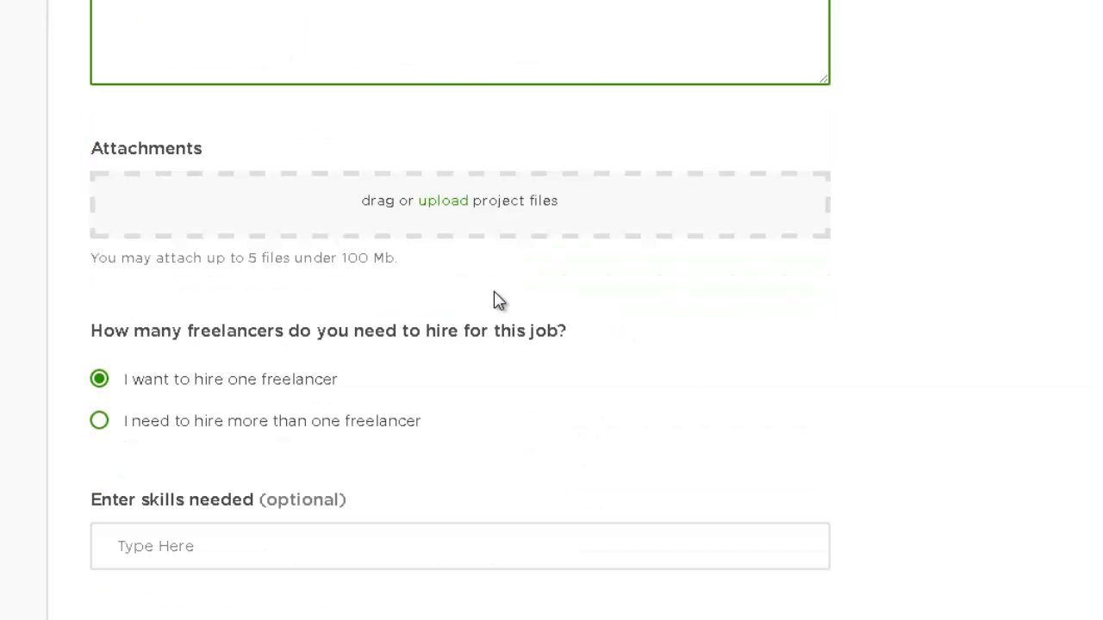
mouse_move(261, 358)
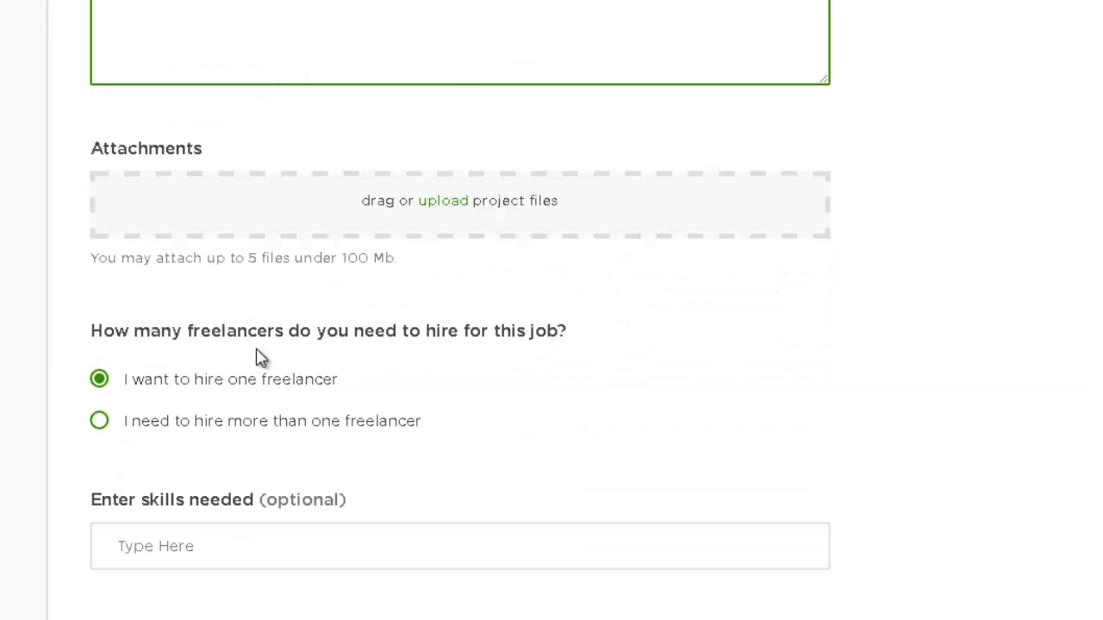
mouse_move(586, 373)
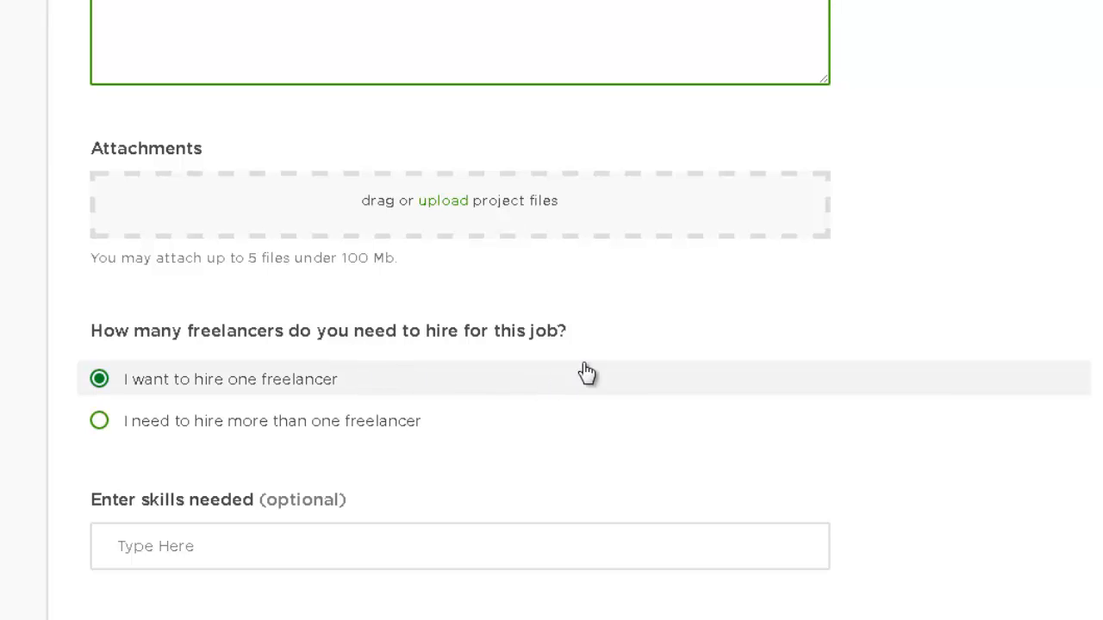
mouse_move(141, 444)
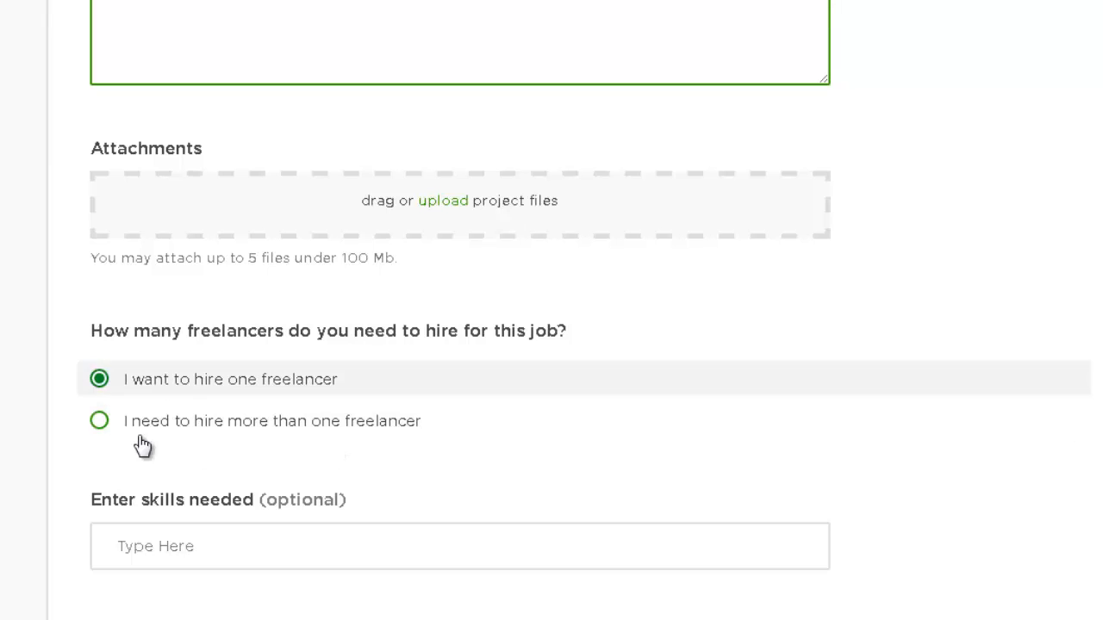
mouse_move(285, 430)
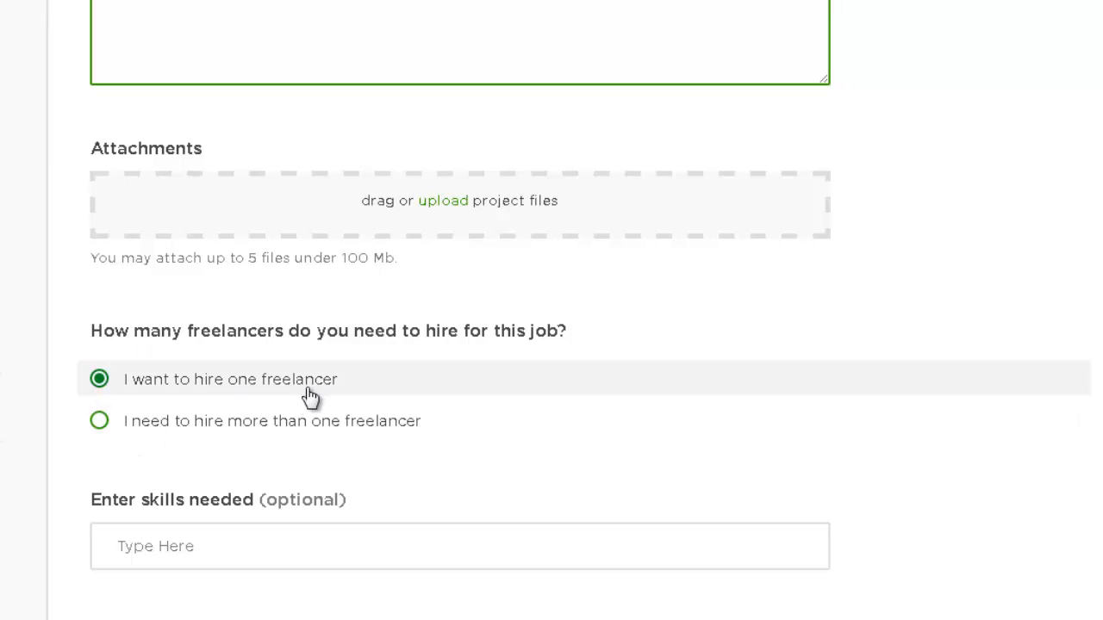
mouse_move(289, 399)
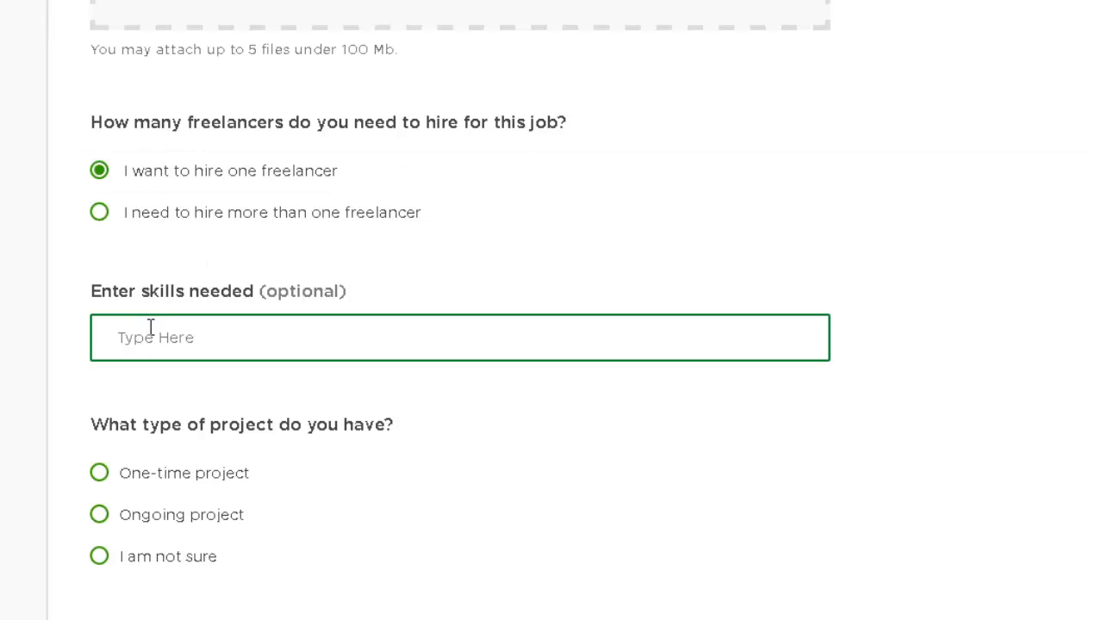
Pick Virtual Assistant from the frequently used skills suggestions.
left_click(460, 337)
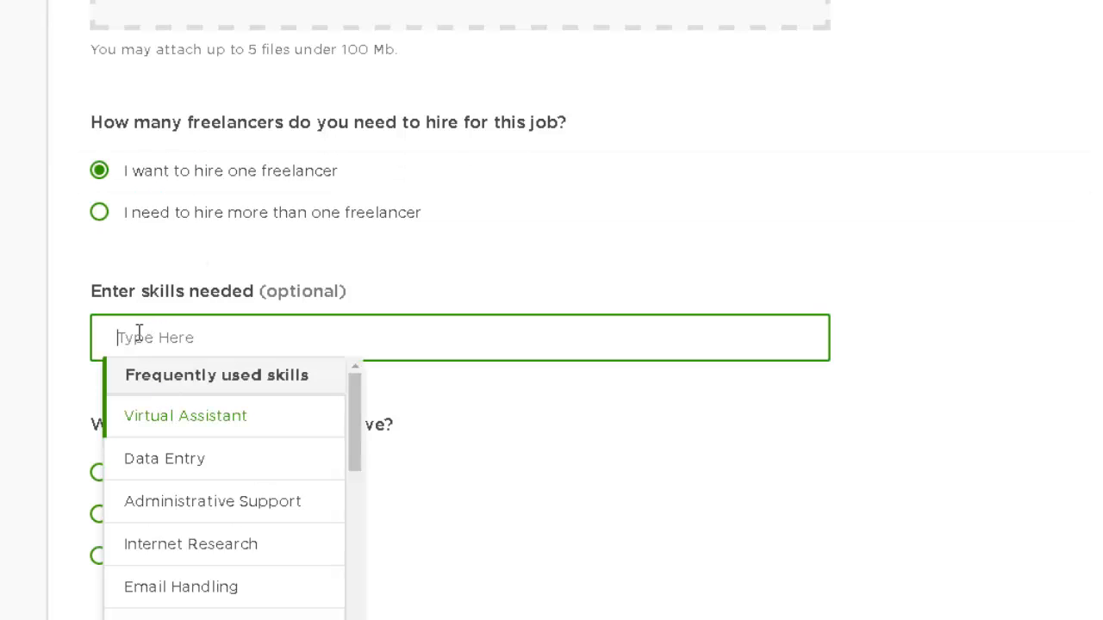
mouse_move(237, 337)
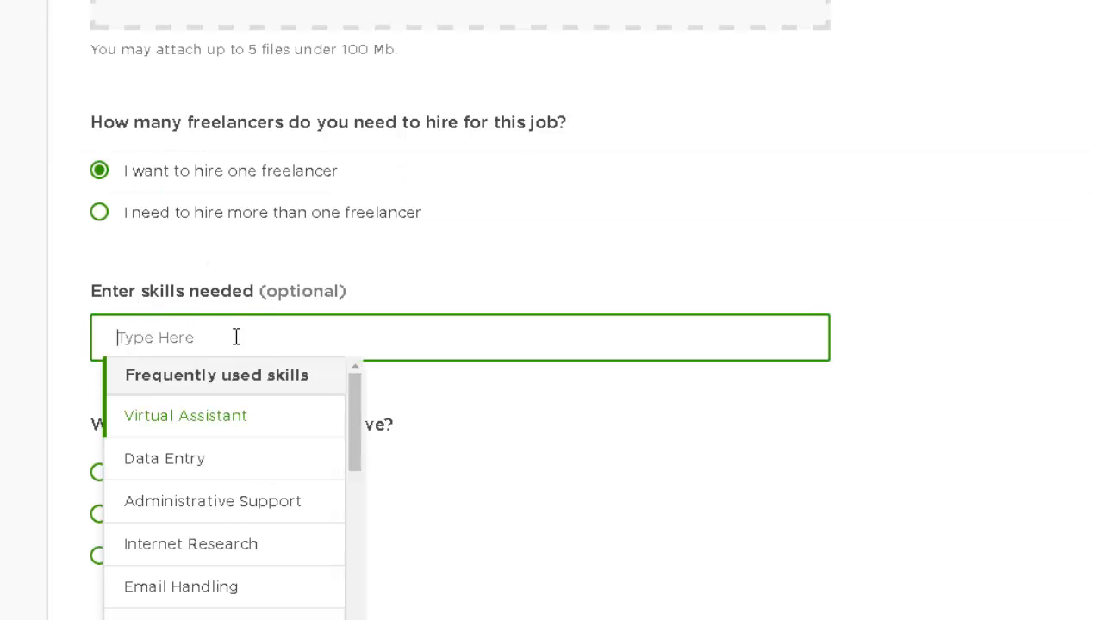
left_click(185, 415)
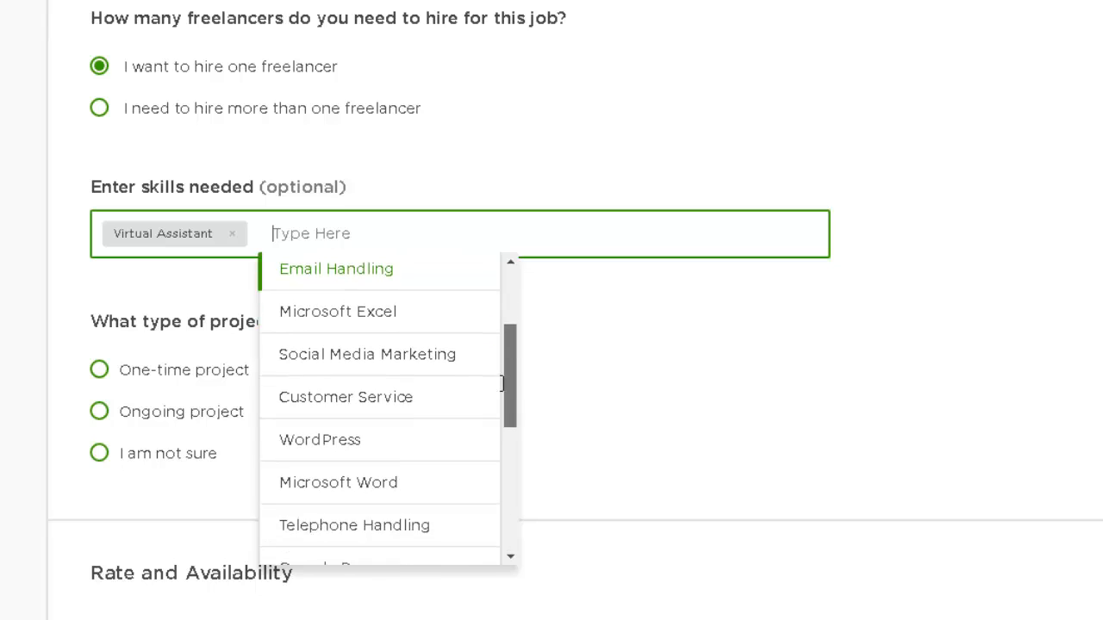
scroll("down", 3)
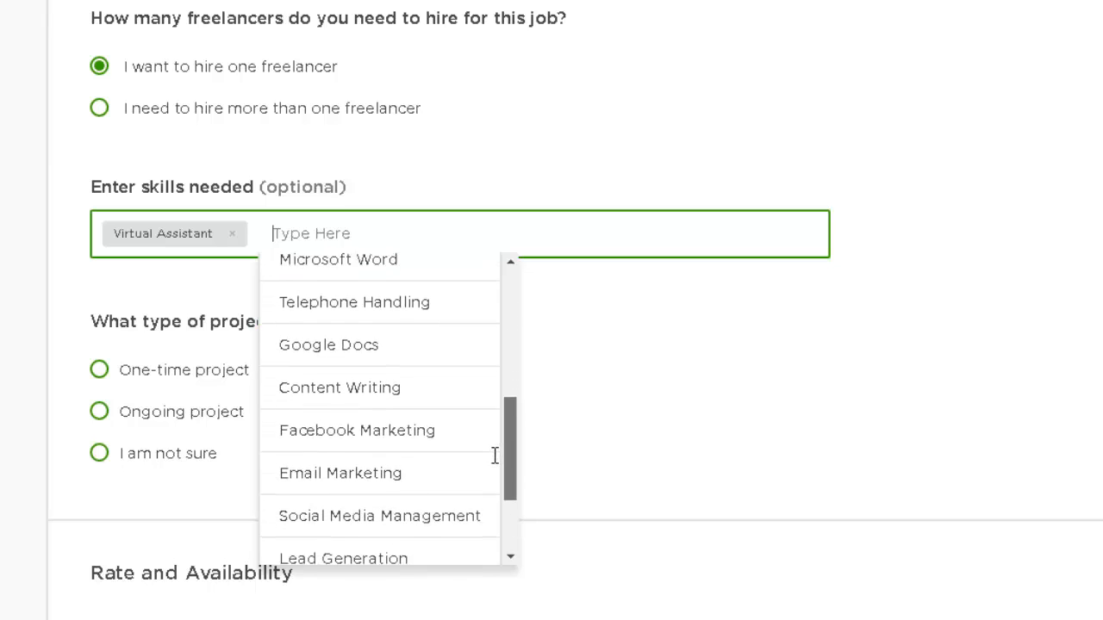
scroll("down", 3)
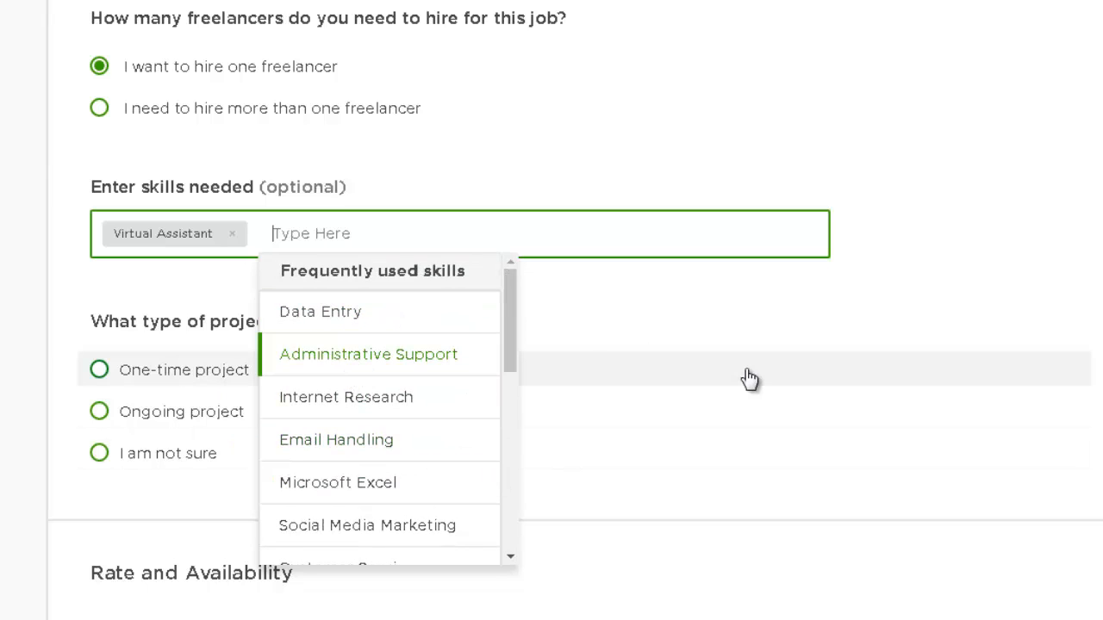
Select 'One-time project' as the project type.
left_click(99, 370)
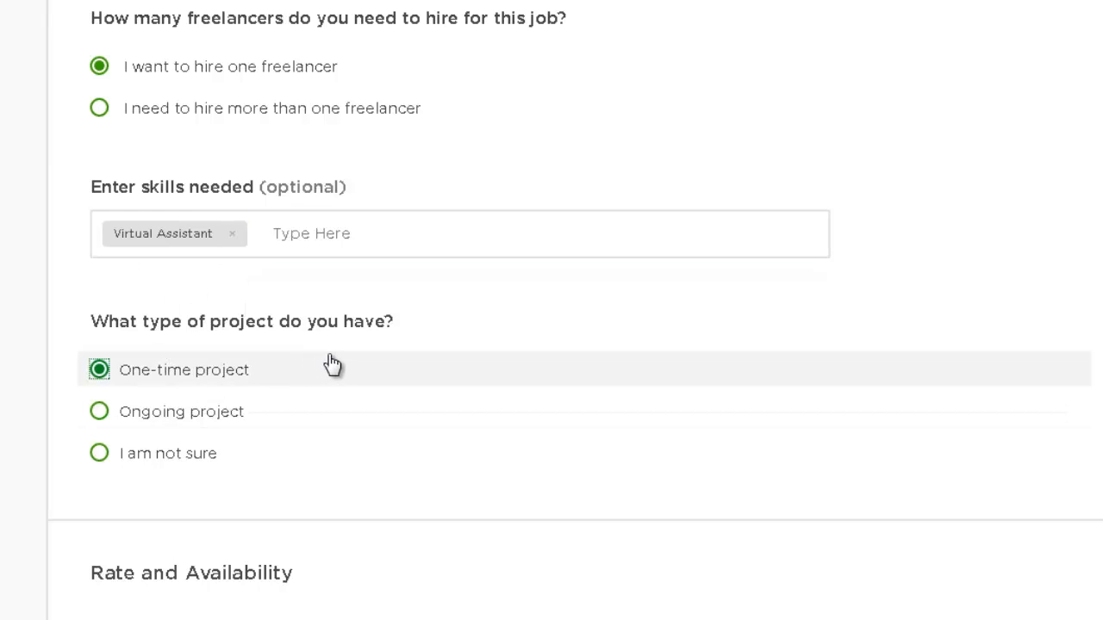
mouse_move(144, 398)
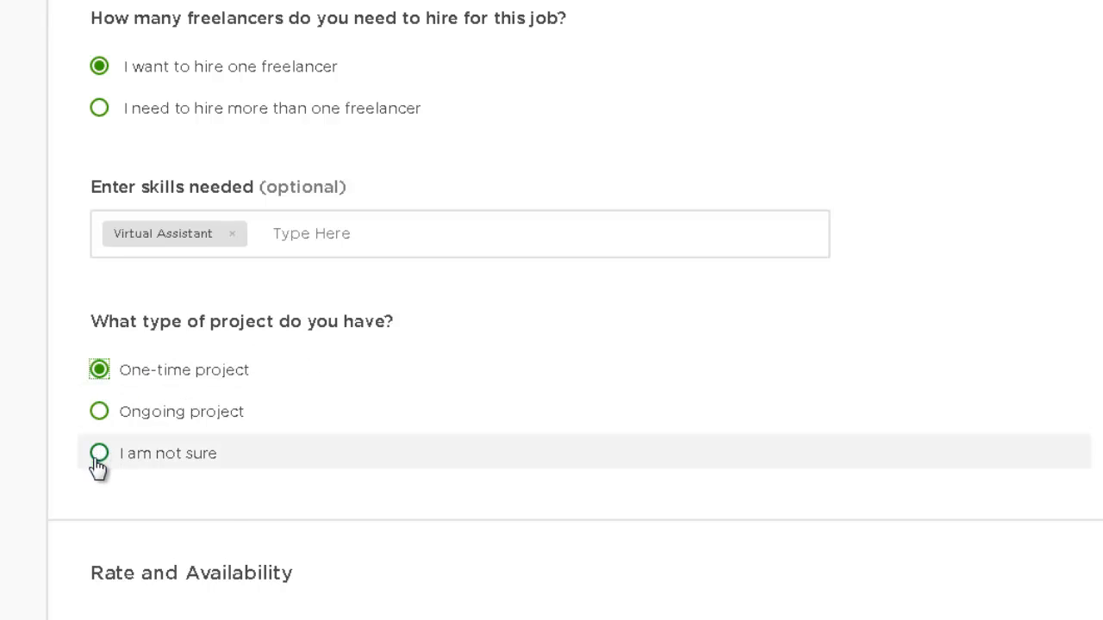
scroll("down", 3)
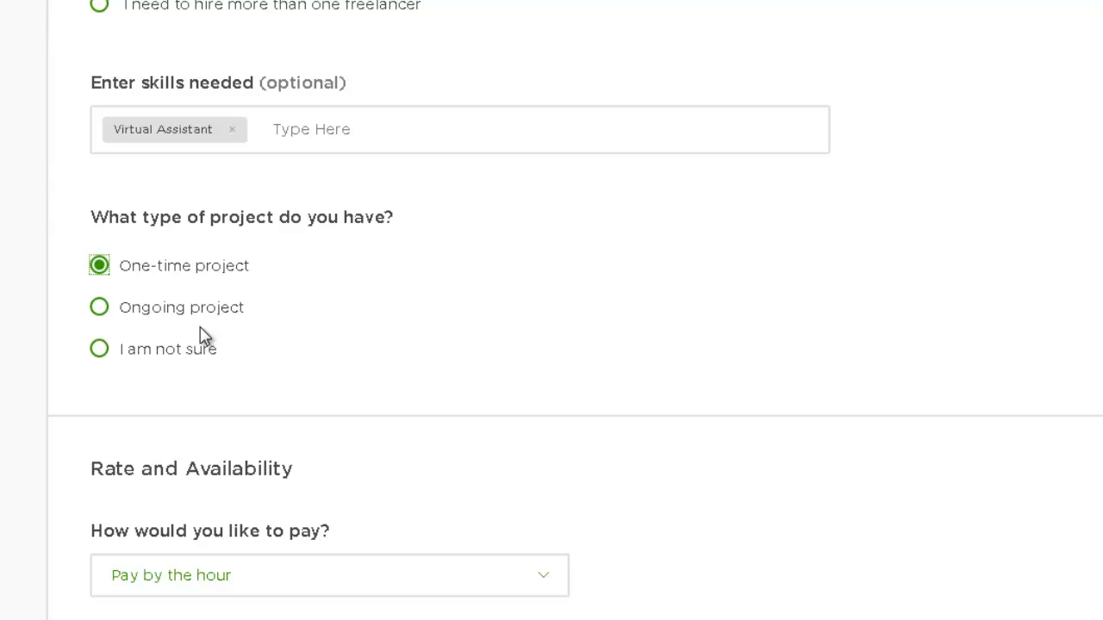
scroll("down", 3)
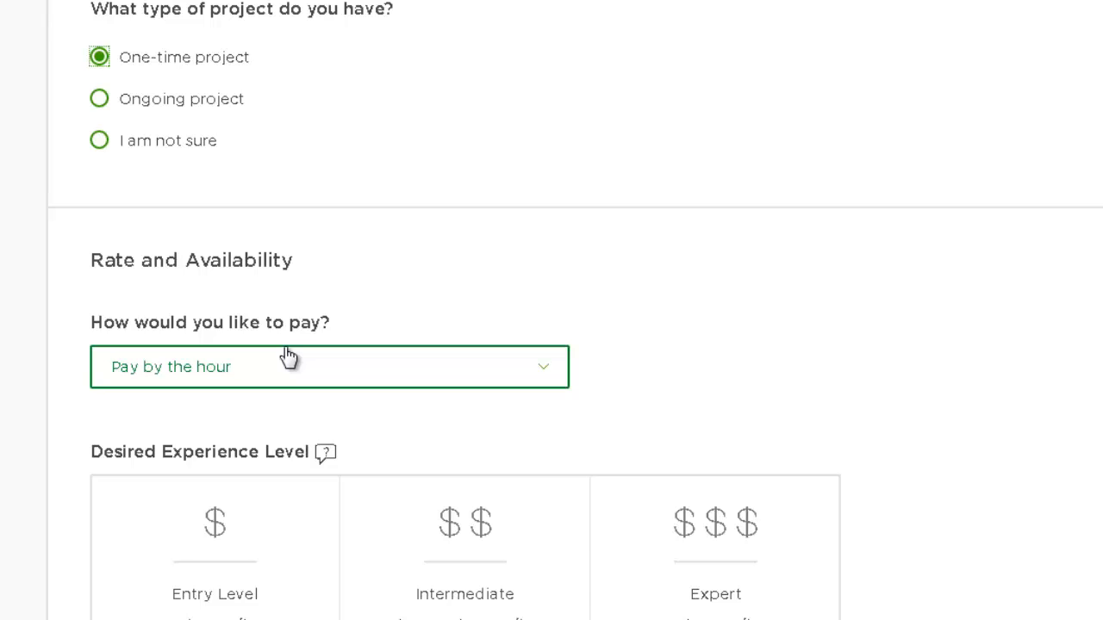
Switch the job's payment to a fixed price with a $5 budget.
left_click(329, 367)
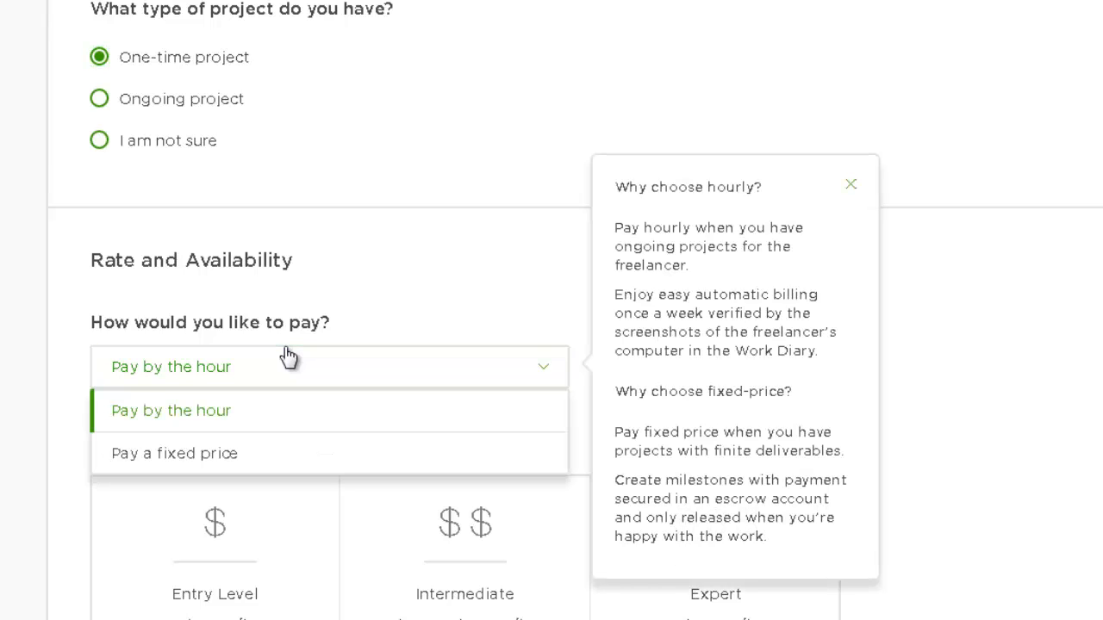
mouse_move(221, 418)
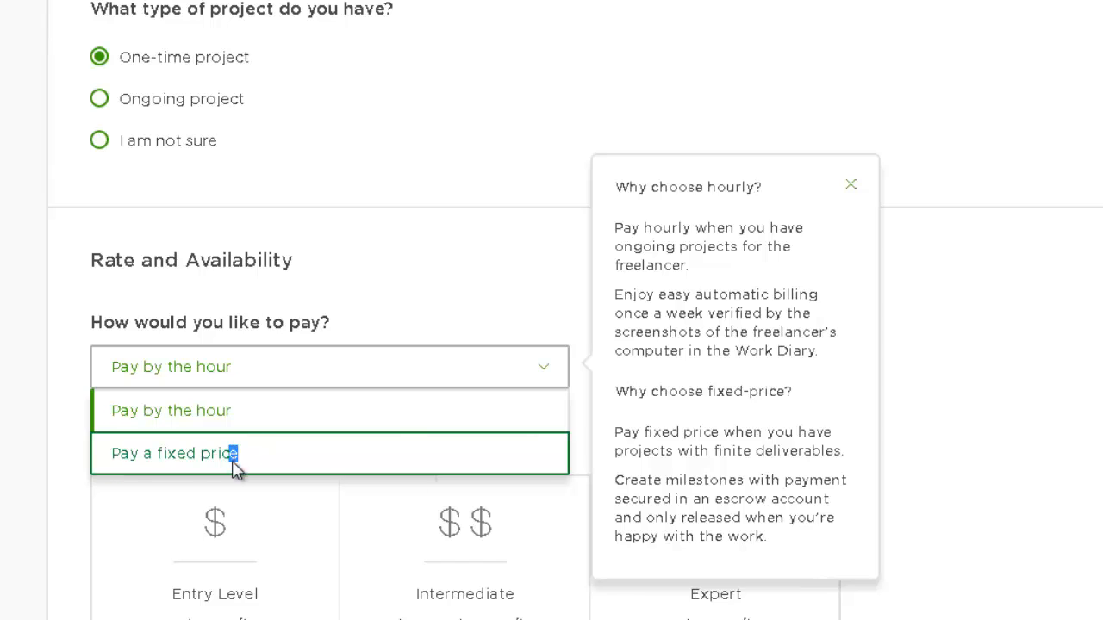
left_click(171, 453)
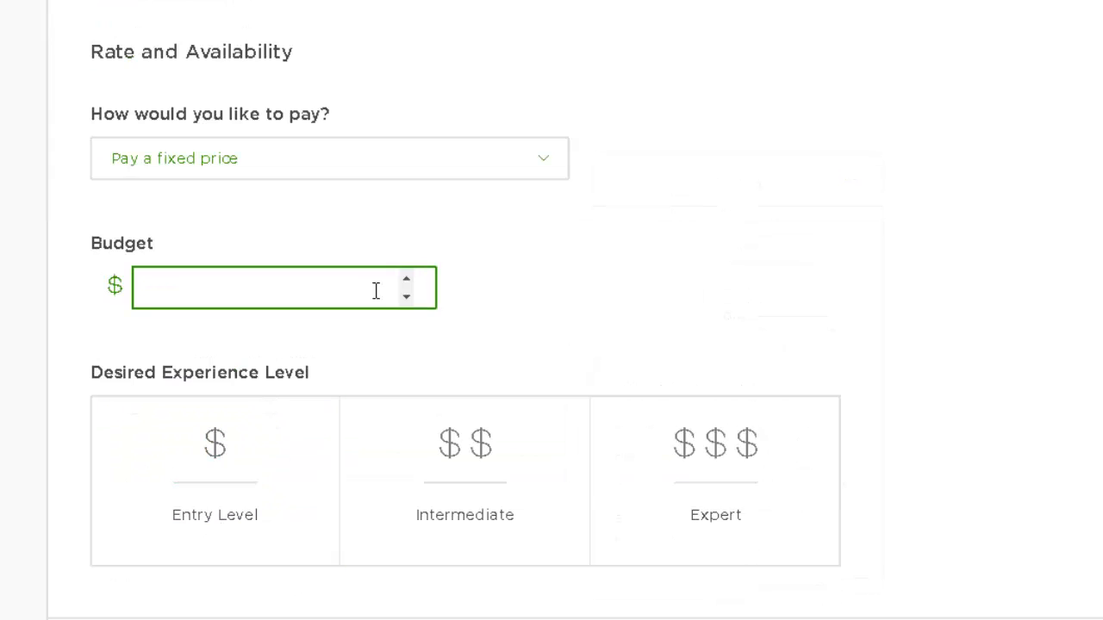
type("5")
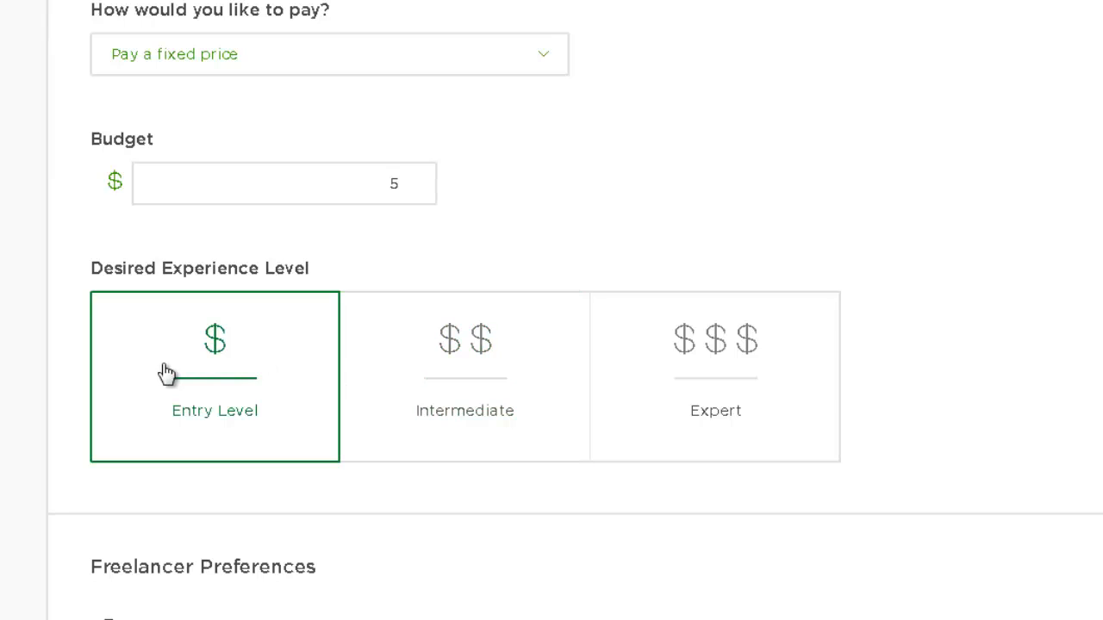
Choose Entry Level experience and scroll down to Freelancer Preferences.
left_click(465, 376)
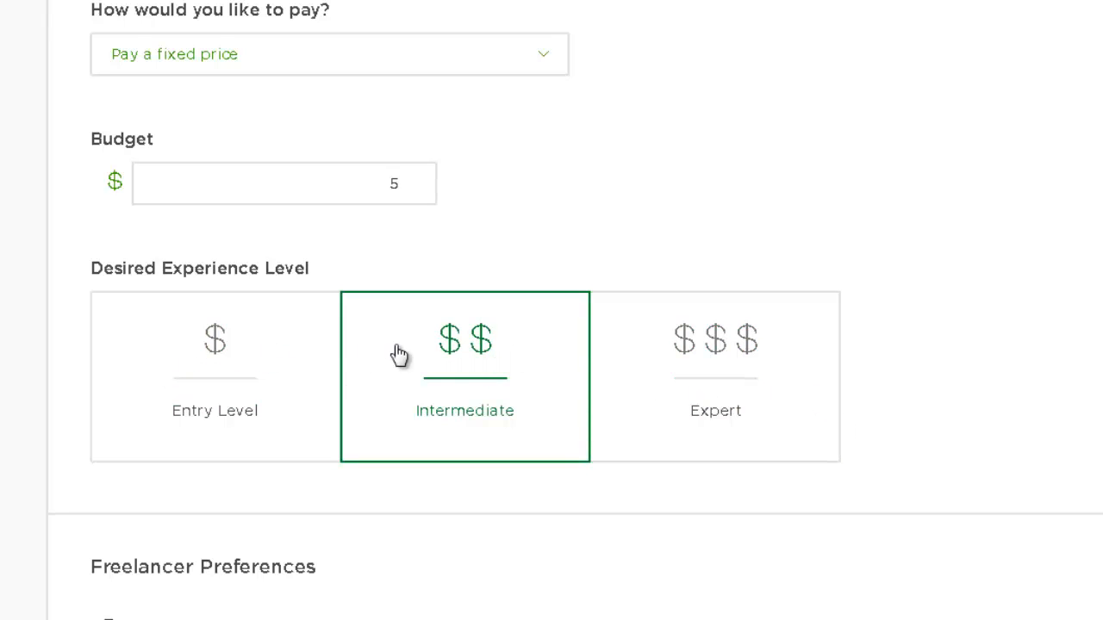
left_click(215, 376)
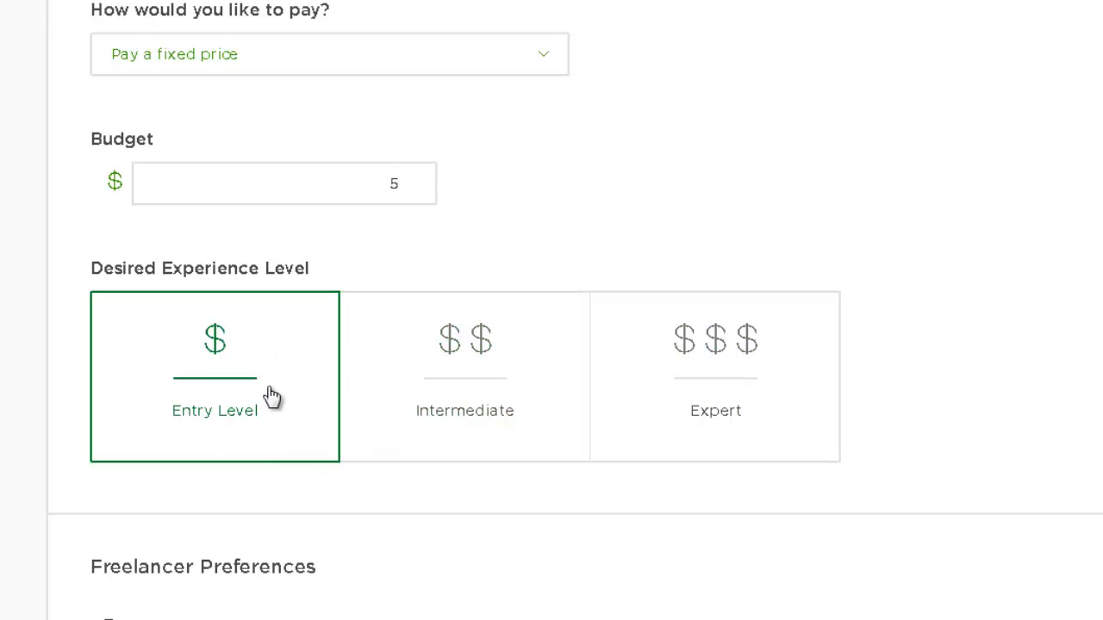
left_click(715, 375)
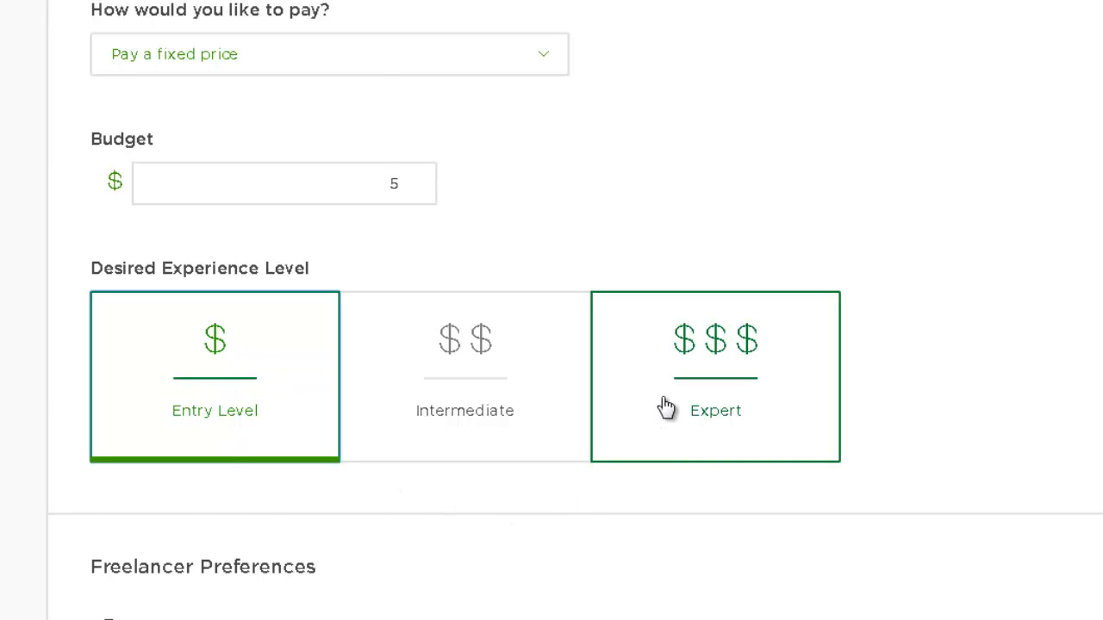
scroll("down", 3)
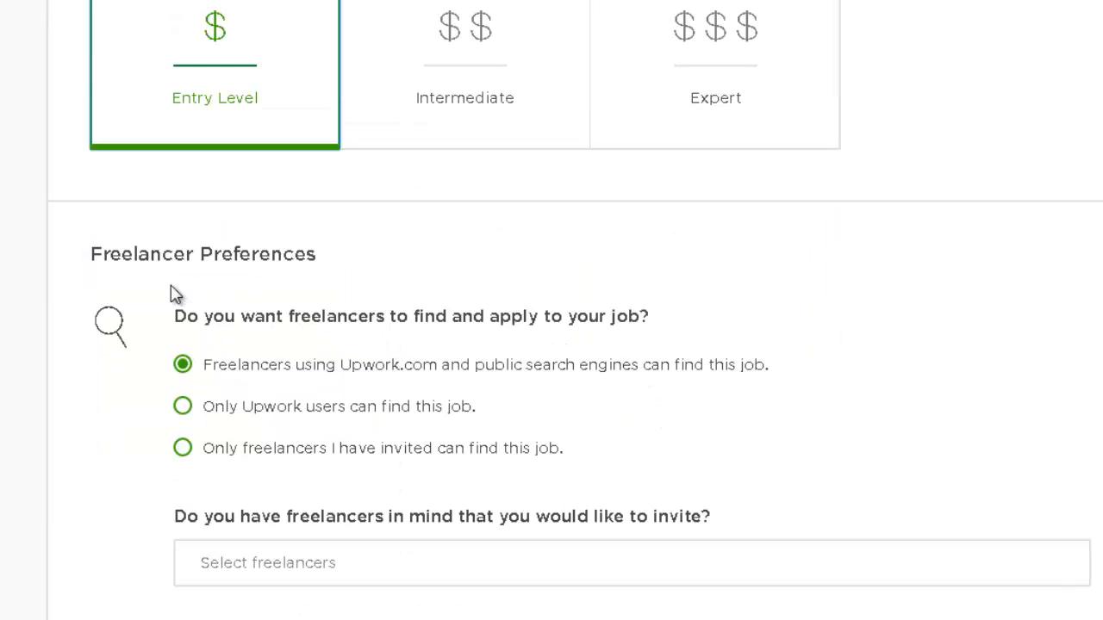
mouse_move(657, 385)
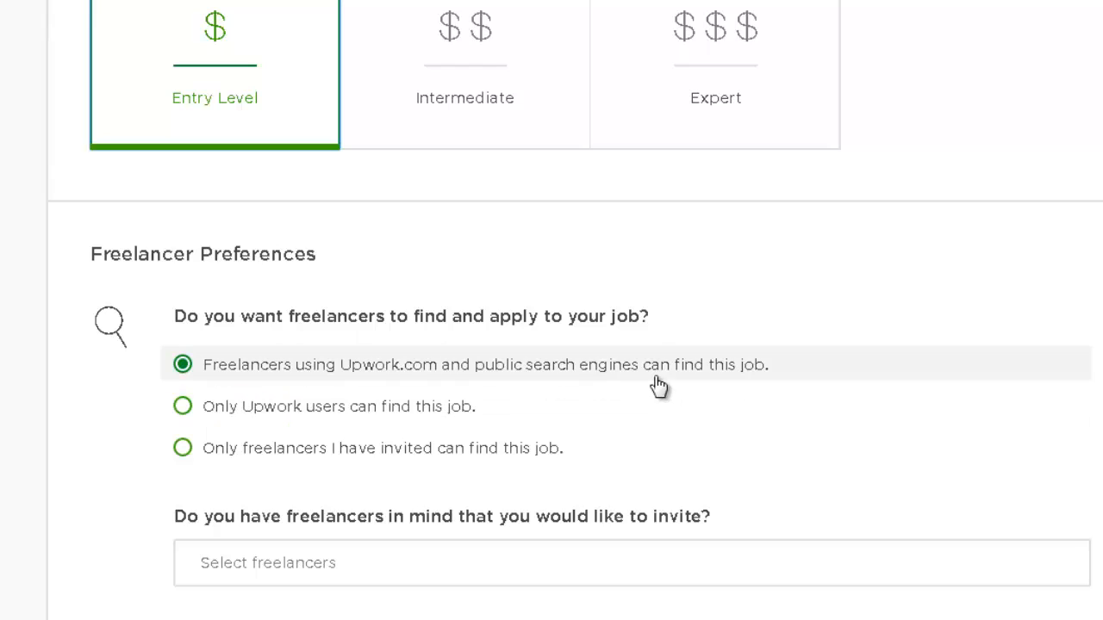
mouse_move(101, 378)
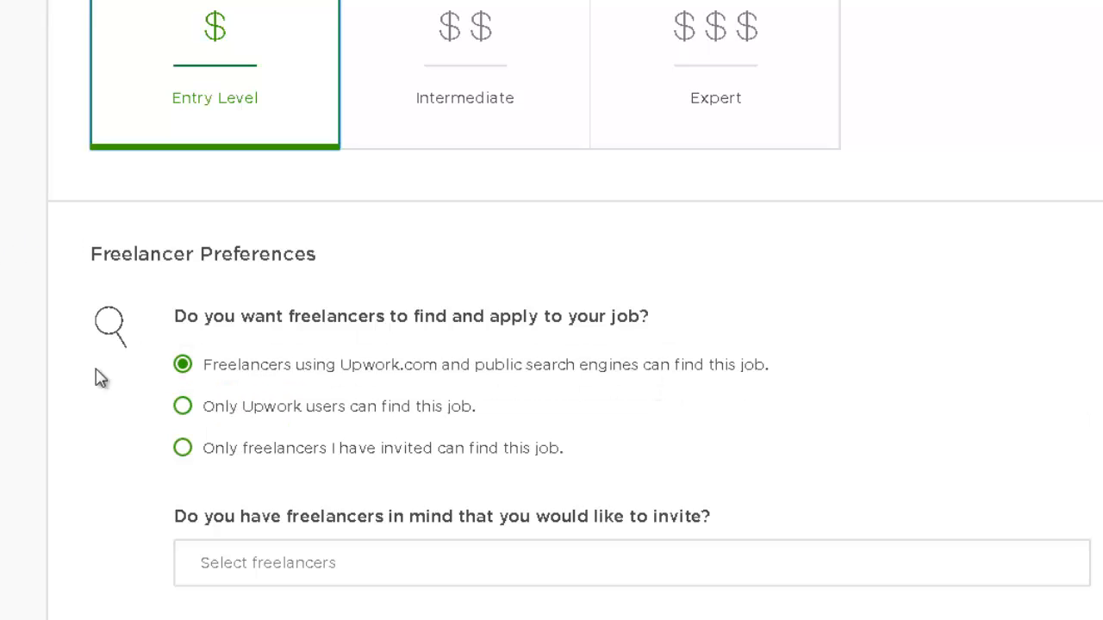
mouse_move(211, 330)
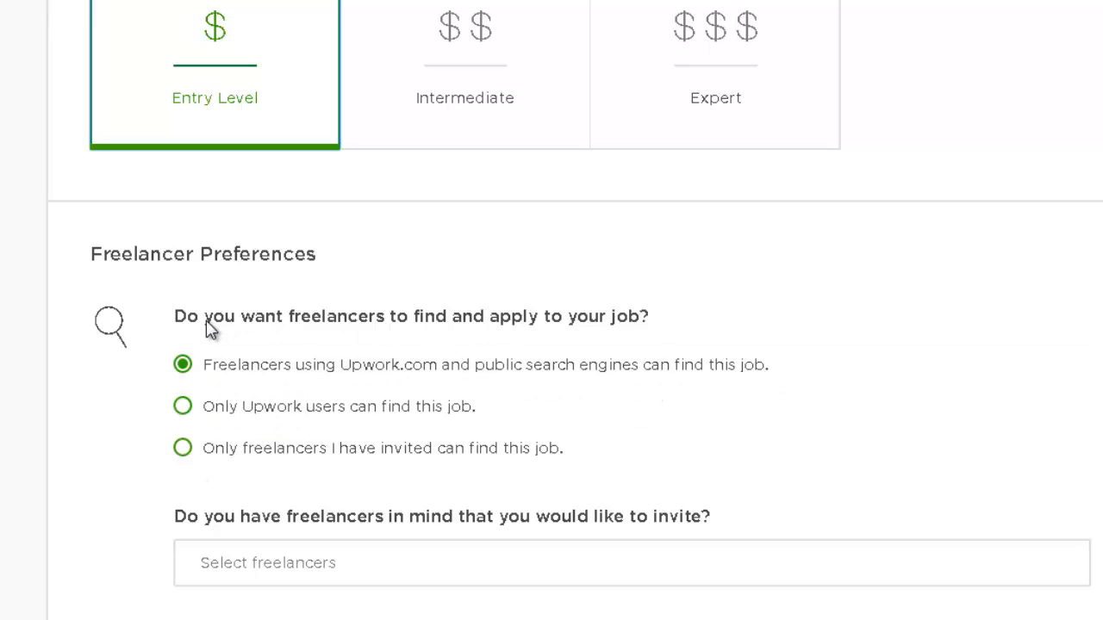
mouse_move(656, 373)
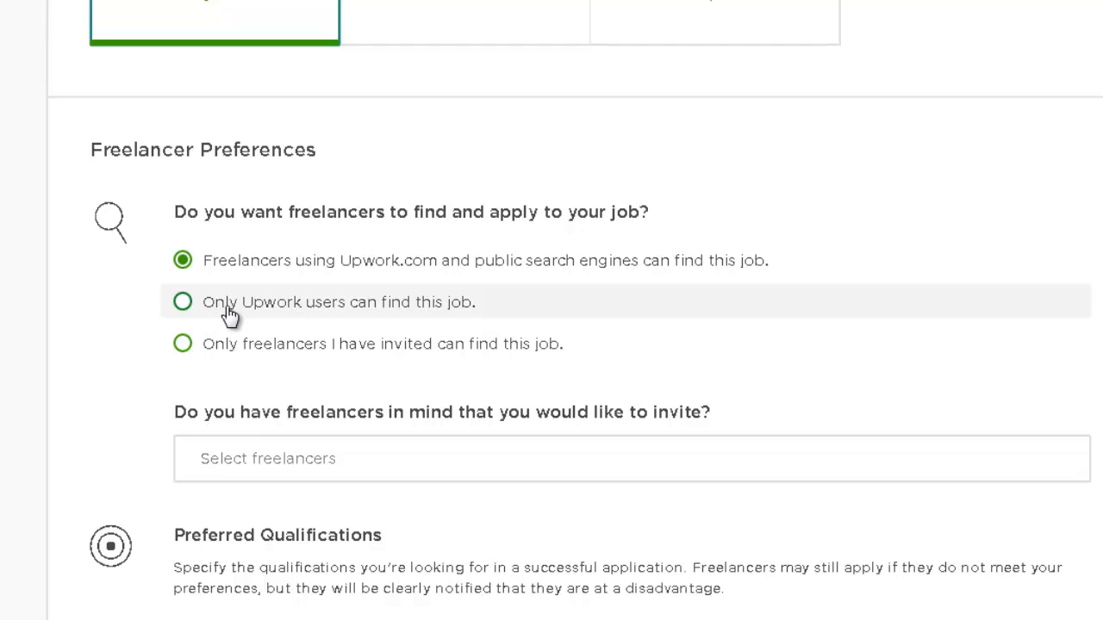
mouse_move(235, 315)
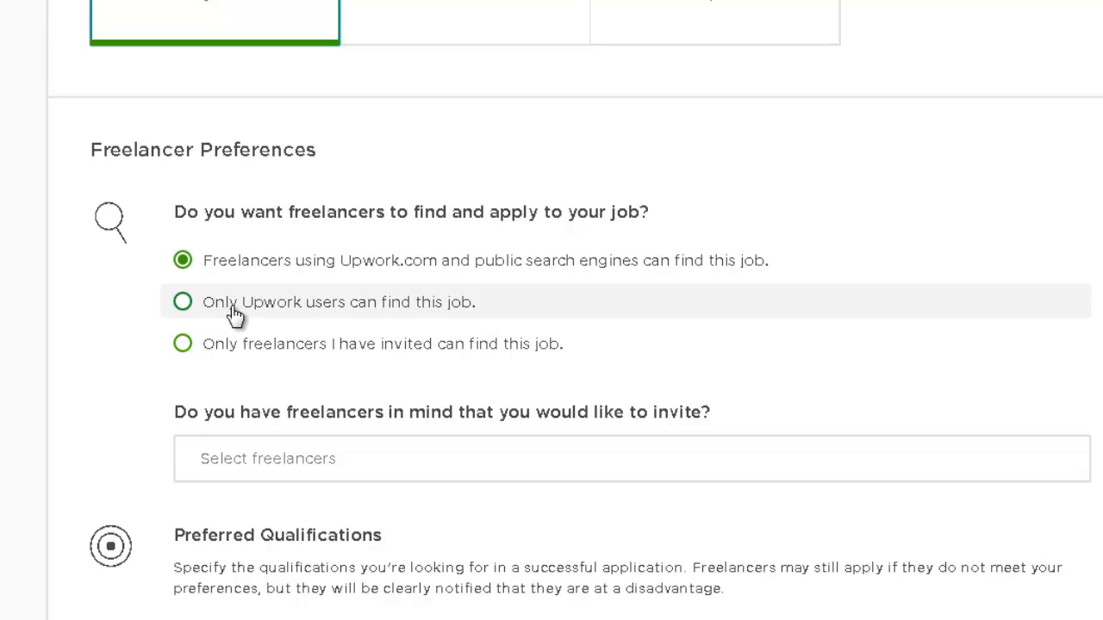
mouse_move(248, 310)
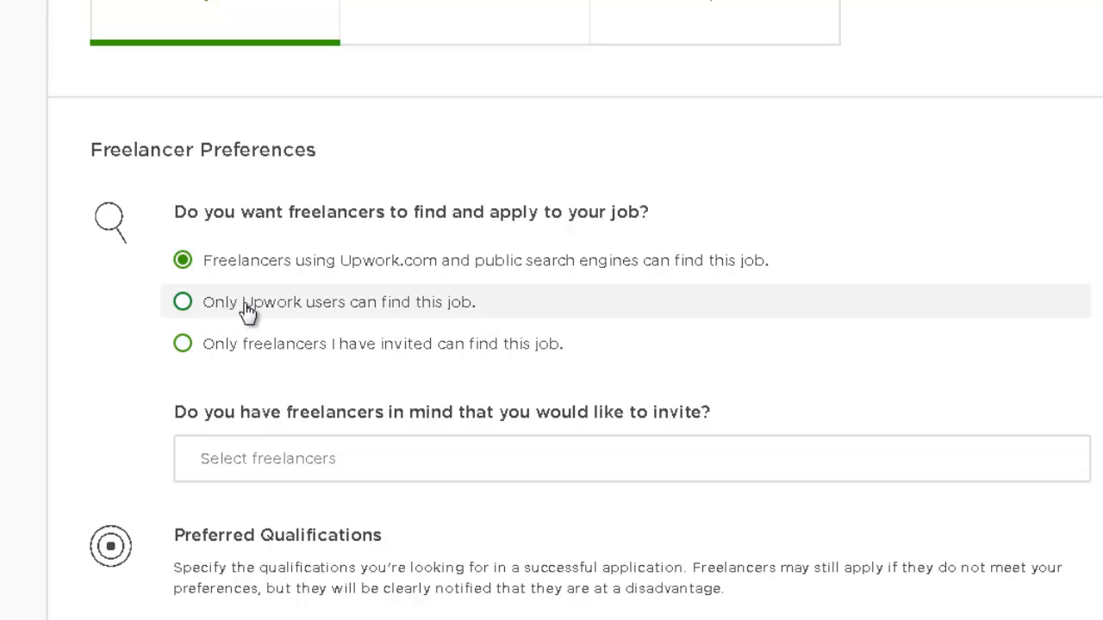
left_click(183, 302)
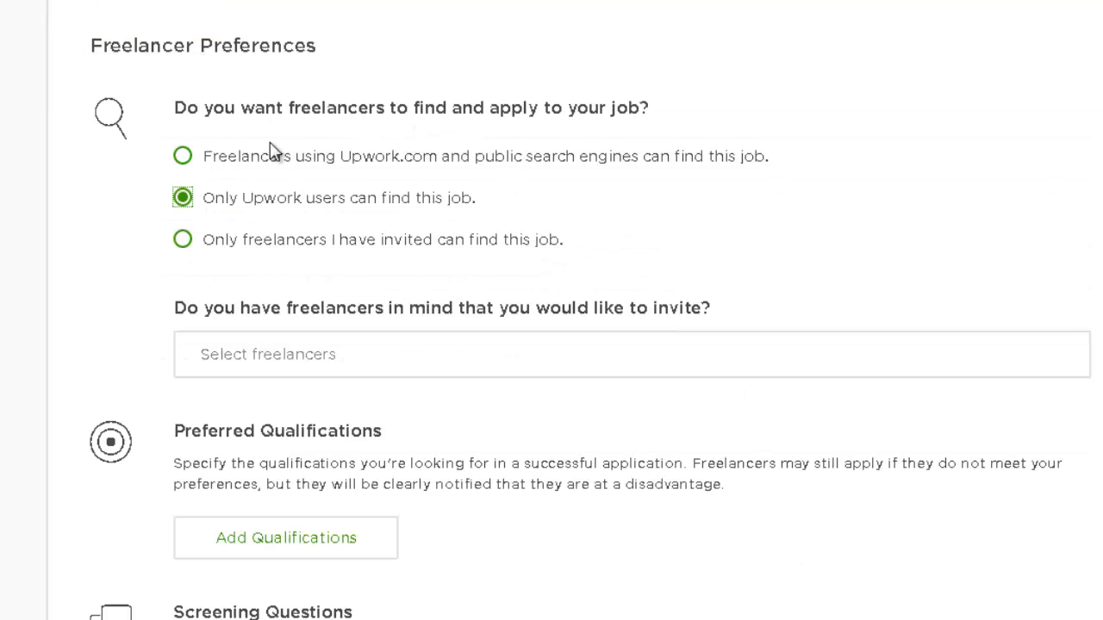
mouse_move(259, 240)
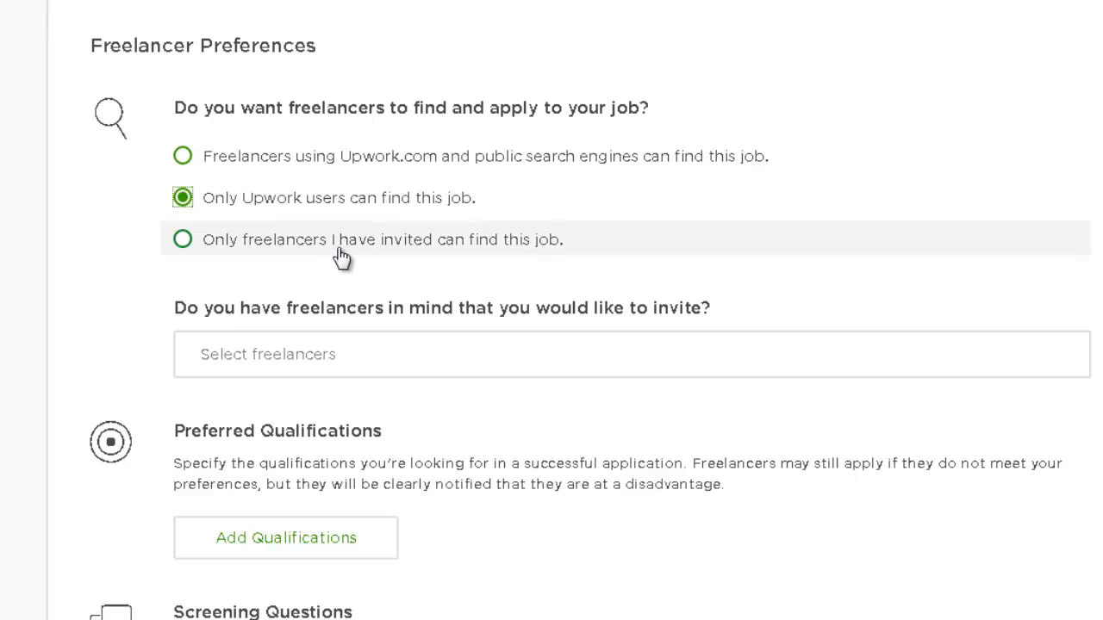
mouse_move(440, 248)
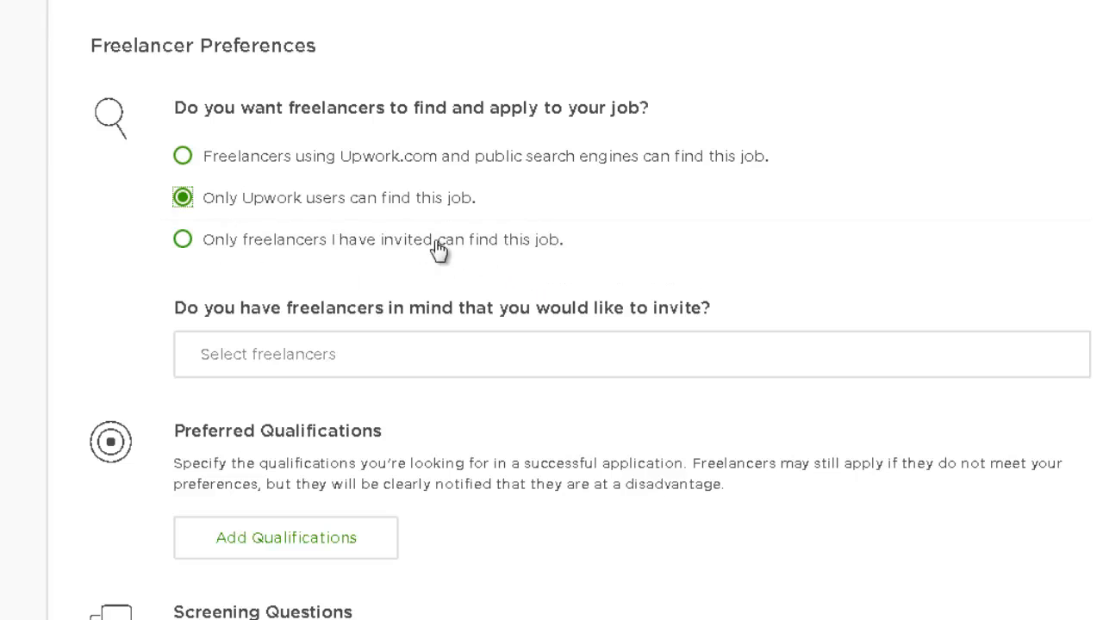
mouse_move(288, 233)
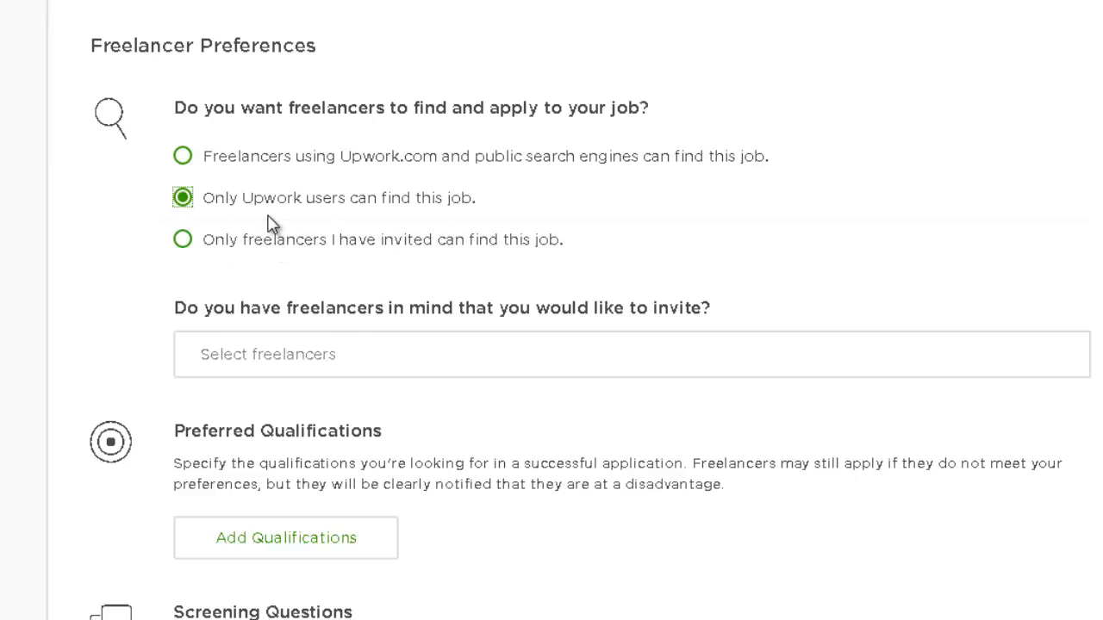
scroll("down", 3)
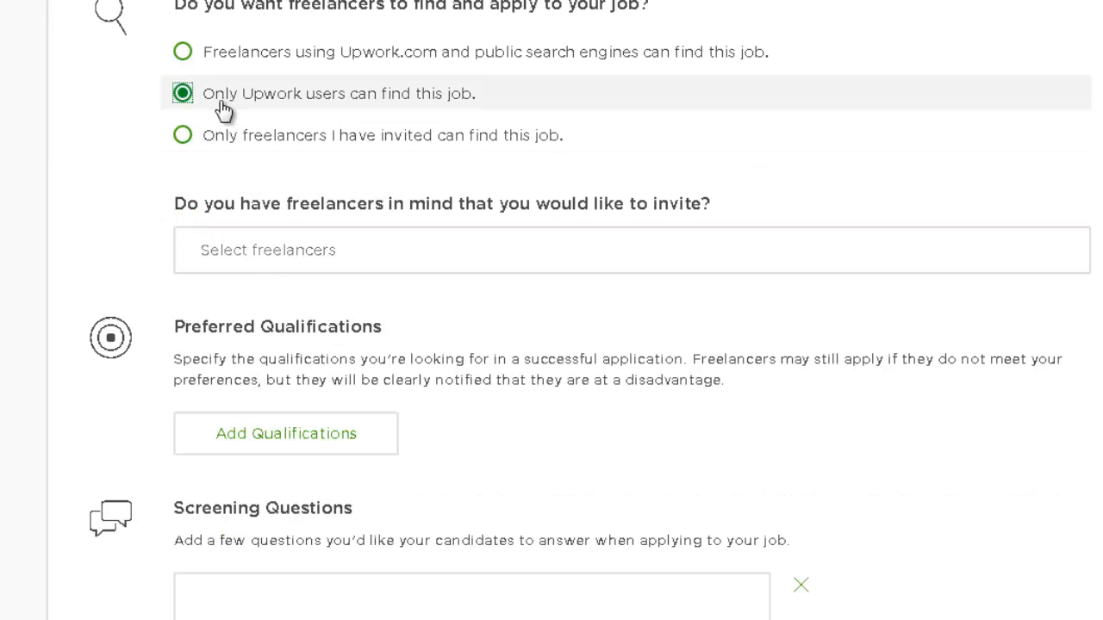
mouse_move(411, 104)
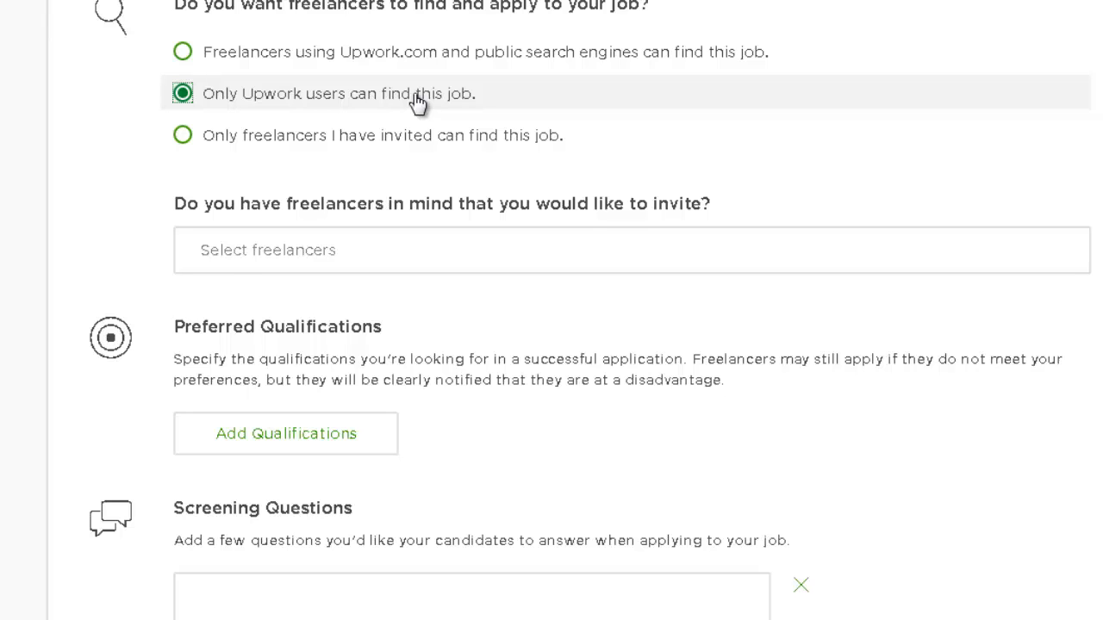
left_click(632, 249)
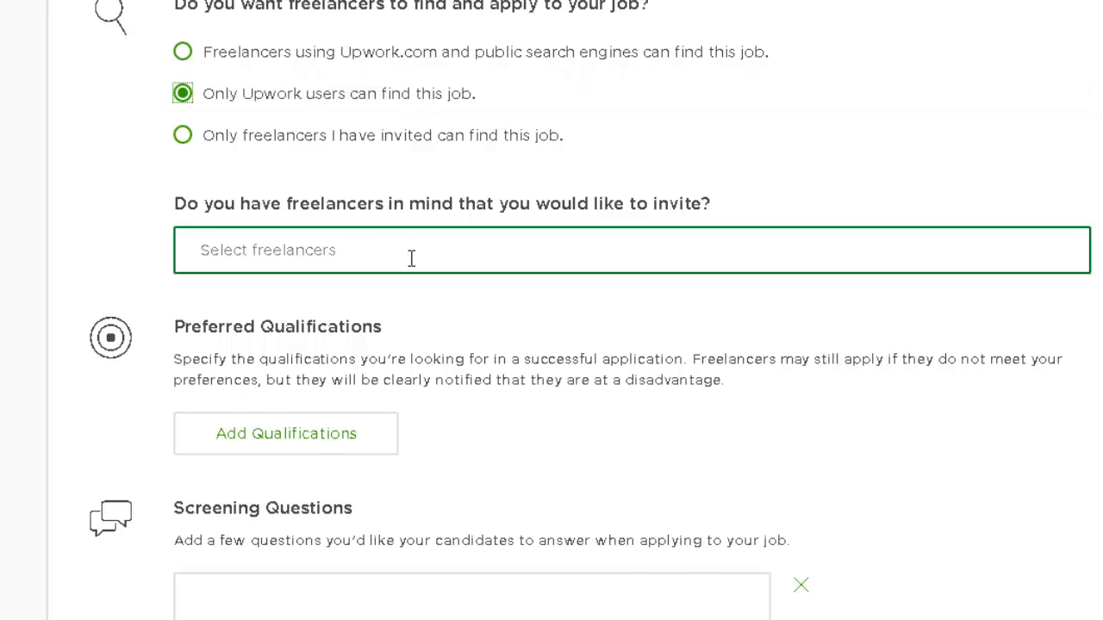
scroll("down", 3)
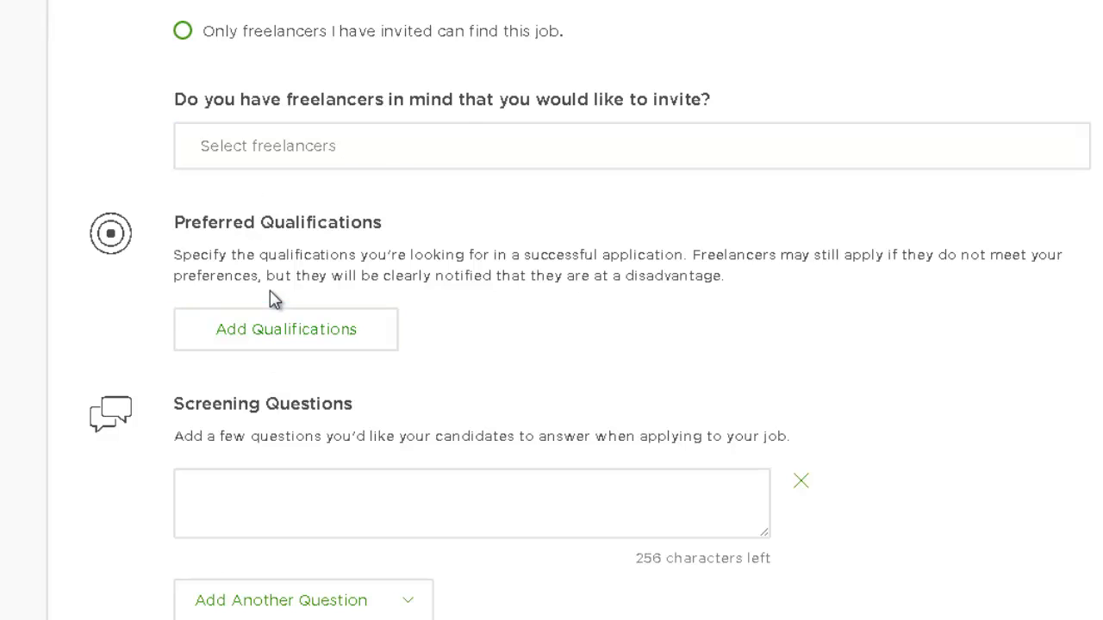
scroll("down", 3)
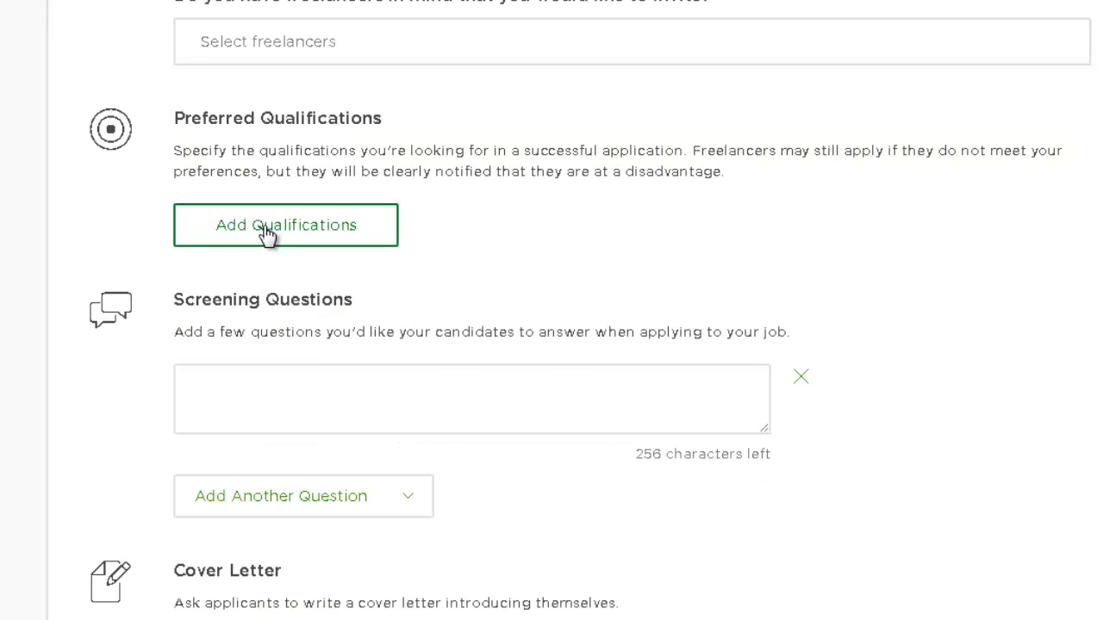
mouse_move(276, 225)
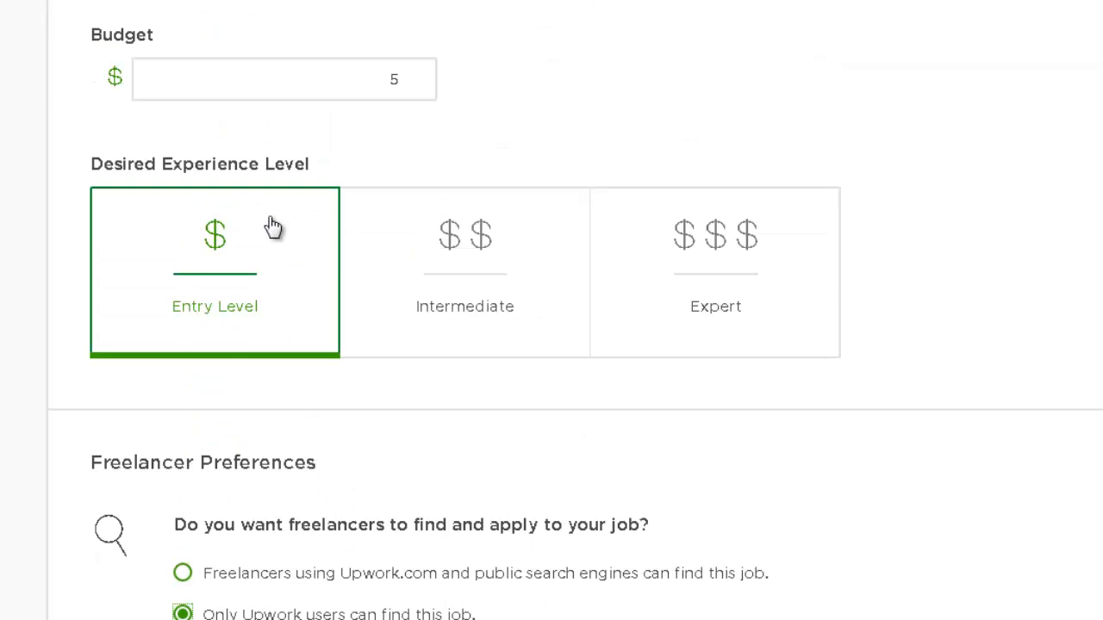
Scroll to the bottom of the job form and post the job.
scroll("down", 3)
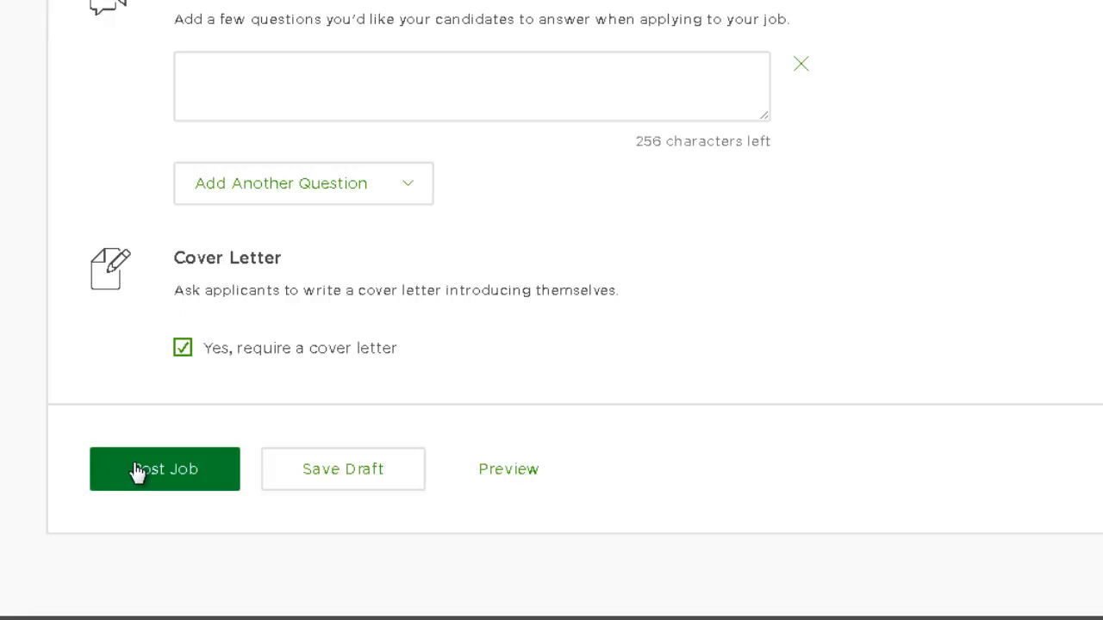
mouse_move(343, 470)
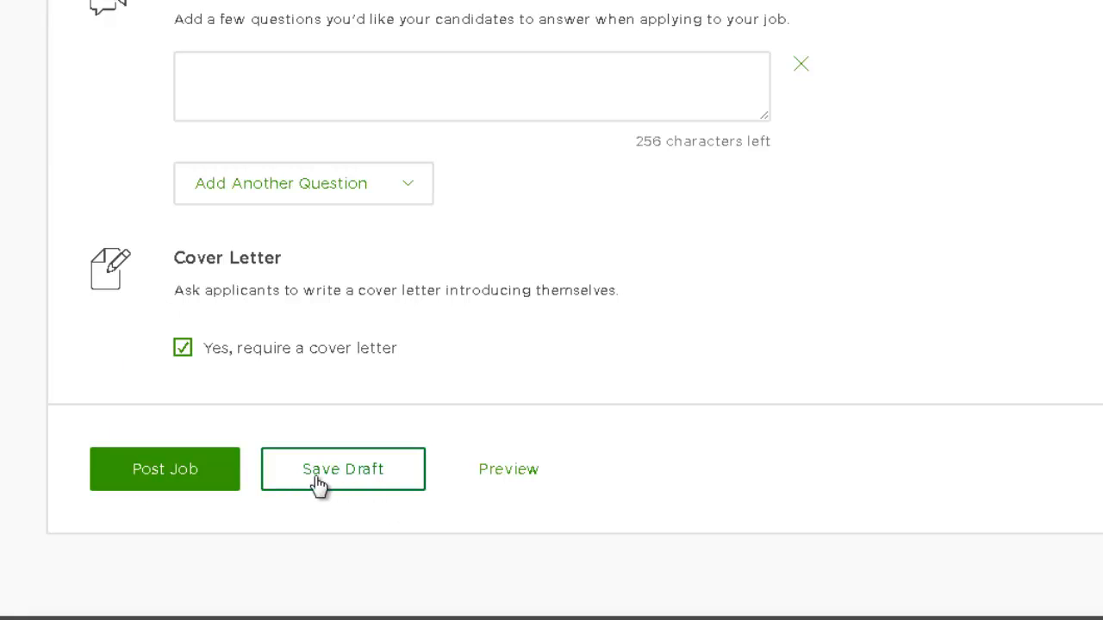
mouse_move(141, 508)
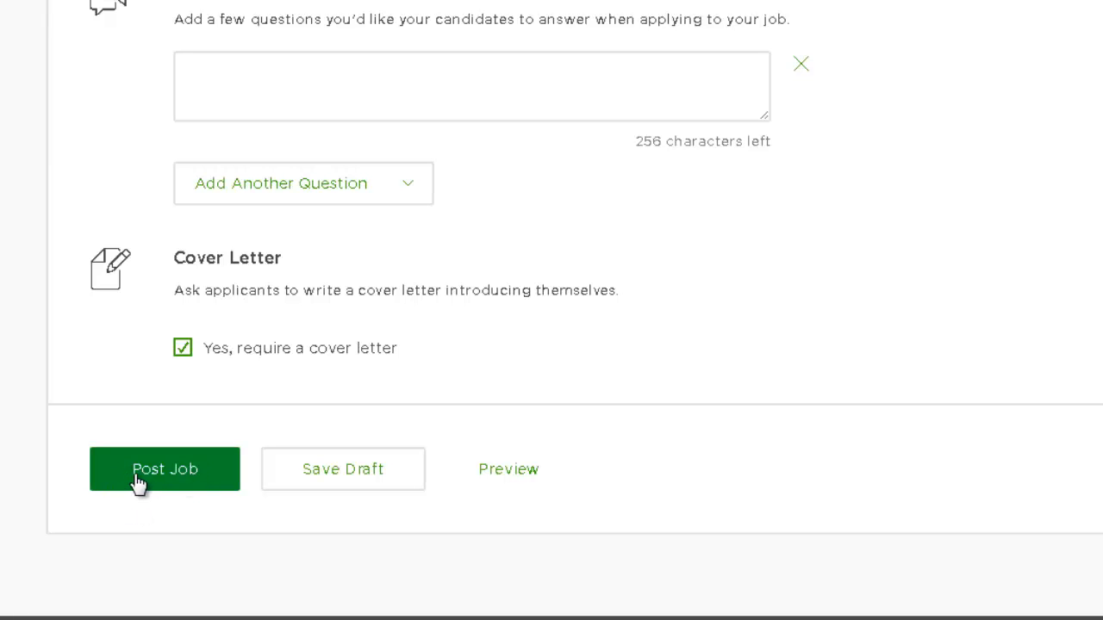
left_click(165, 468)
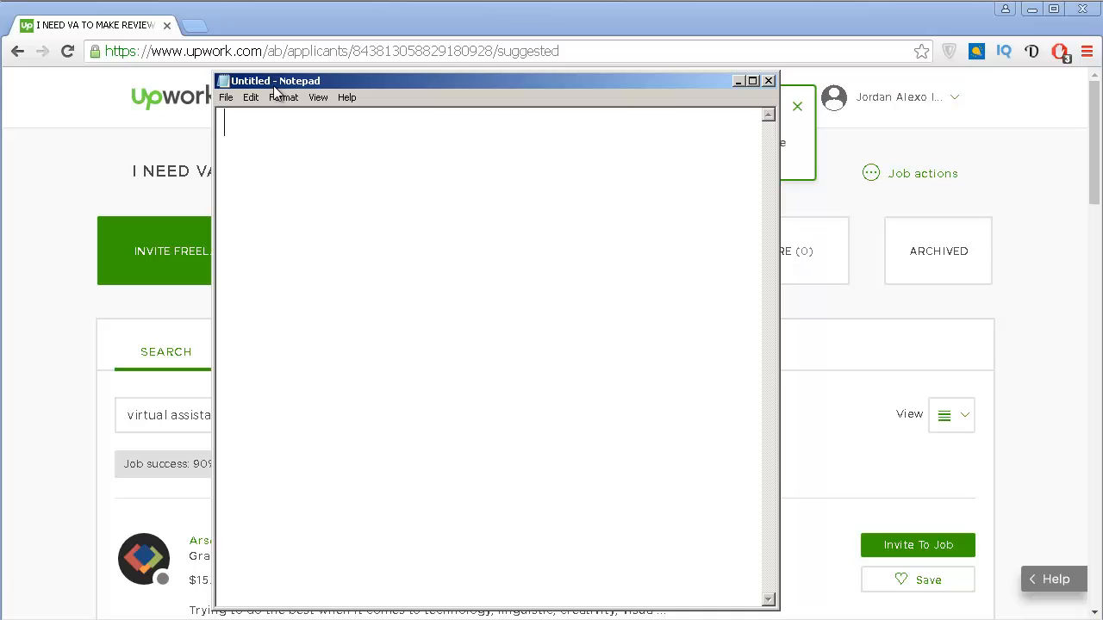
Write note '1 - i my freelancers to swap reviews with authors' in Notepad.
type("1 -")
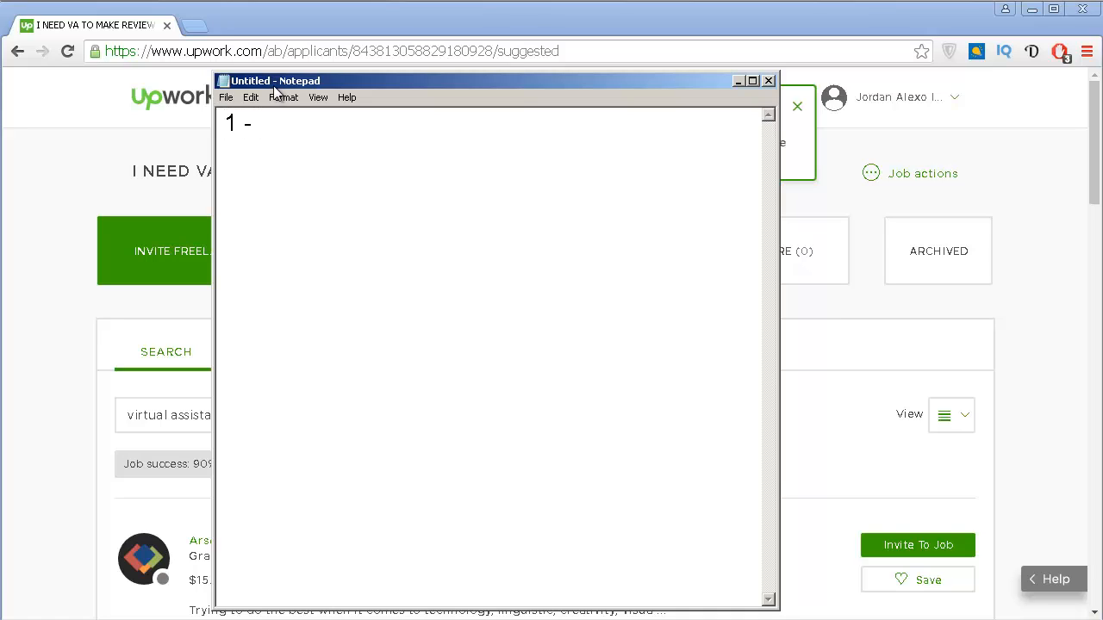
type("f")
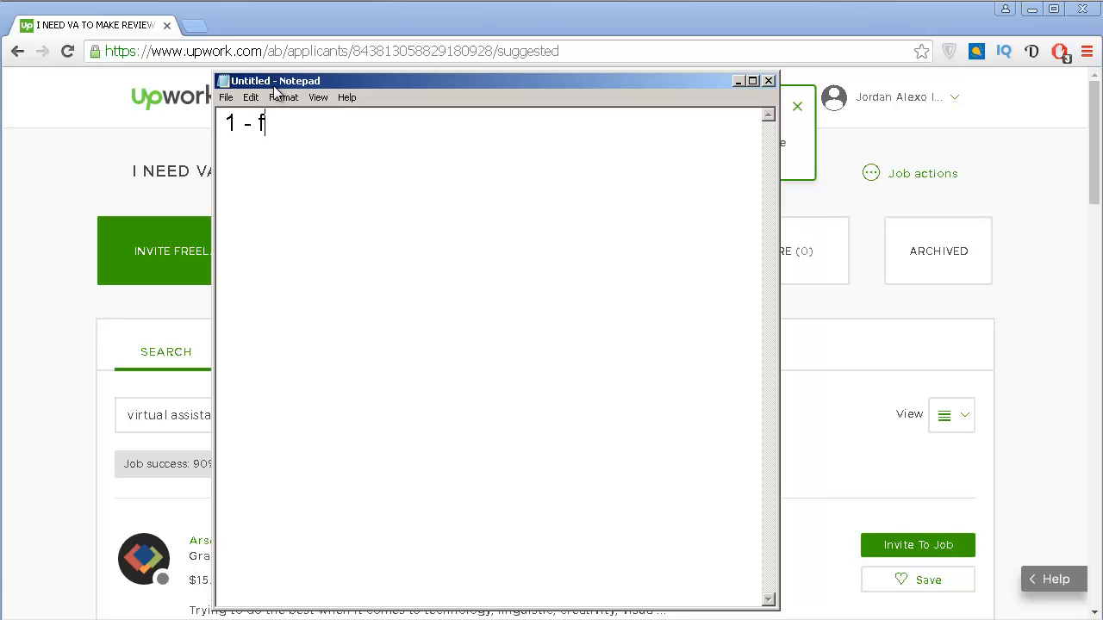
key("Backspace")
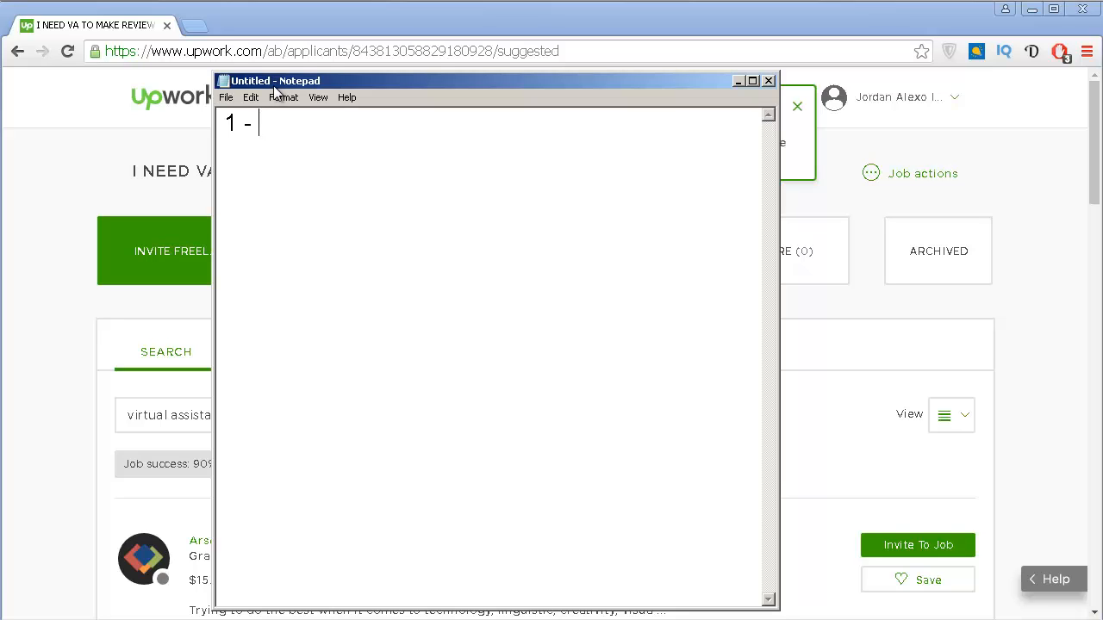
type("i my f")
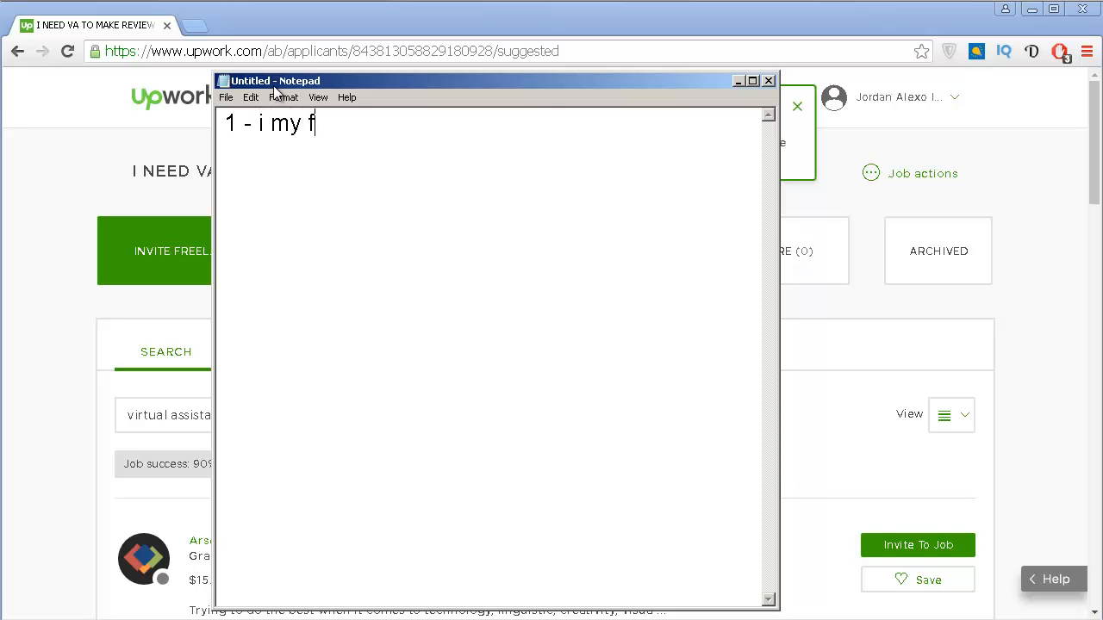
type("reelancer")
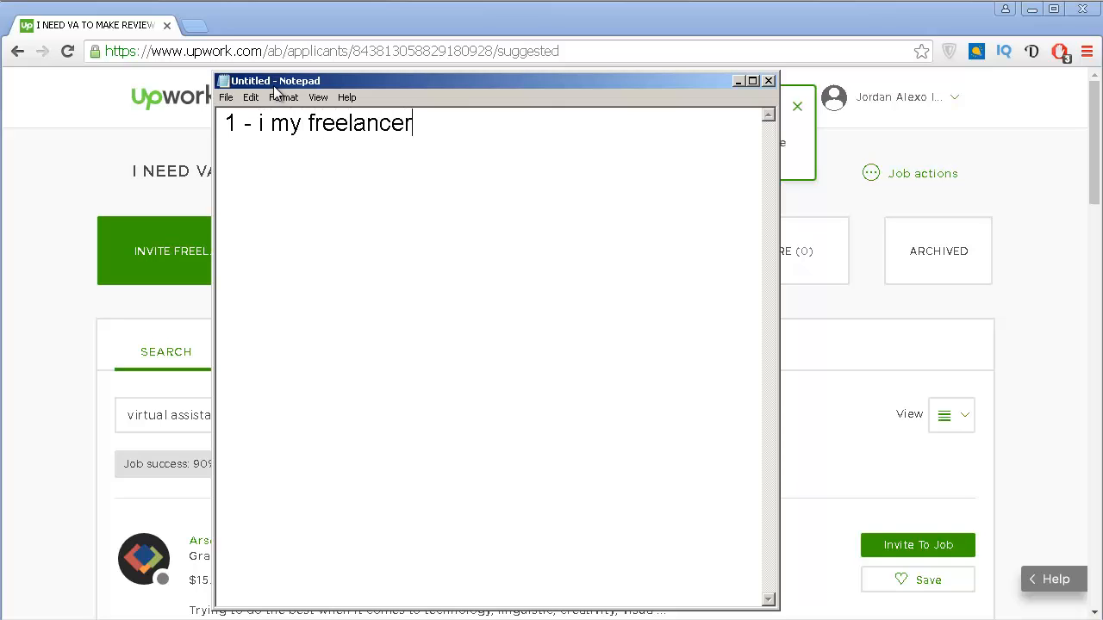
type("s to sawp re")
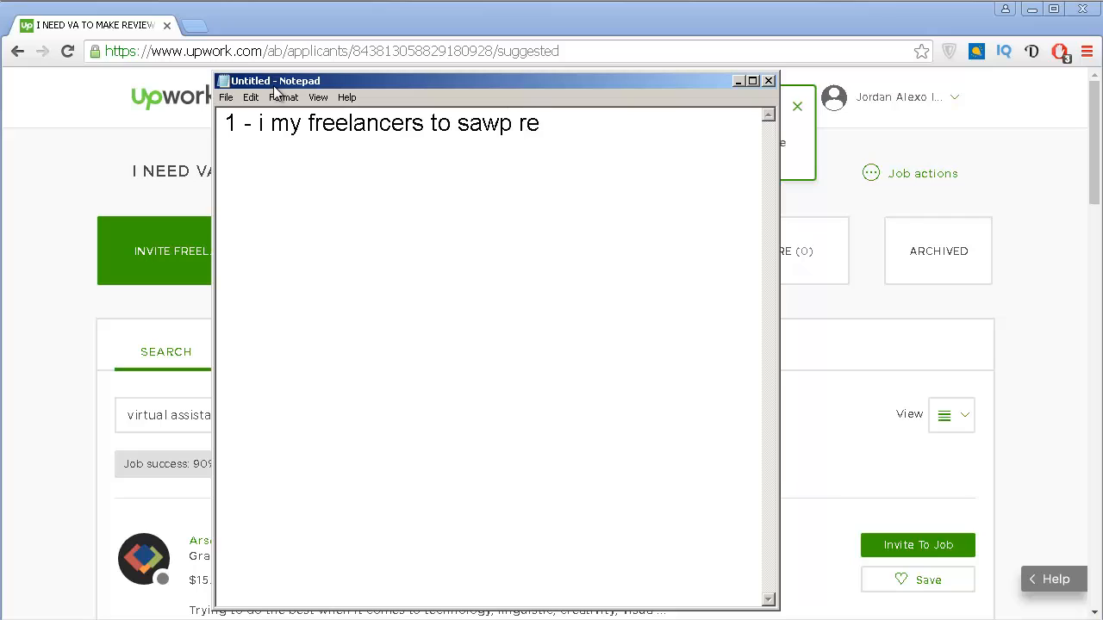
type("swap reviews wit")
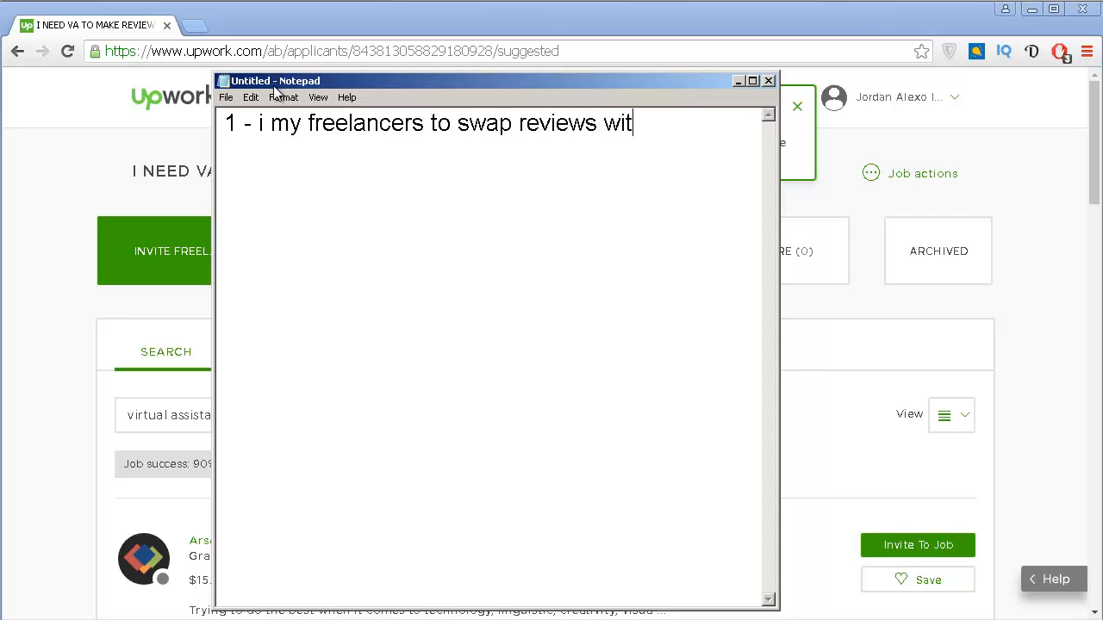
type("h authoe")
type("2 -")
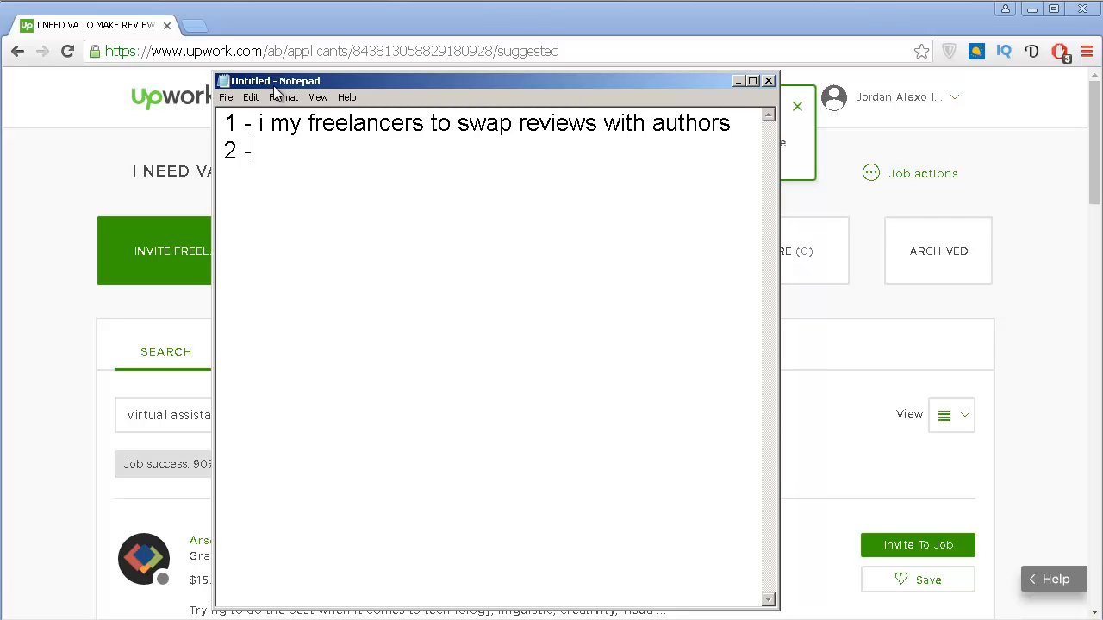
Add the second note, '2 - pay 1.5 dollars per reviews'.
type("pay 1")
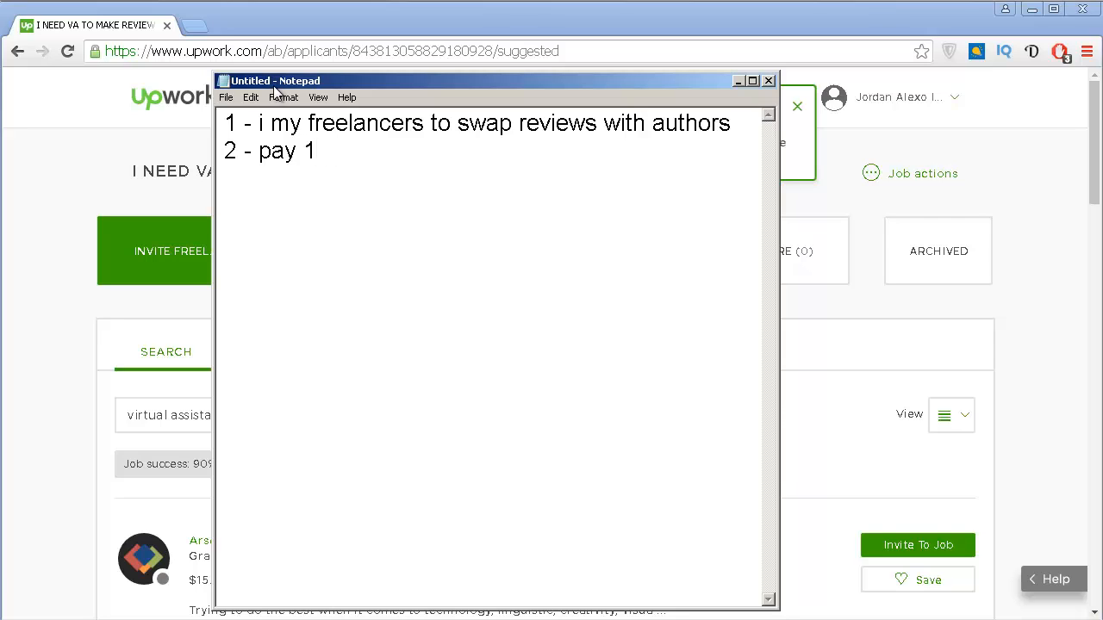
type(".5 dollars")
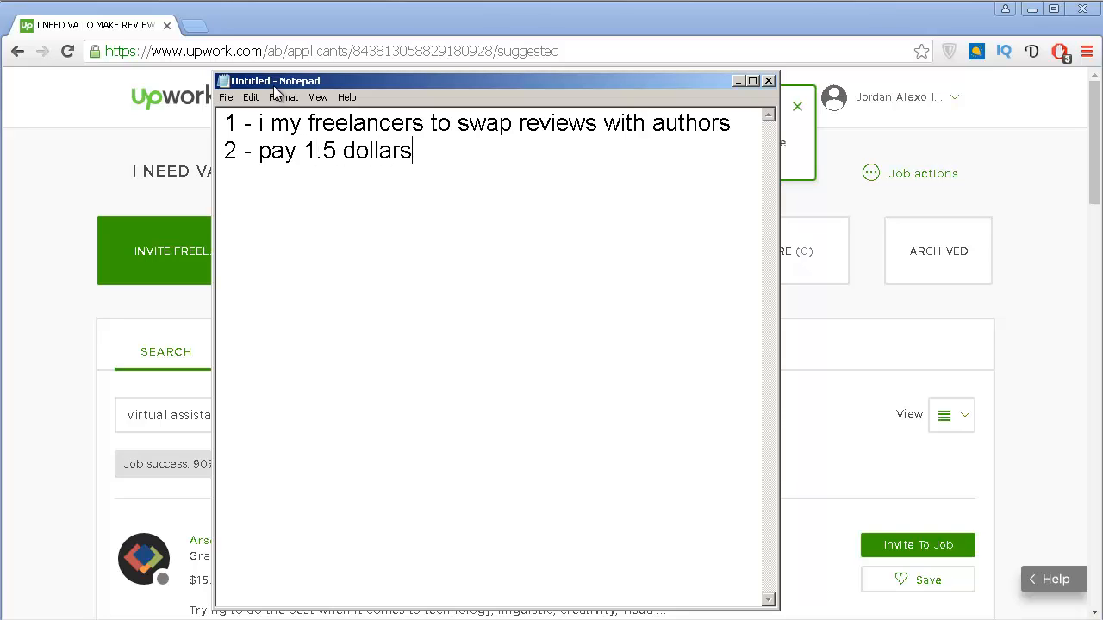
type("per reviews")
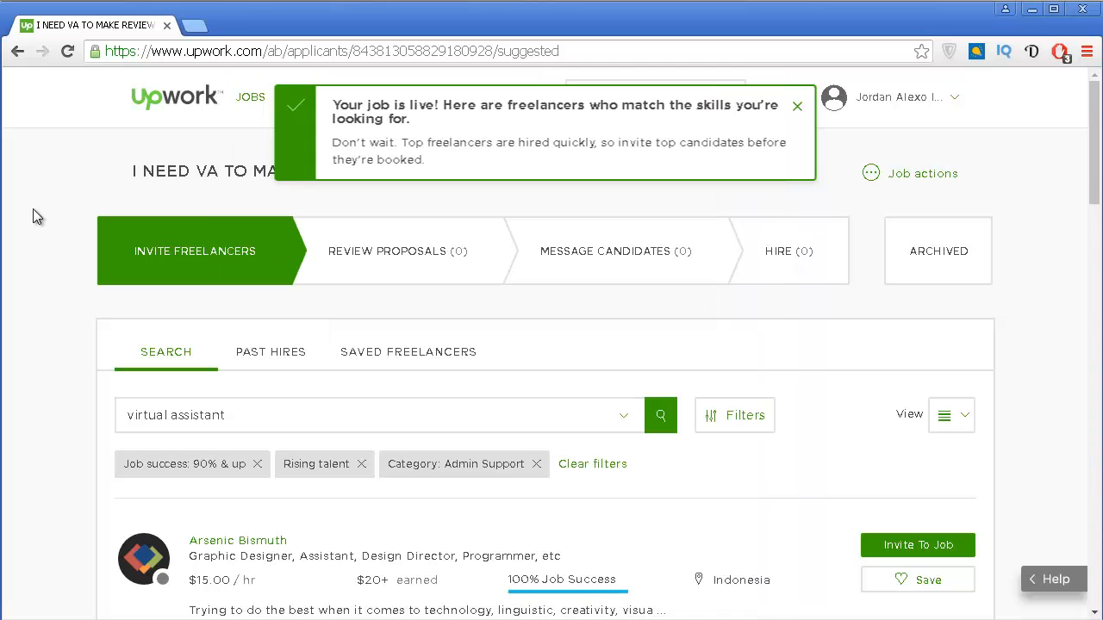
mouse_move(517, 320)
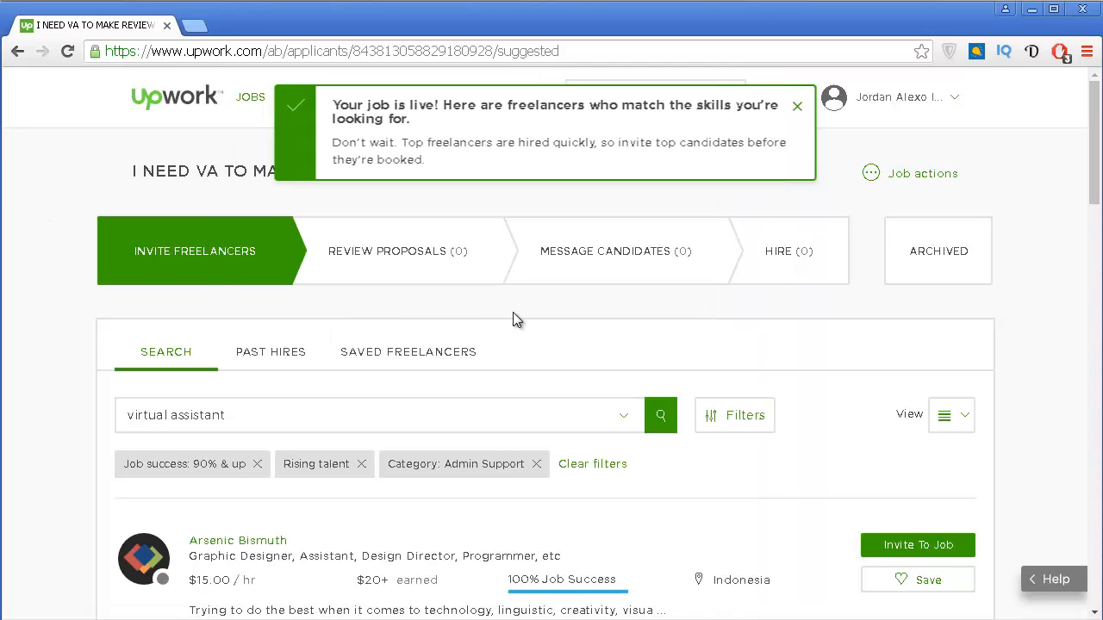
Browse the suggested virtual assistants and close the 'Your job is live!' banner.
scroll("down", 3)
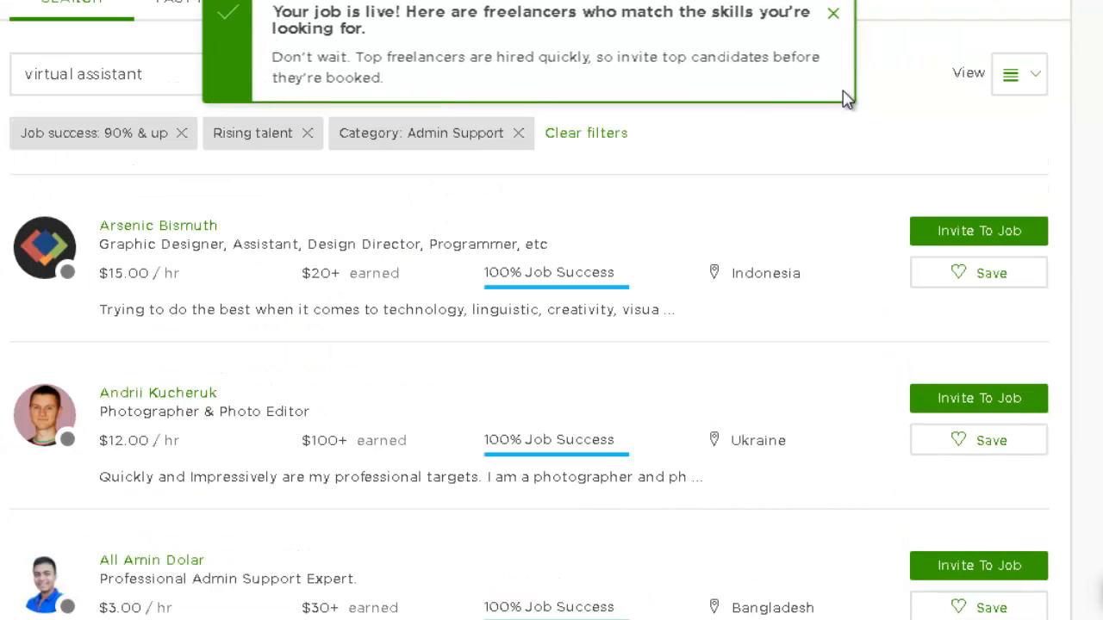
scroll("down", 3)
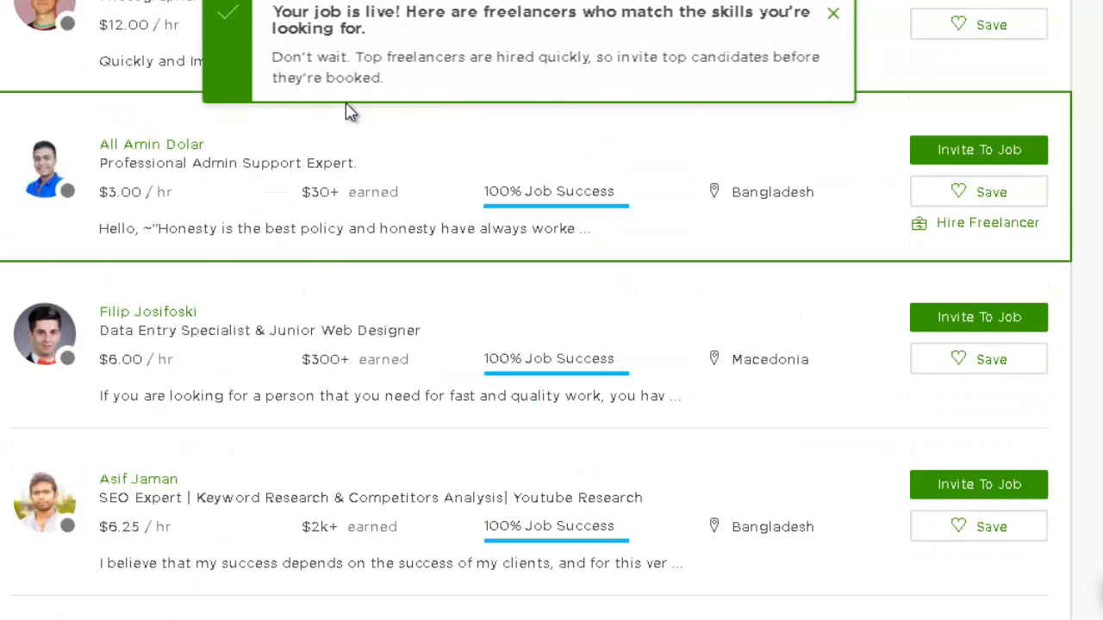
scroll("down", 3)
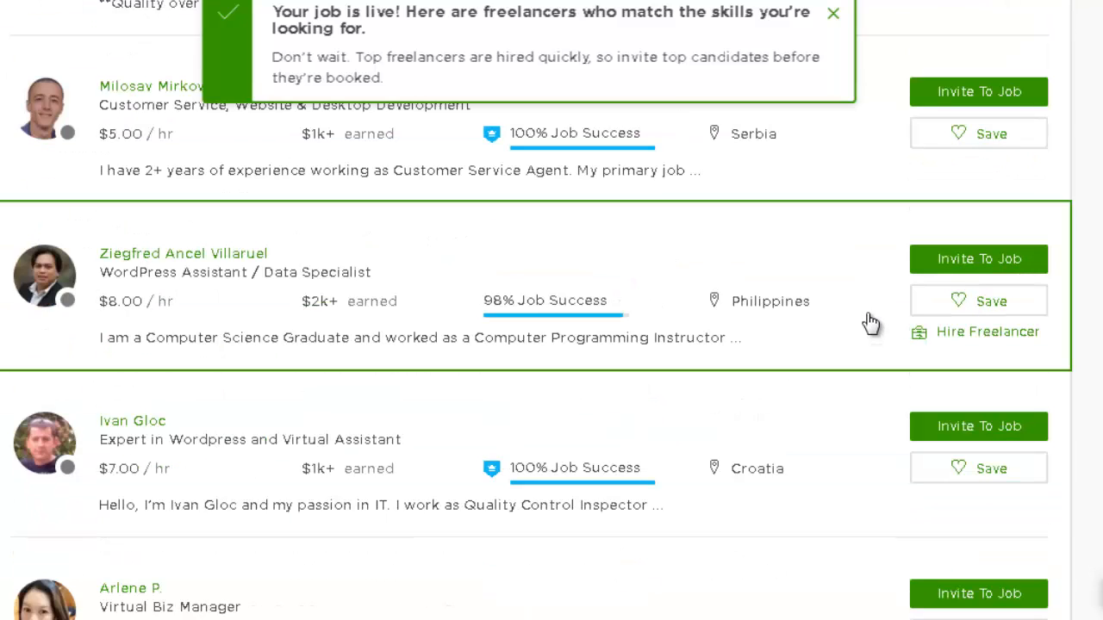
mouse_move(873, 319)
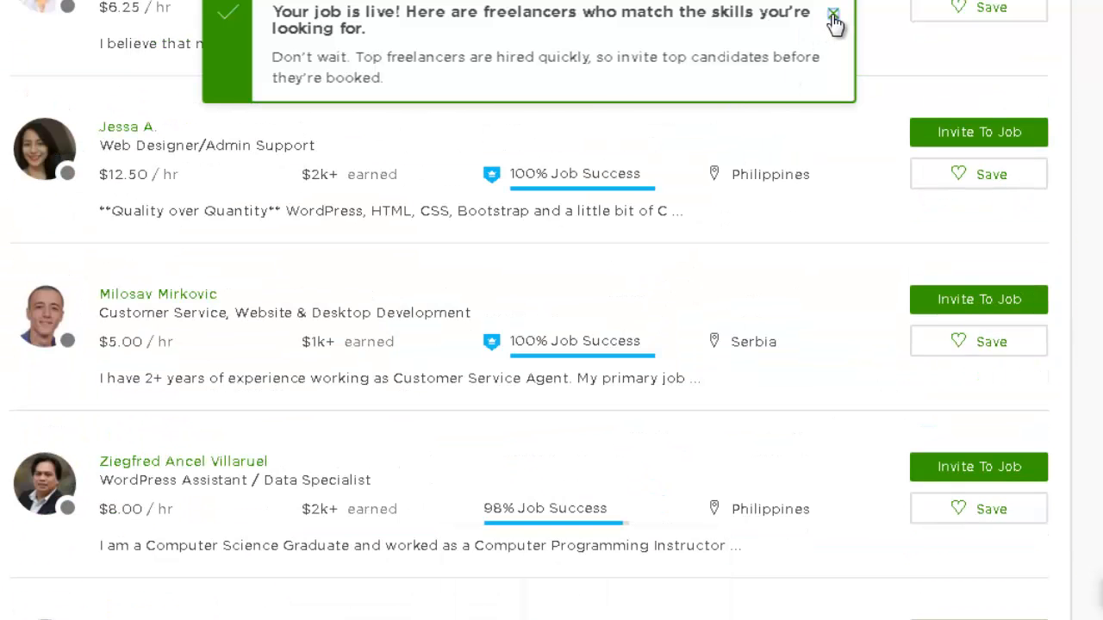
left_click(834, 18)
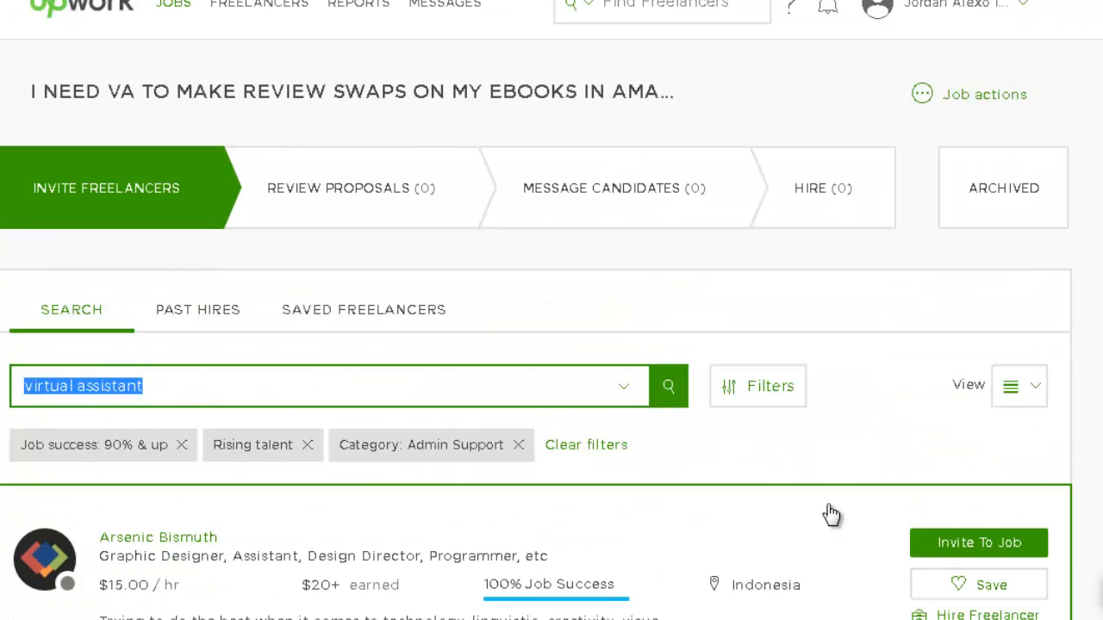
Search freelancers for 'kindle' and scroll through the ebook and Kindle specialists.
type("kidn")
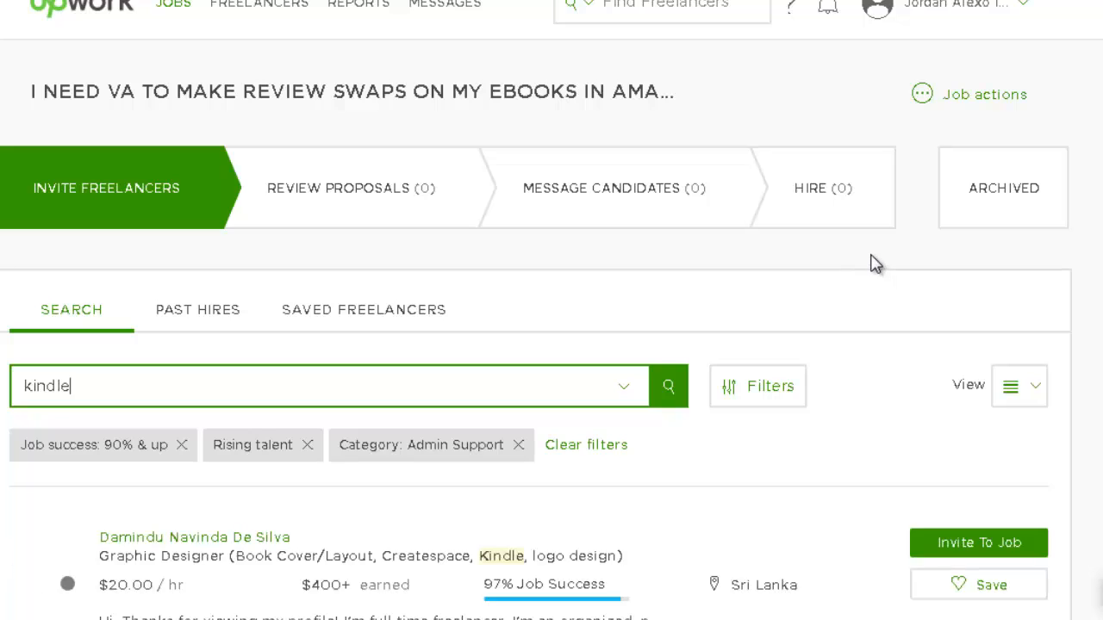
scroll("down", 3)
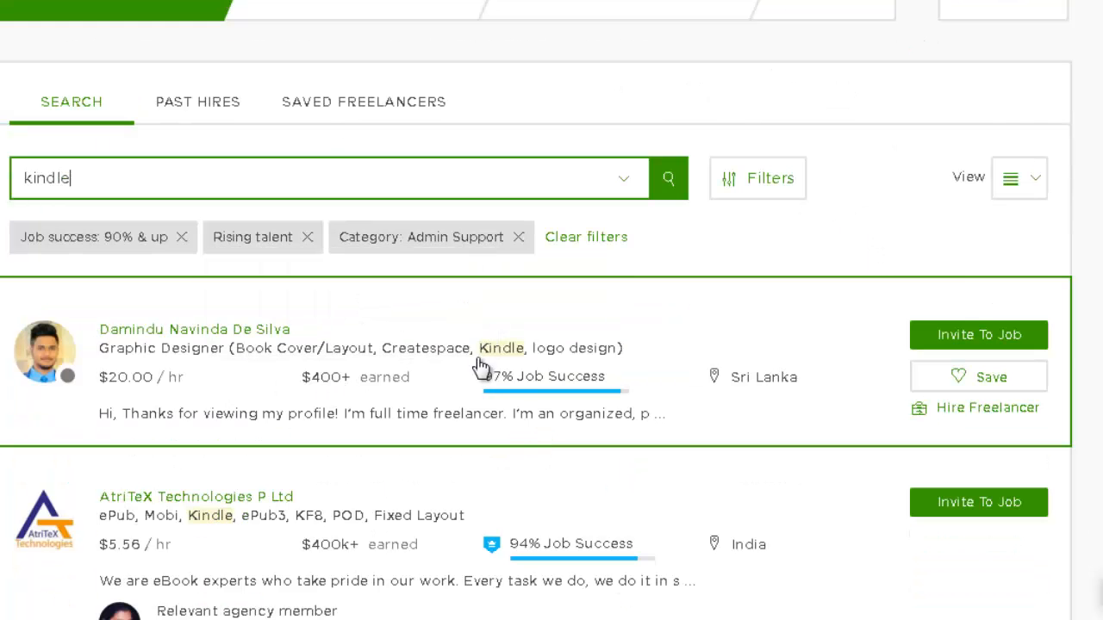
scroll("down", 3)
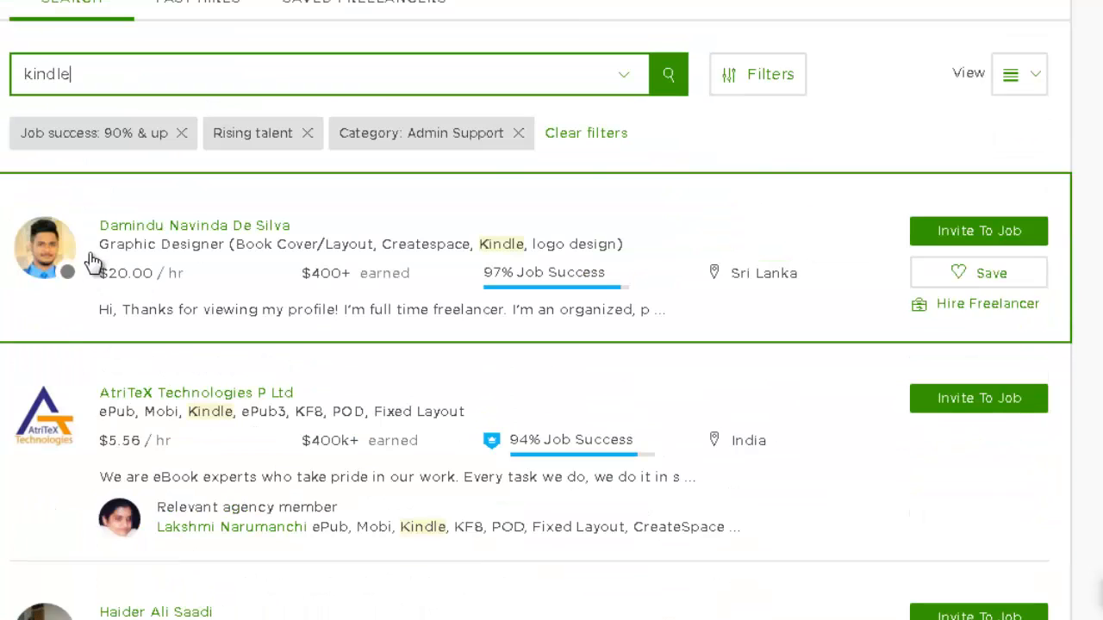
scroll("down", 3)
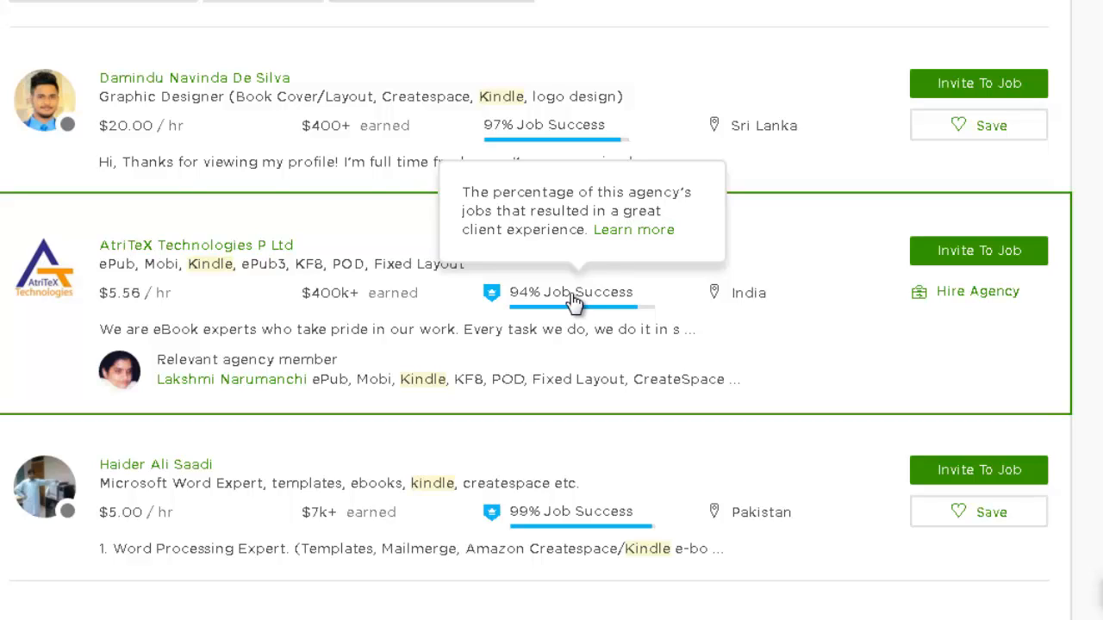
mouse_move(579, 300)
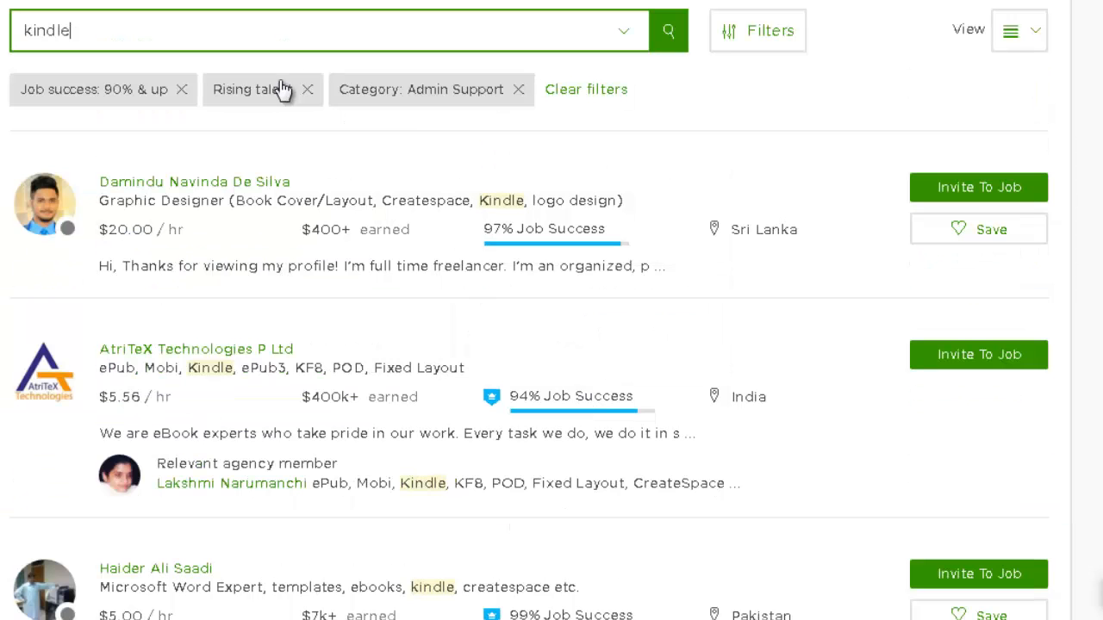
right_click(194, 181)
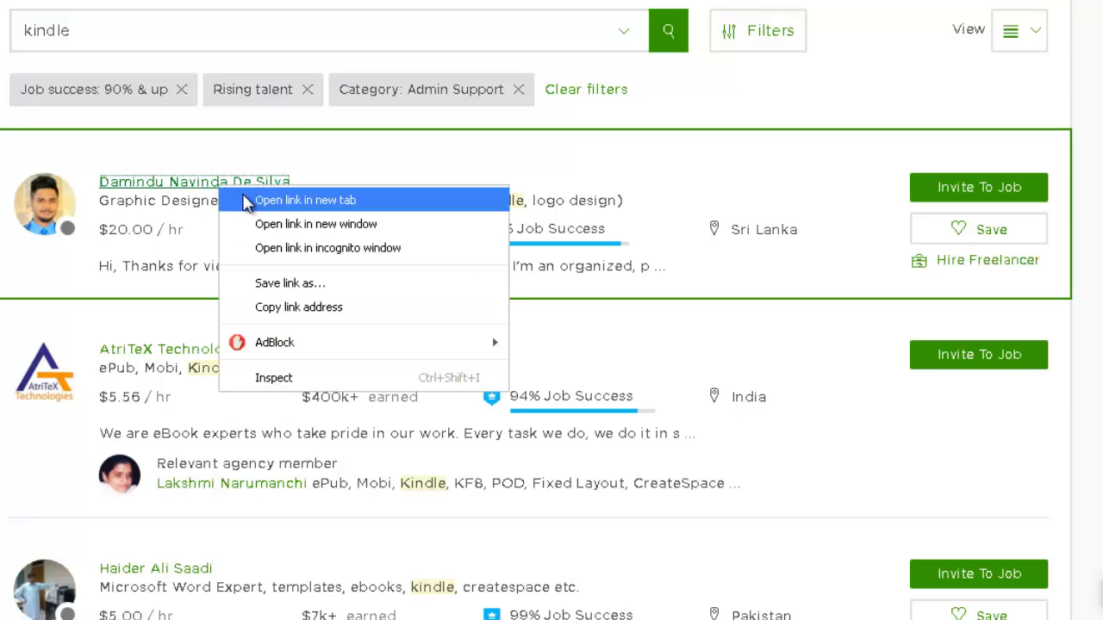
left_click(305, 200)
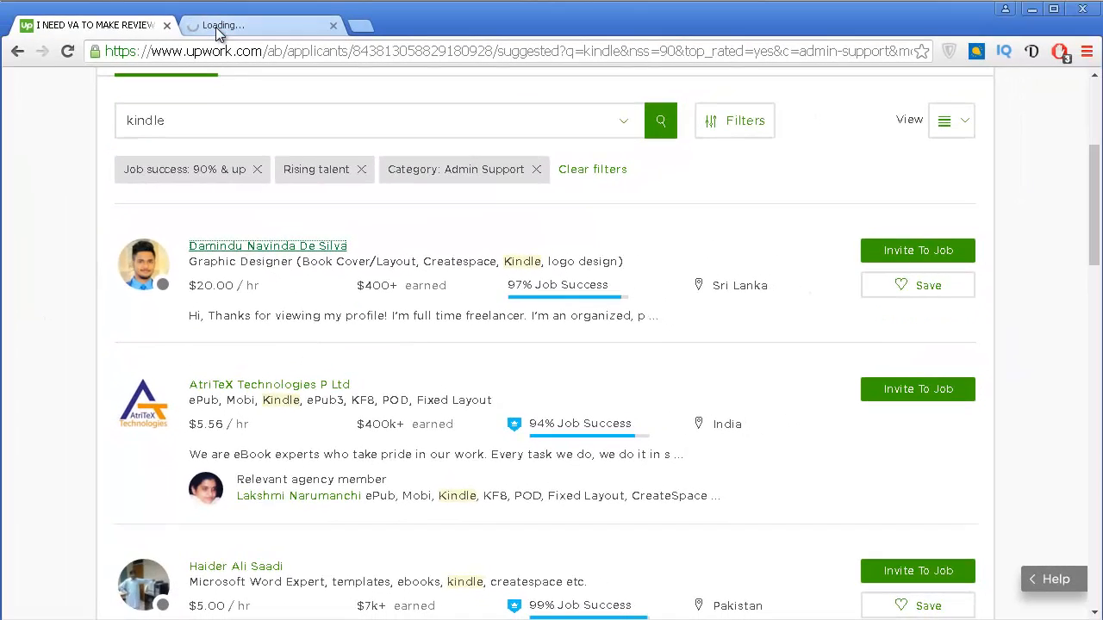
left_click(268, 246)
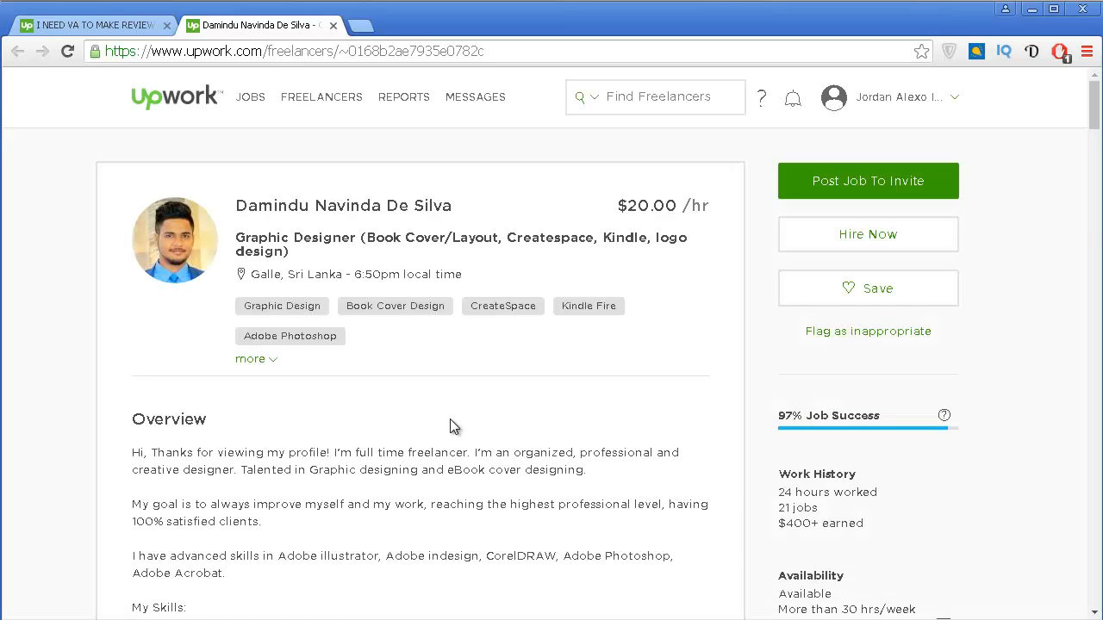
Scroll through his overview, 97% job success and five-star work history reviews.
scroll("down", 3)
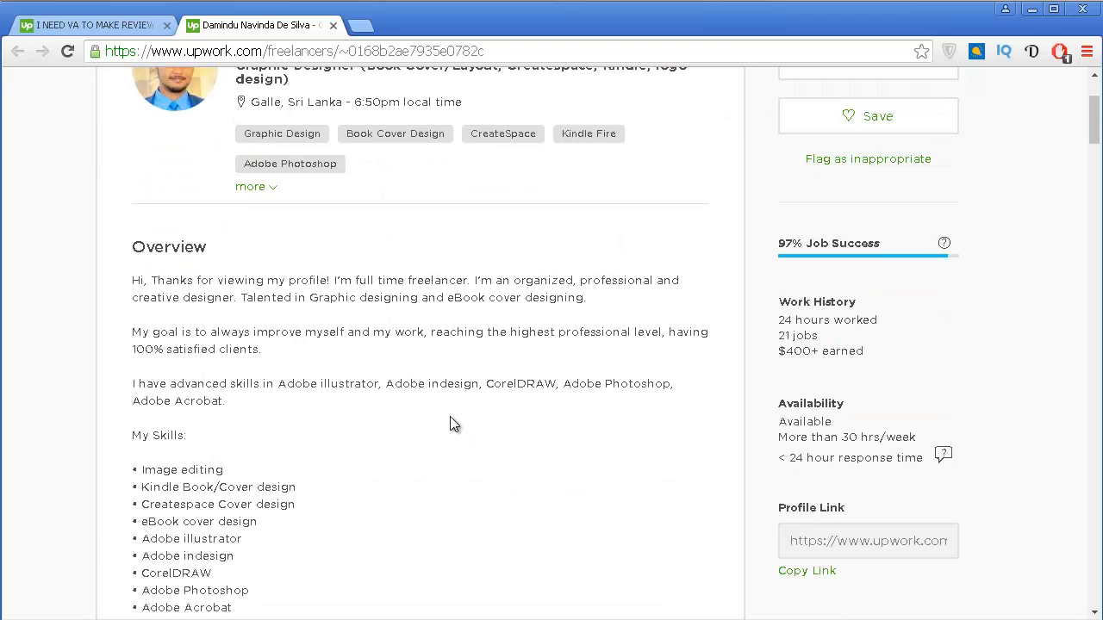
scroll("down", 3)
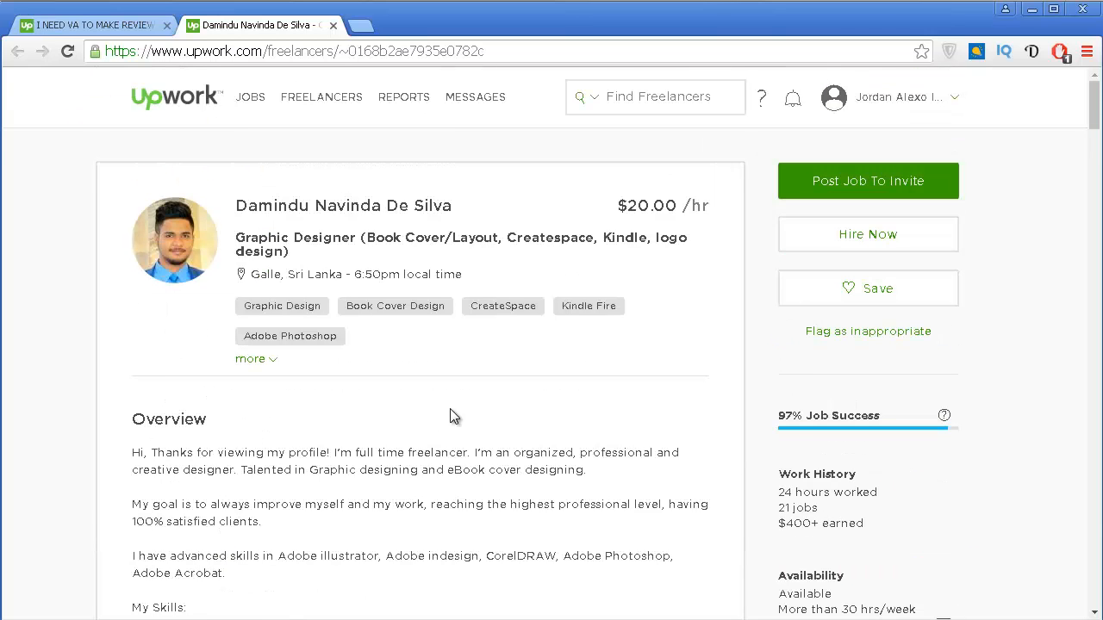
scroll("down", 3)
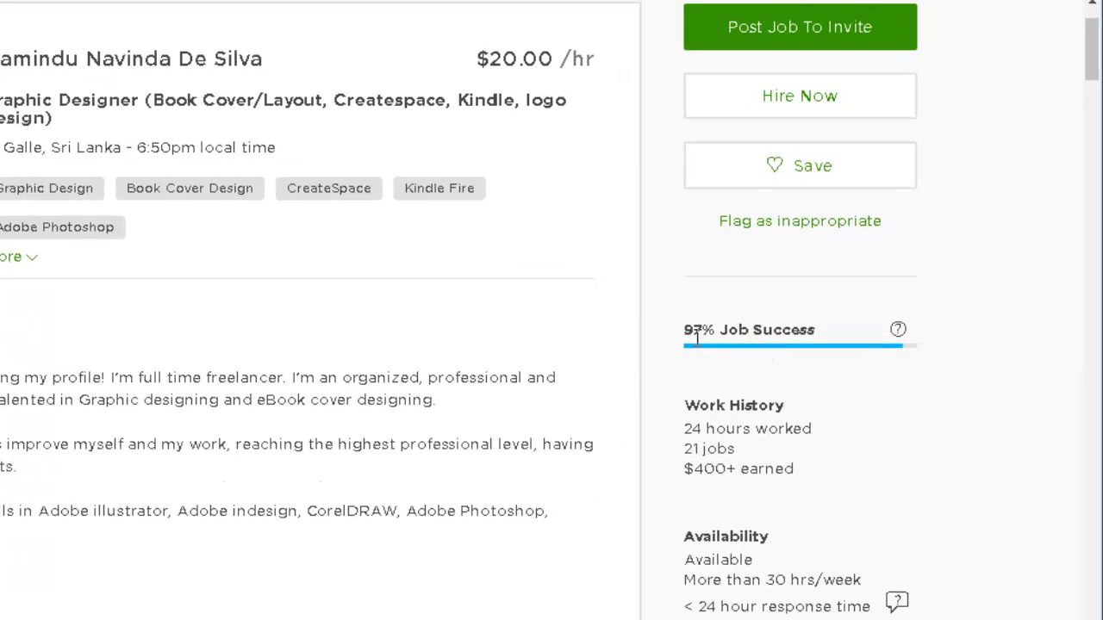
mouse_move(710, 351)
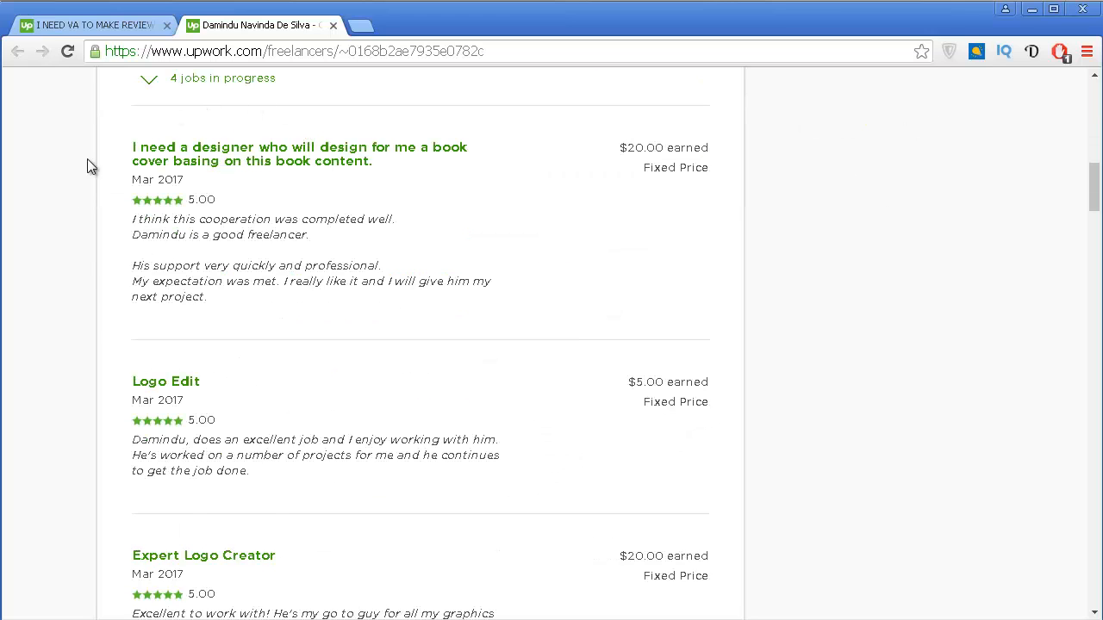
scroll("down", 3)
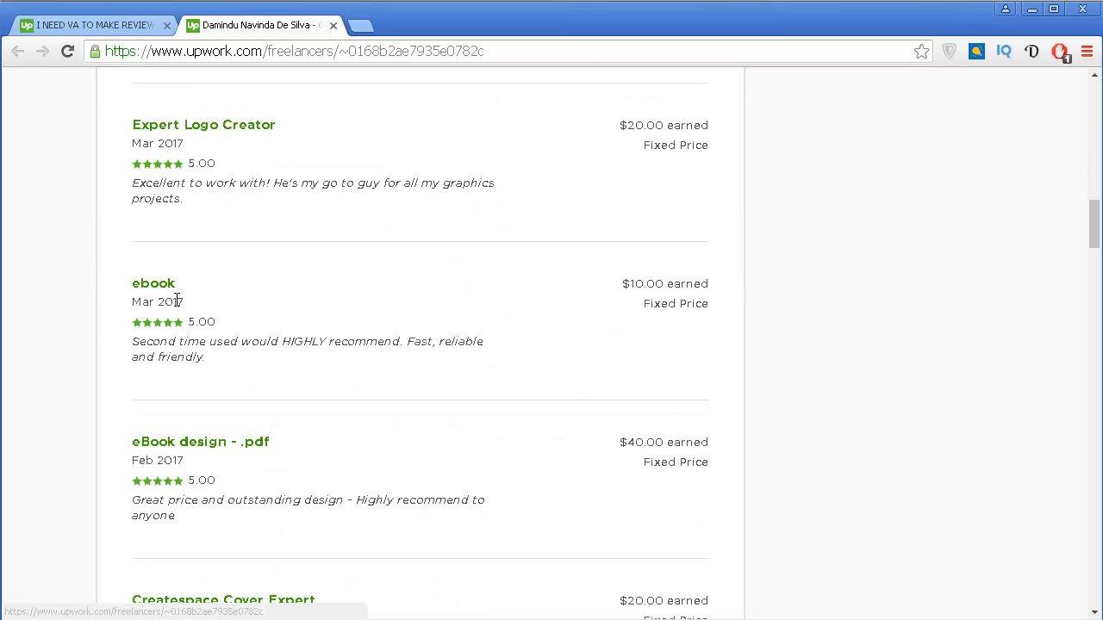
scroll("down", 3)
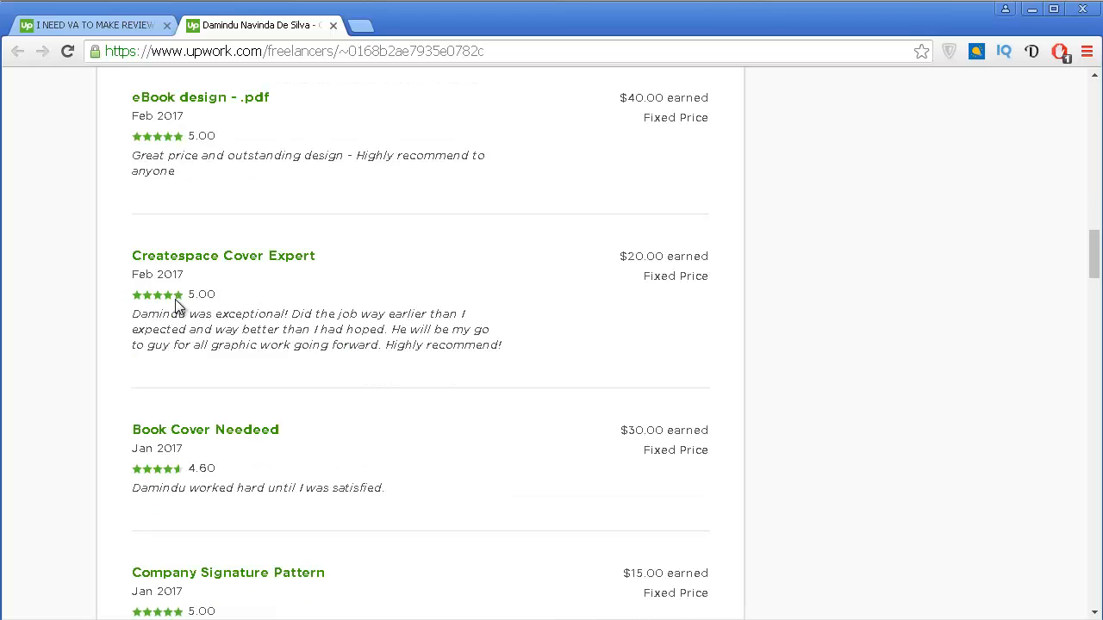
scroll("down", 3)
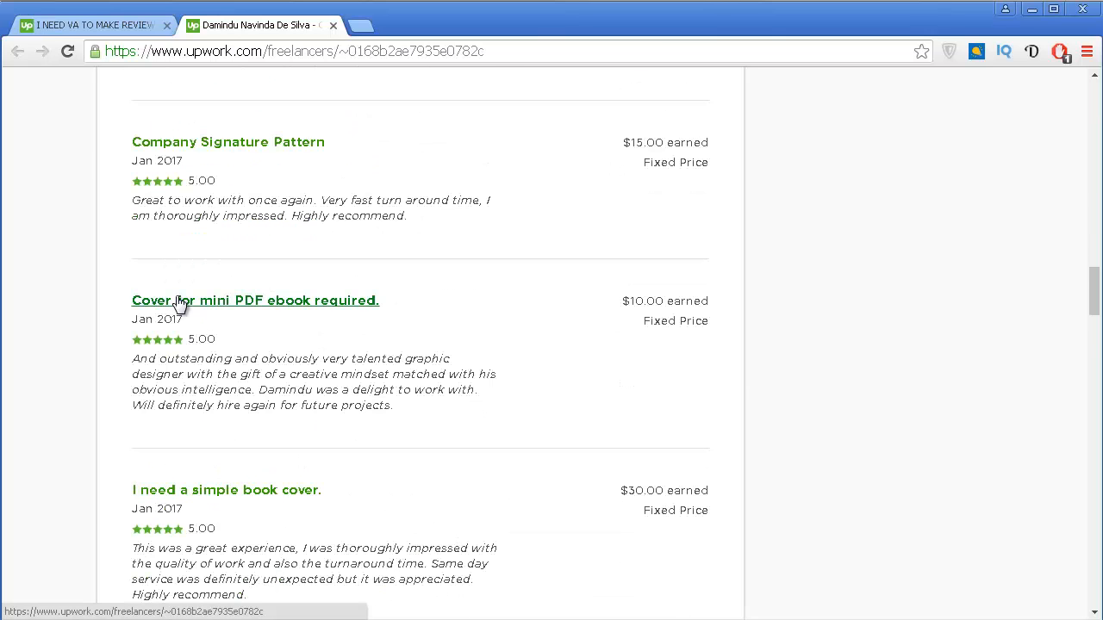
scroll("up", 3)
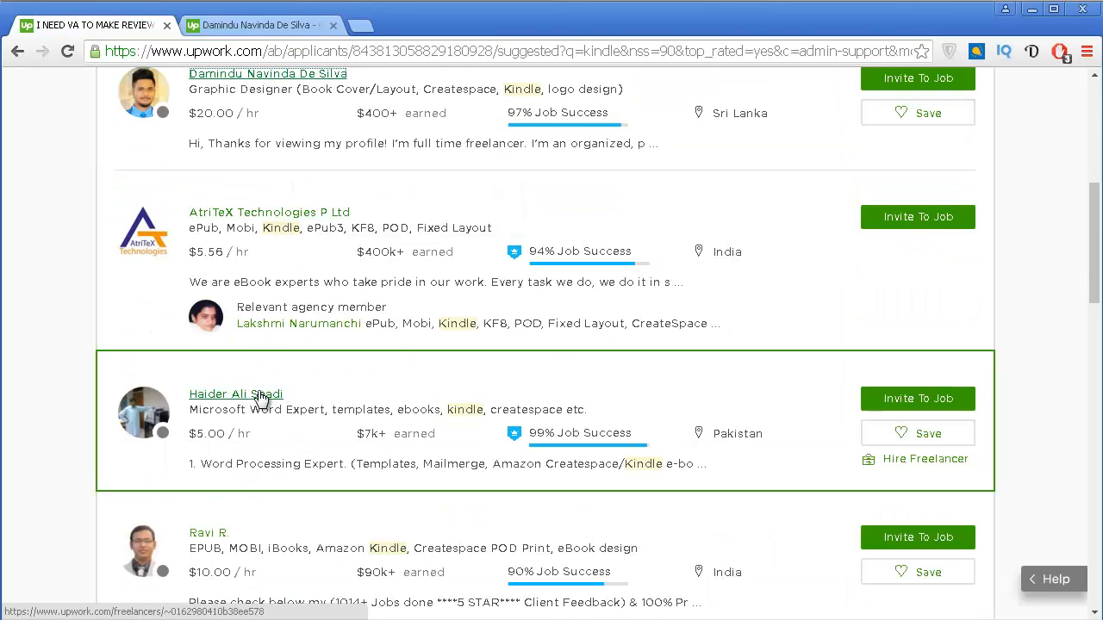
left_click(235, 393)
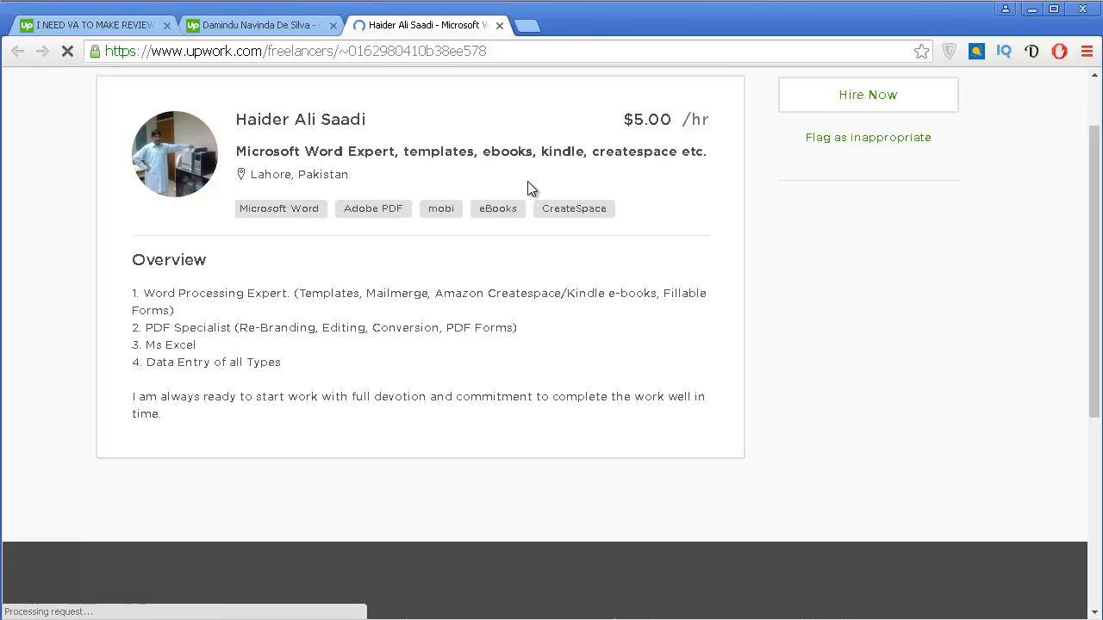
scroll("down", 3)
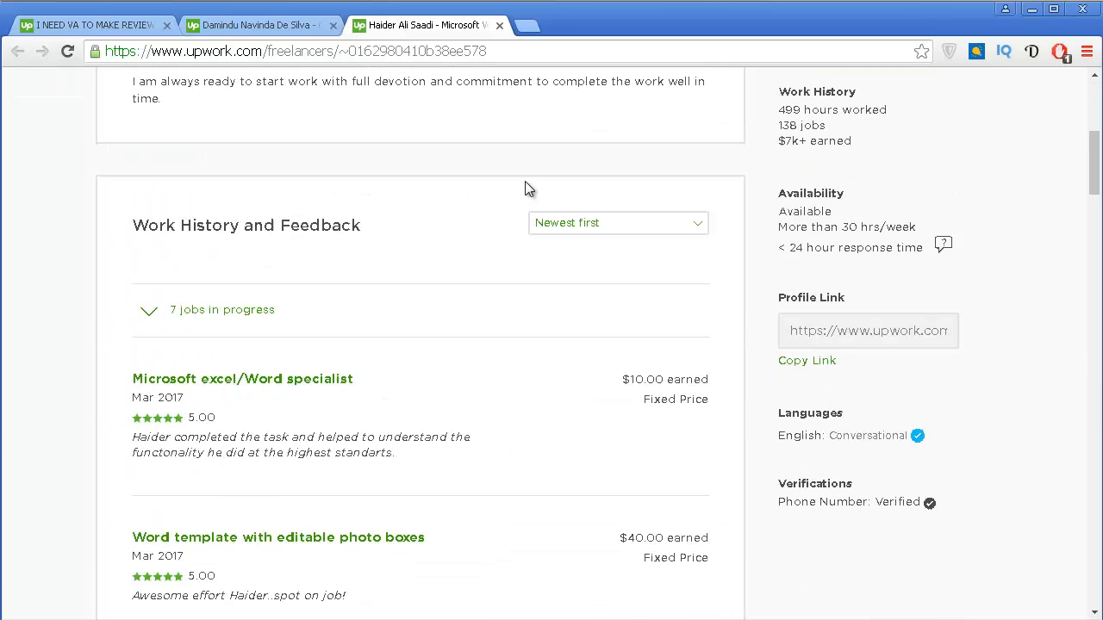
scroll("down", 3)
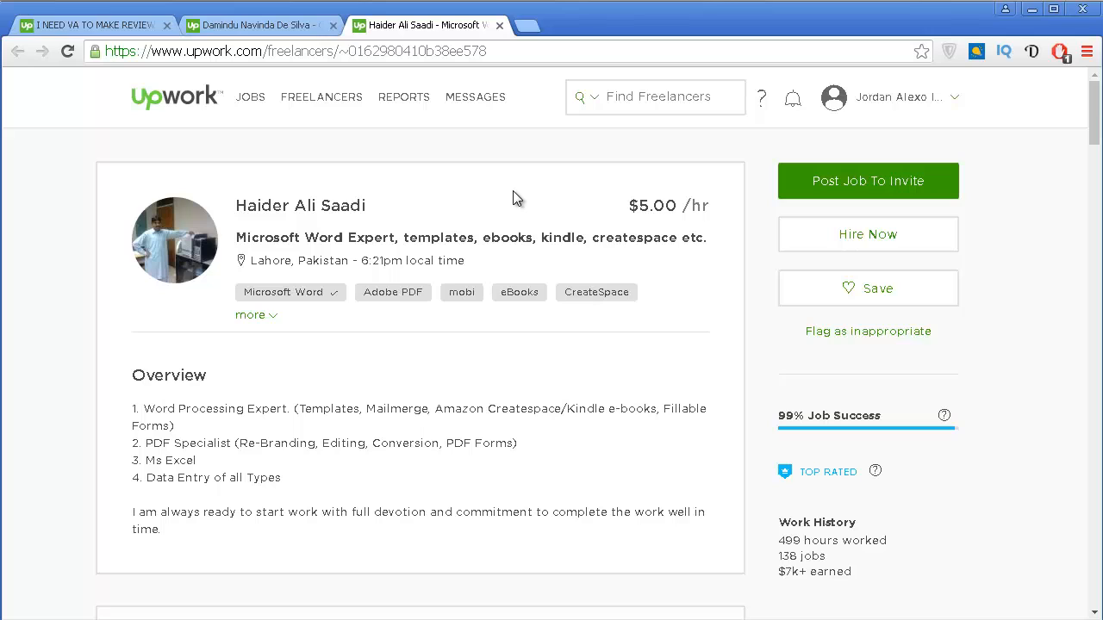
mouse_move(732, 164)
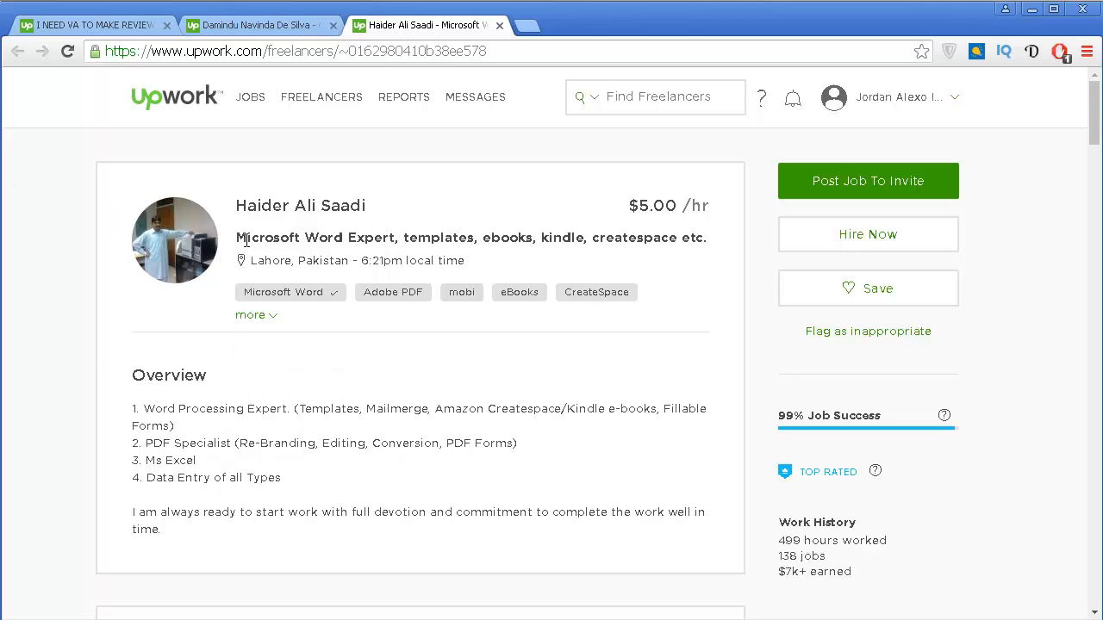
left_click(475, 96)
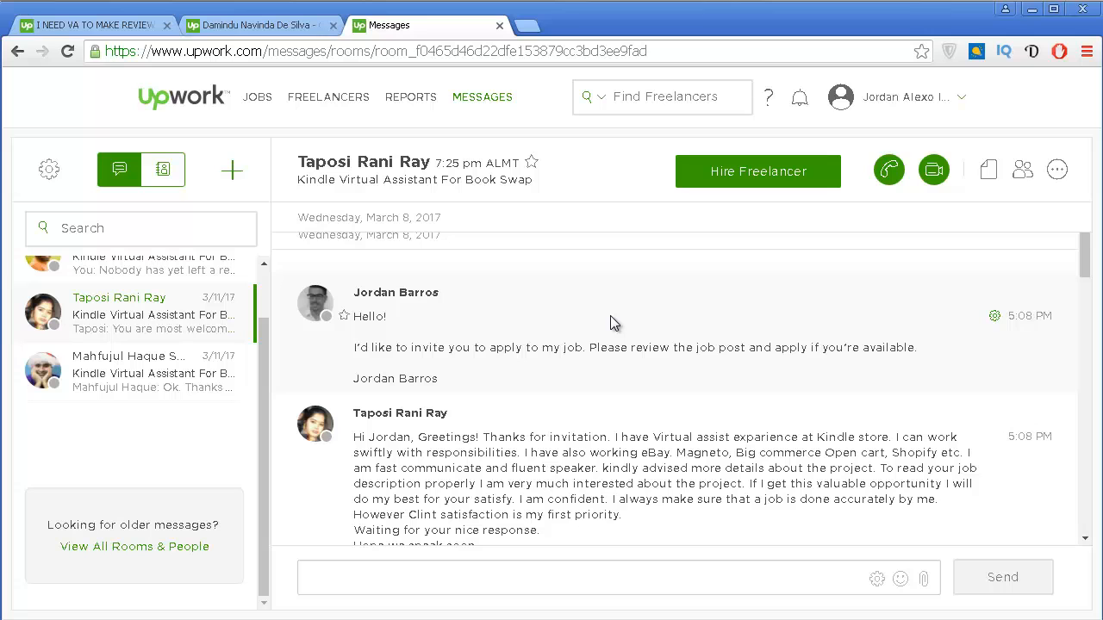
mouse_move(836, 343)
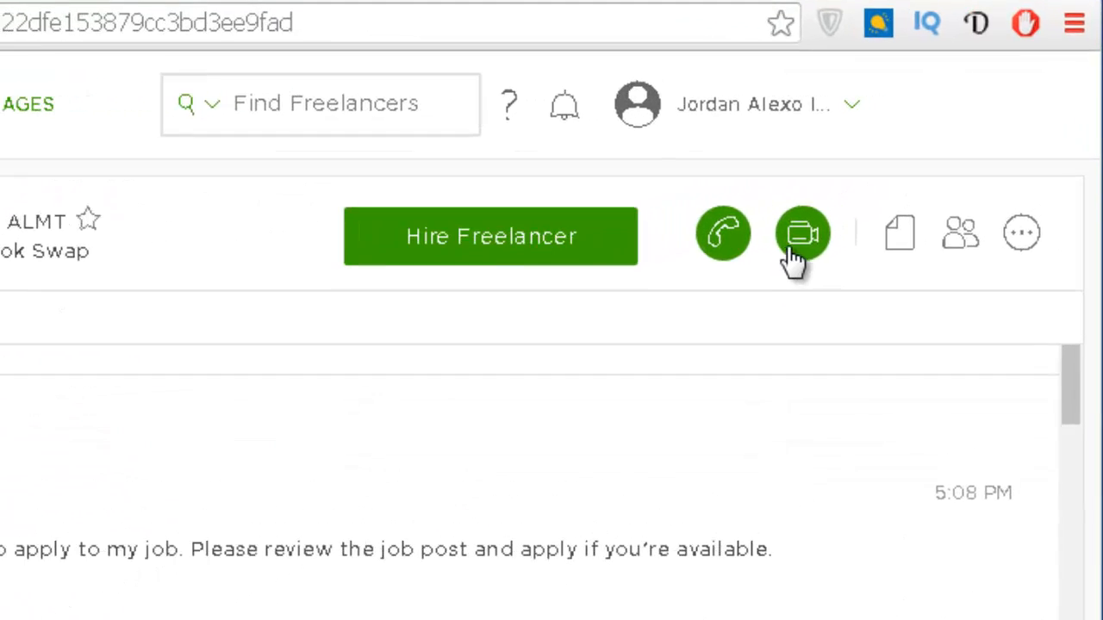
mouse_move(802, 232)
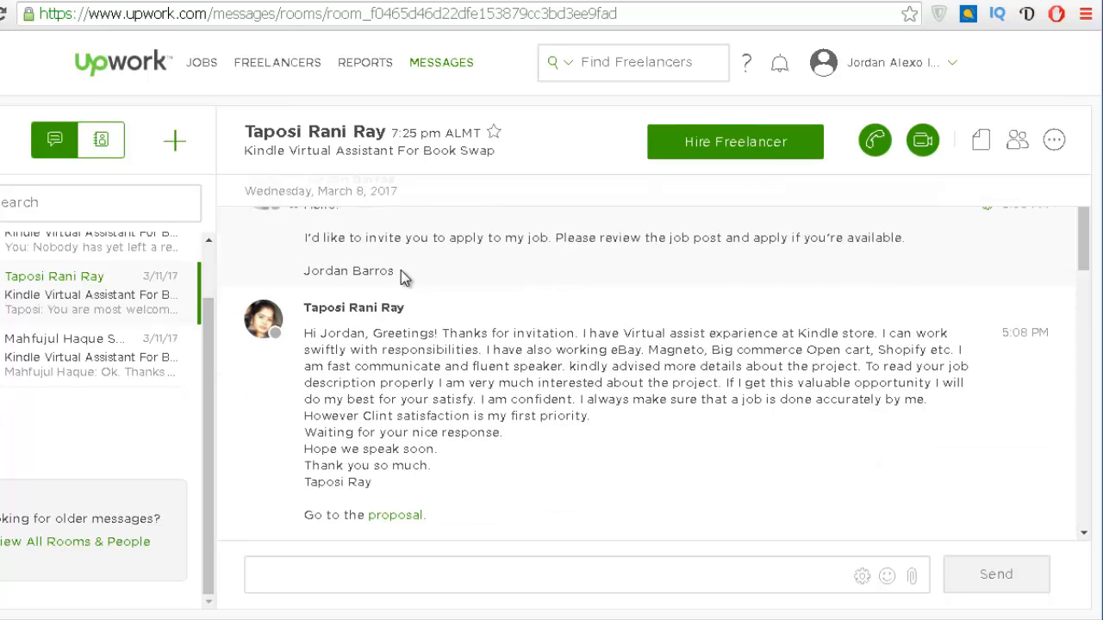
scroll("down", 3)
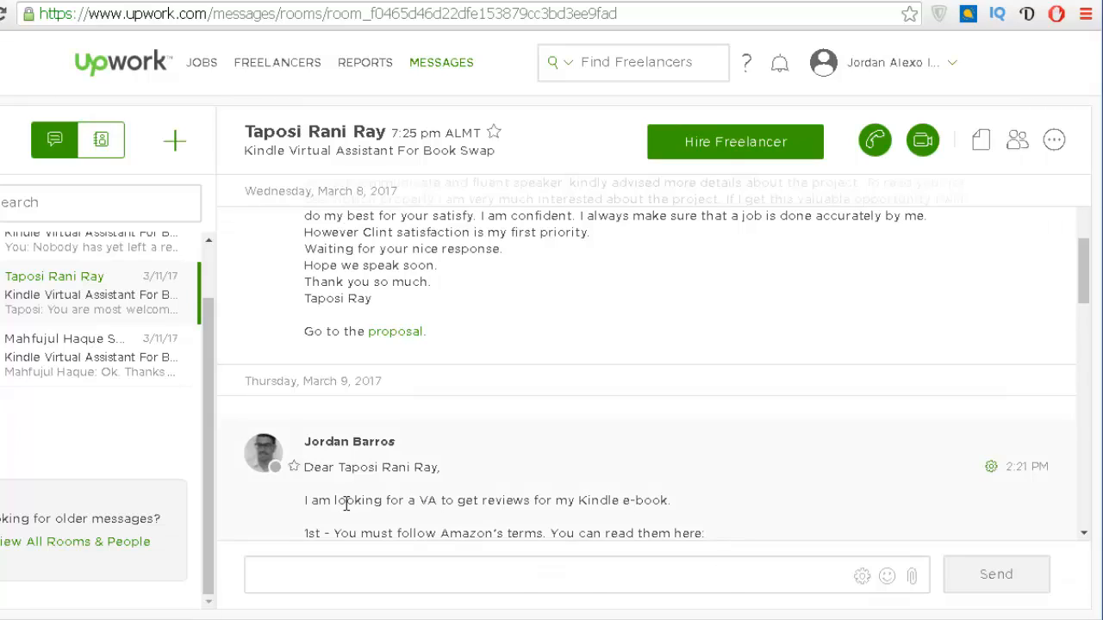
mouse_move(346, 517)
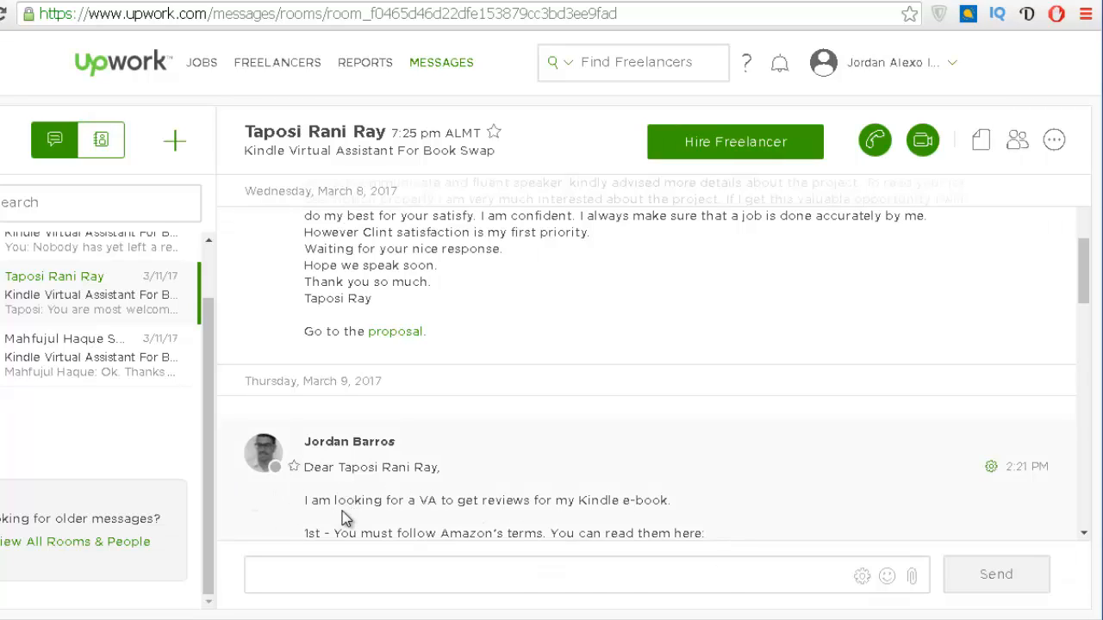